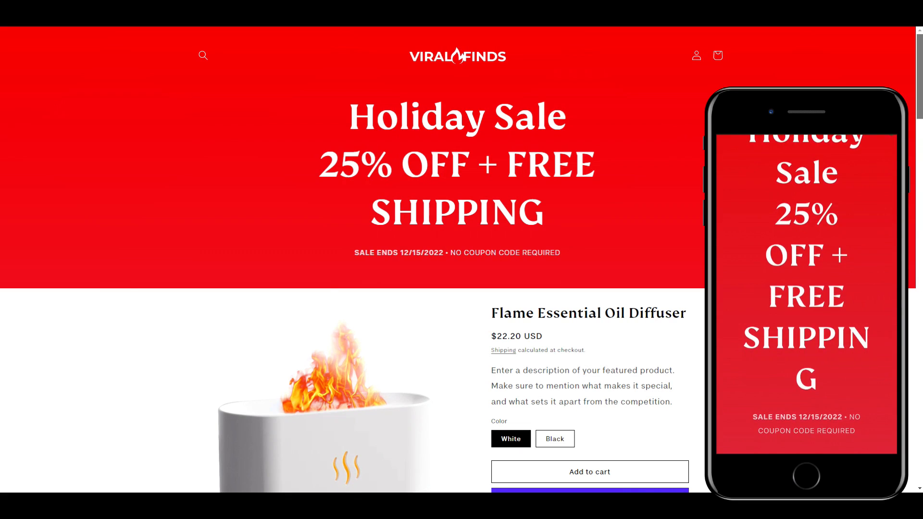
# Scroll through the holiday sale storefront before heading to the Origin theme listing
pyautogui.scroll(-3)
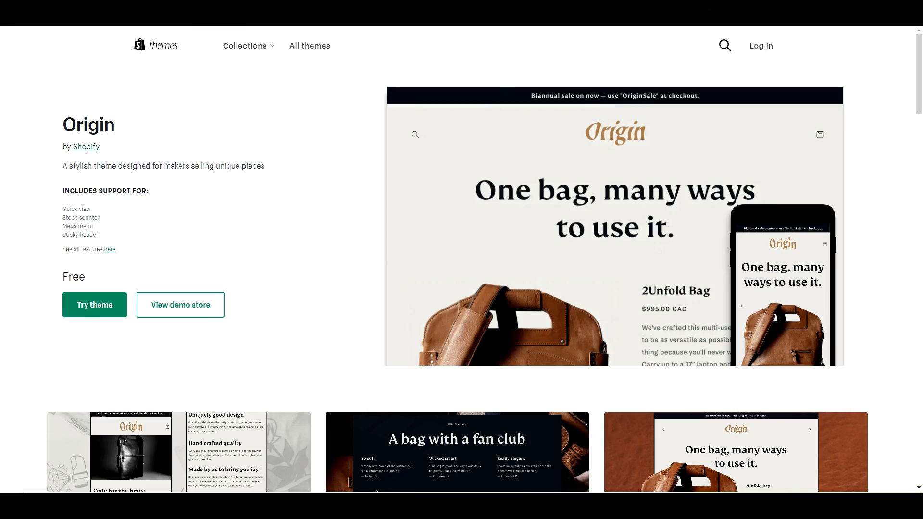
pyautogui.moveTo(180, 305)
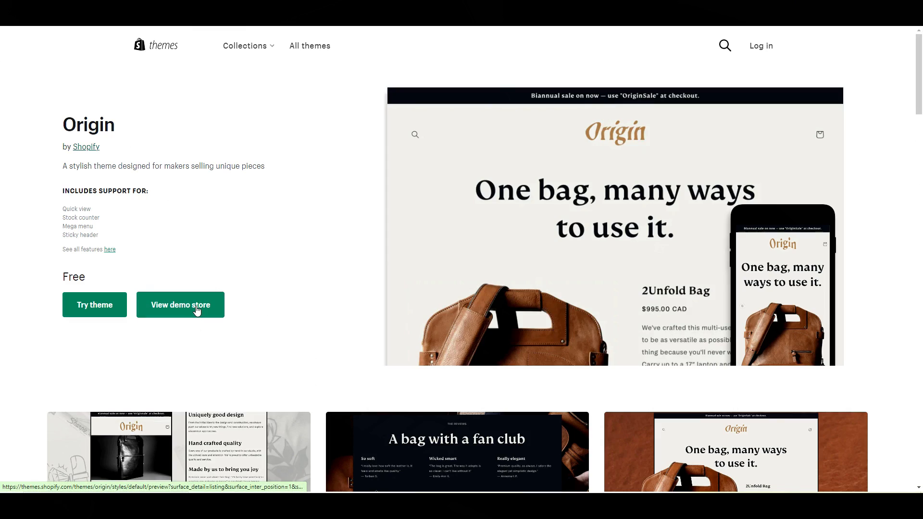
# Preview the Origin demo store and scroll through its leather bag product page
pyautogui.click(180, 305)
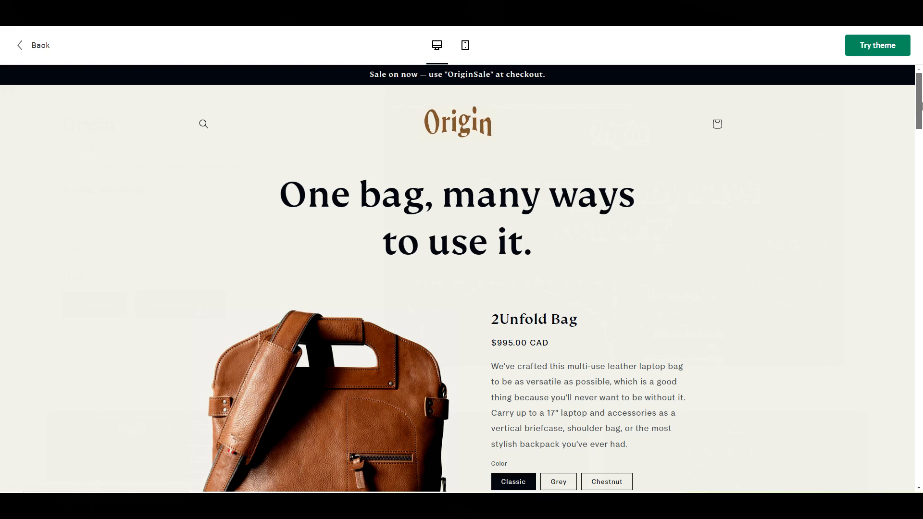
pyautogui.scroll(-3)
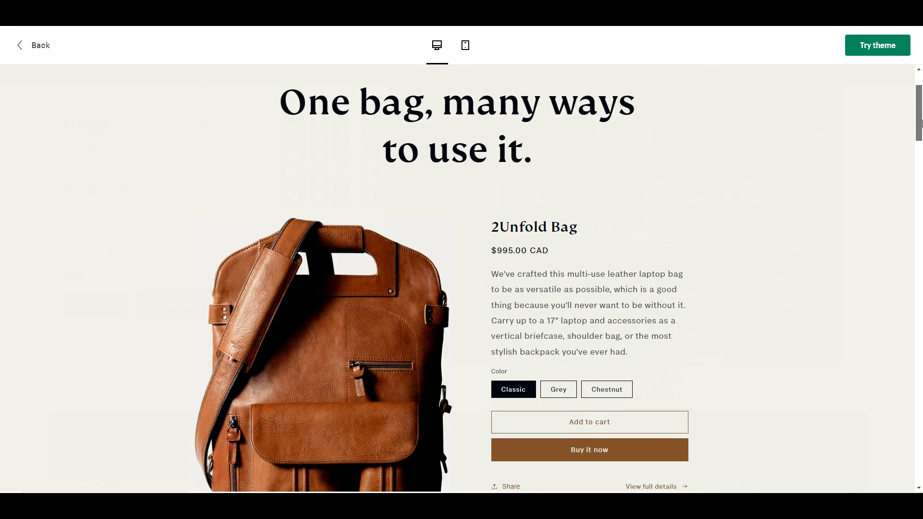
pyautogui.scroll(-3)
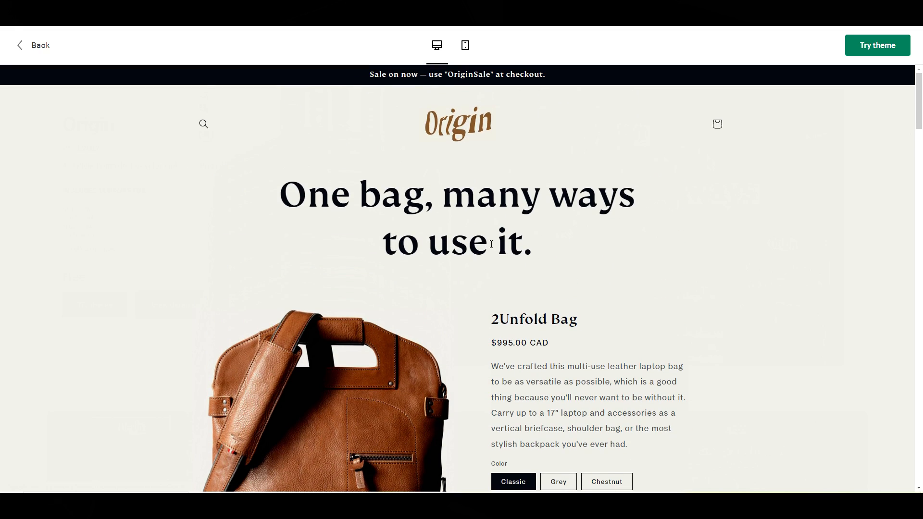
# Return to the Themes list, visit the Theme Store and reopen the Origin listing
pyautogui.click(33, 45)
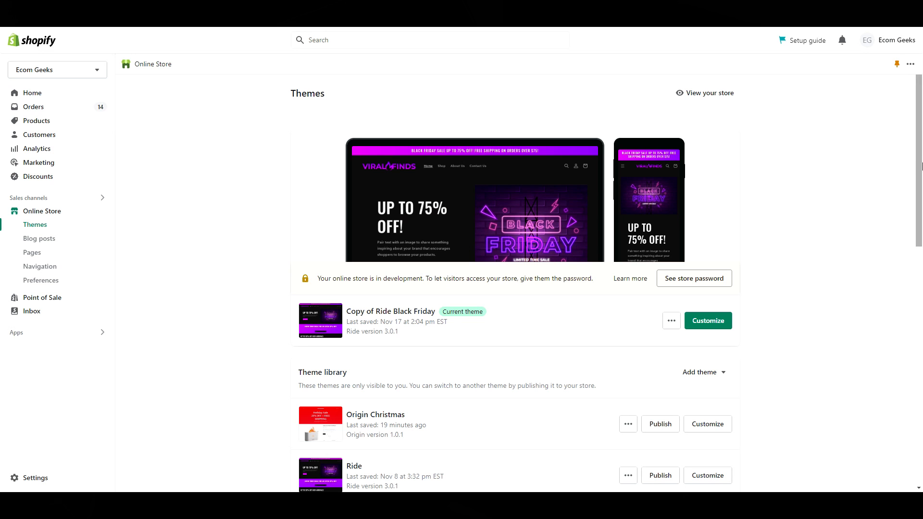
pyautogui.scroll(-3)
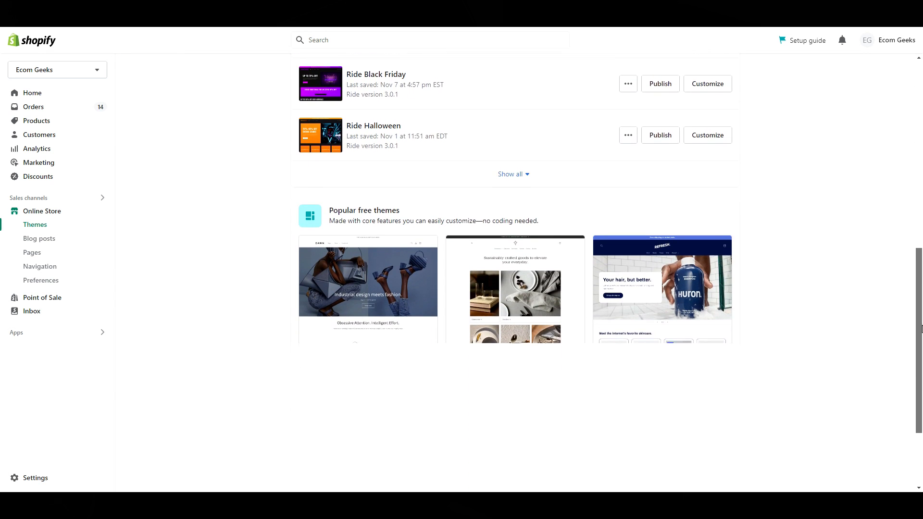
pyautogui.scroll(-3)
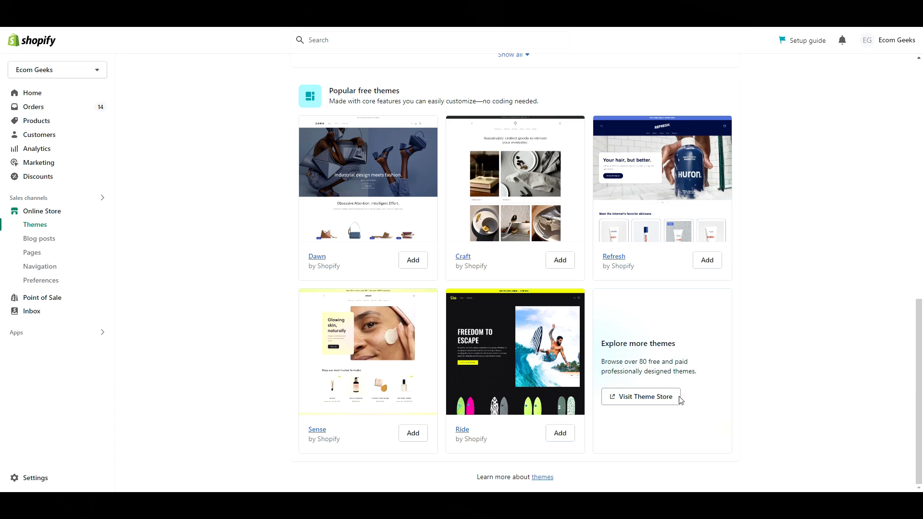
pyautogui.click(641, 396)
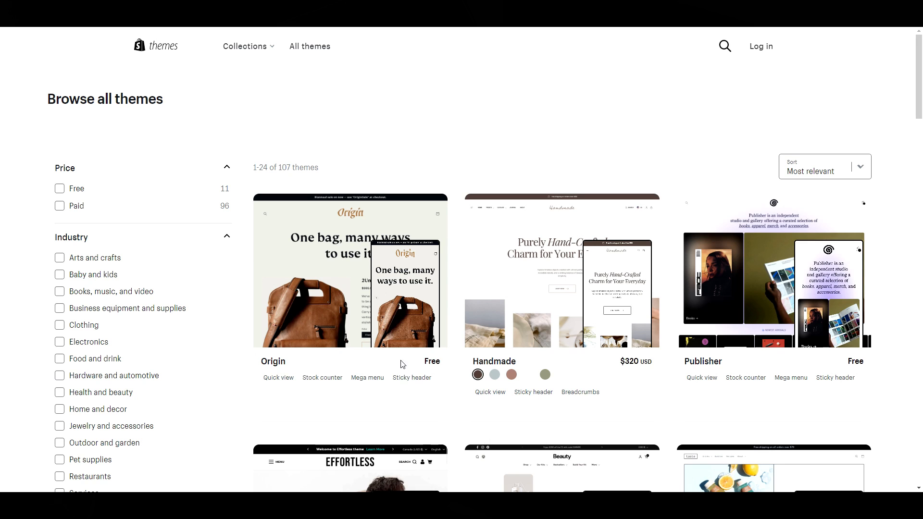
pyautogui.moveTo(380, 334)
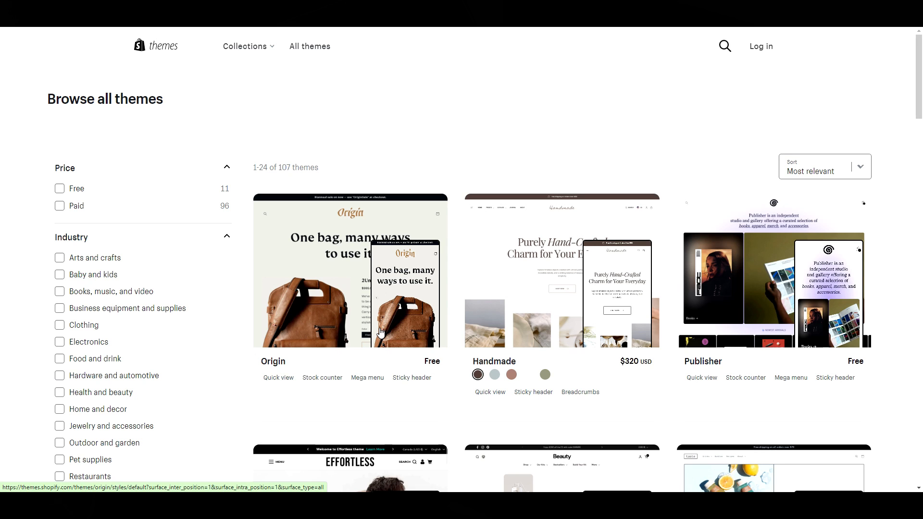
pyautogui.click(350, 271)
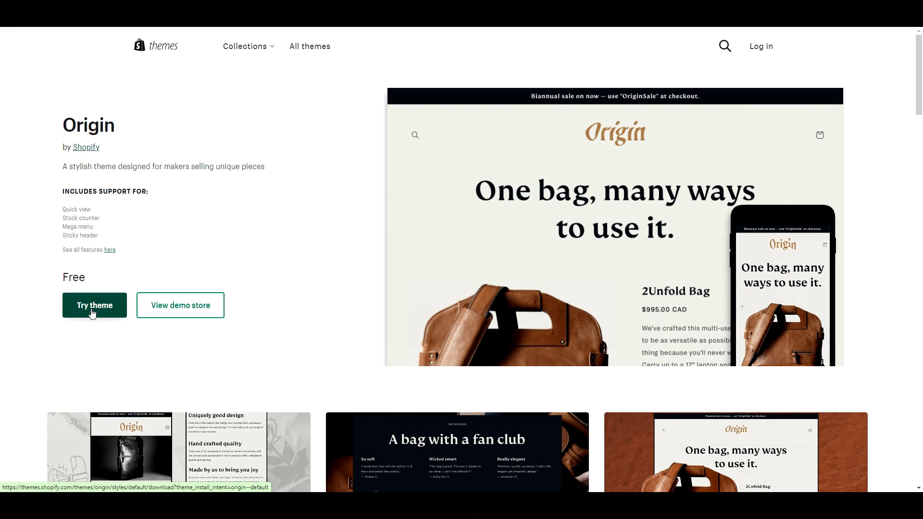
# Try the Origin theme, confirm the account and store, and add it to the theme library
pyautogui.click(94, 305)
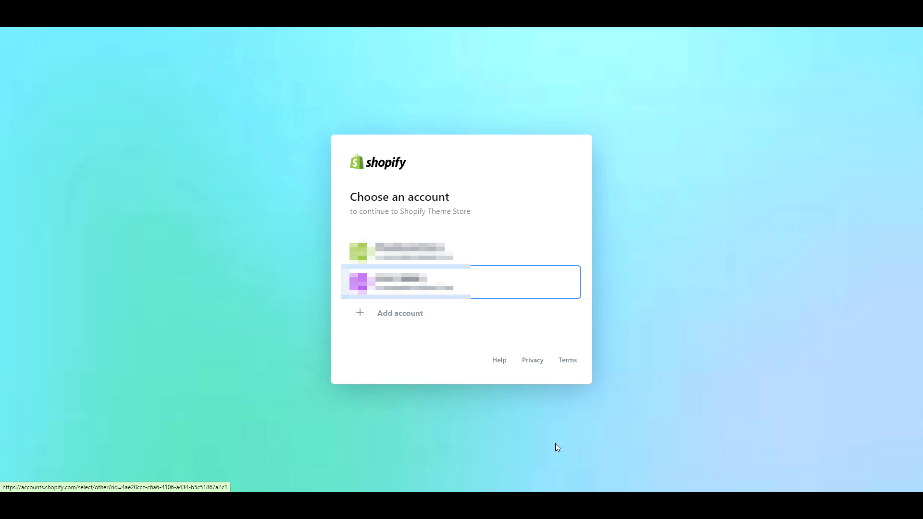
pyautogui.click(413, 282)
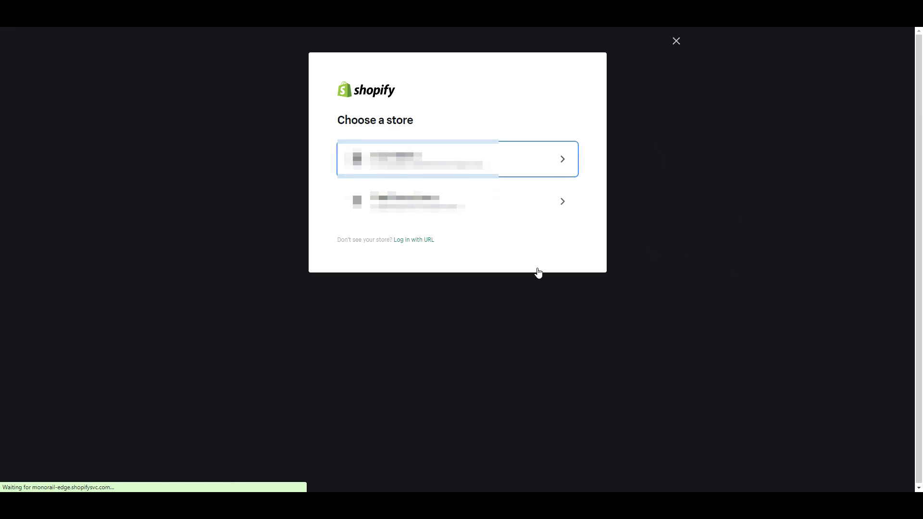
pyautogui.click(457, 159)
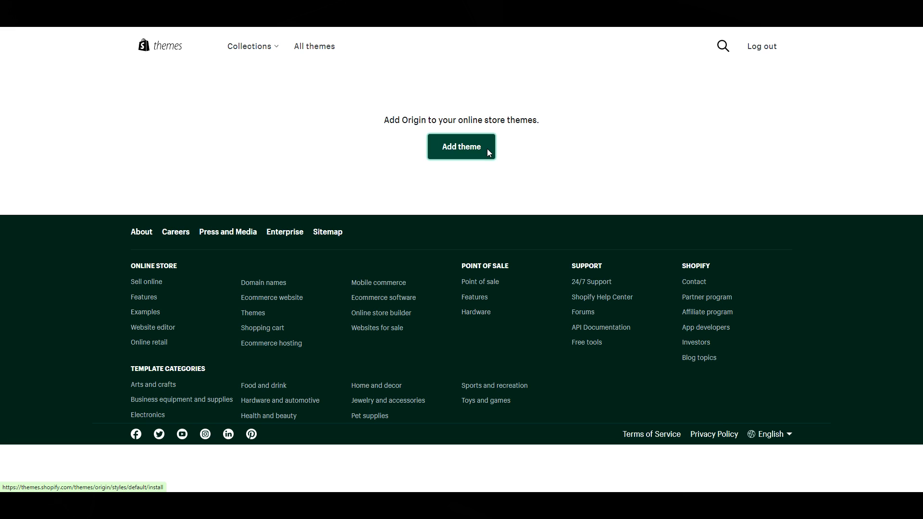
pyautogui.click(460, 146)
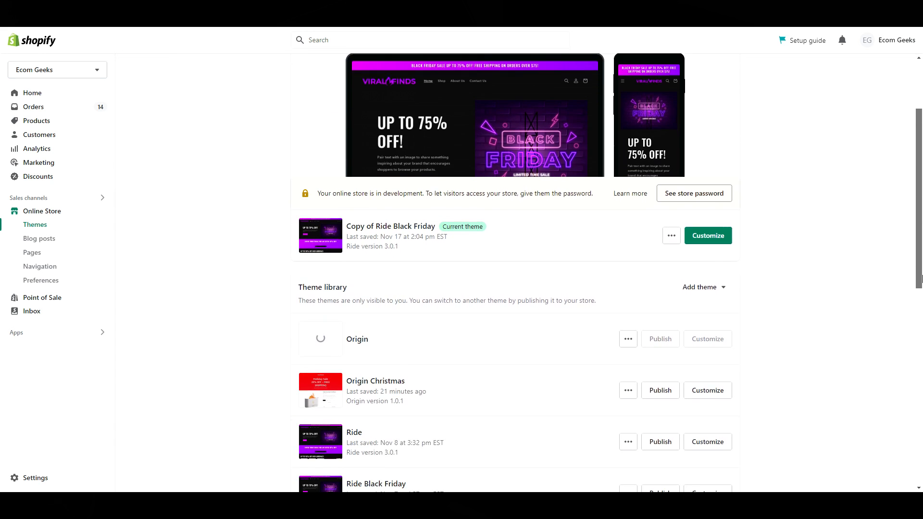
# Customize the new Origin theme and expand the Colors group in Theme settings
pyautogui.scroll(-3)
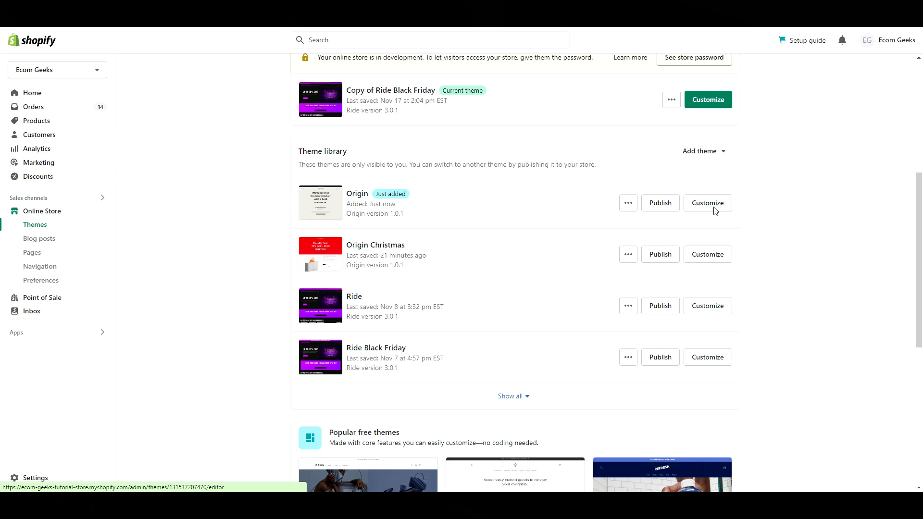
pyautogui.click(707, 203)
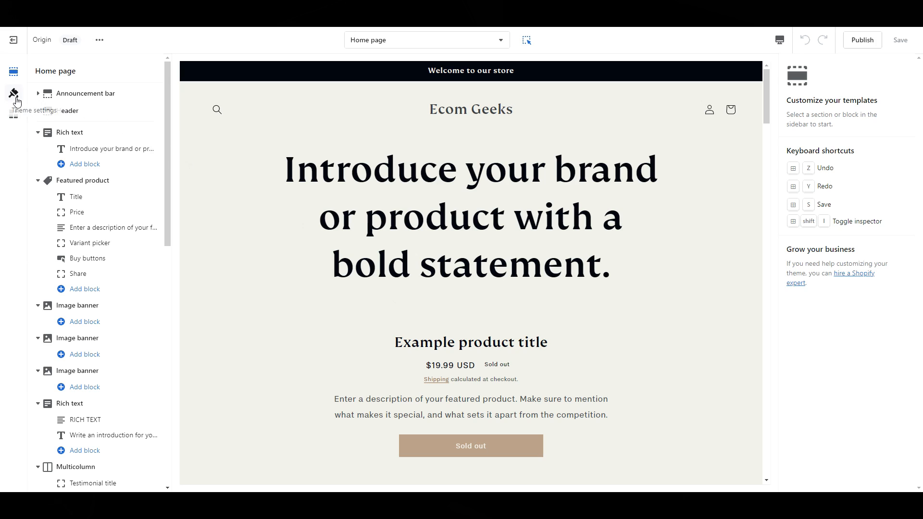
pyautogui.click(13, 93)
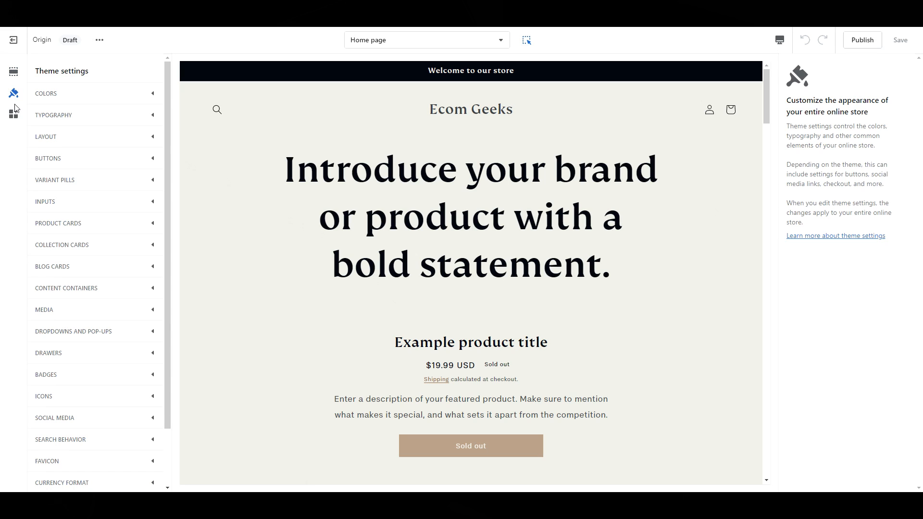
pyautogui.click(45, 93)
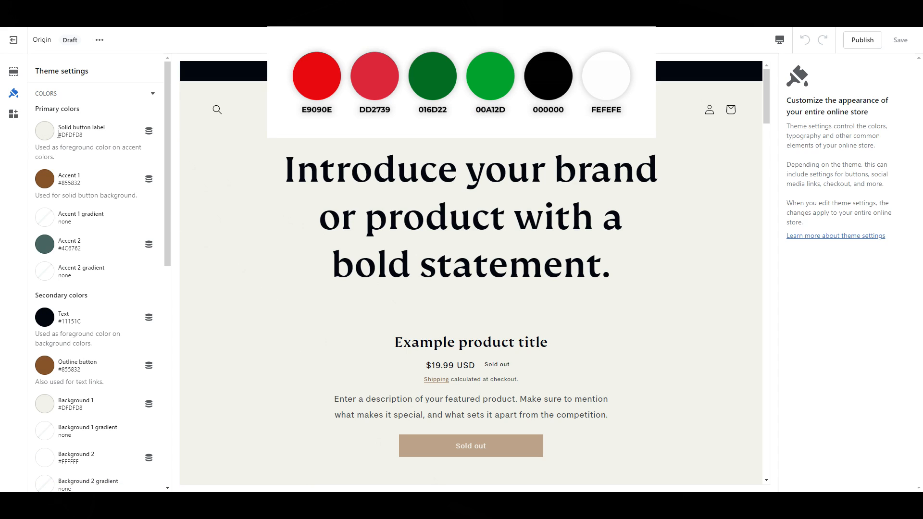
# Set Solid button label to #FEFEFE and Accent 1 to black #000000
pyautogui.click(45, 131)
pyautogui.write('F')
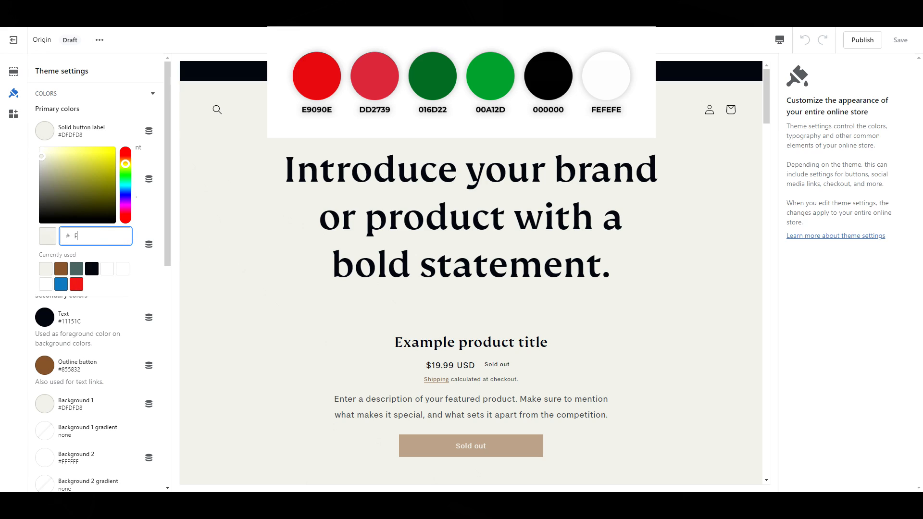
pyautogui.write('EFE')
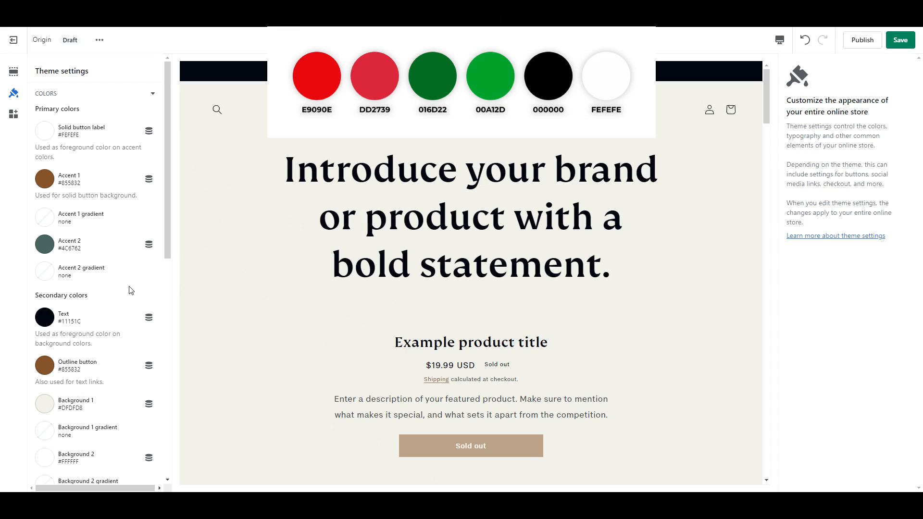
pyautogui.moveTo(51, 190)
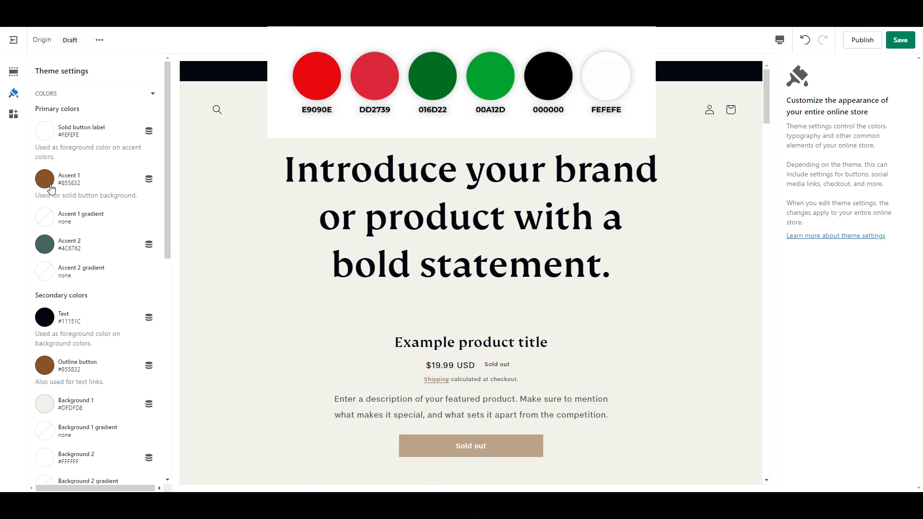
pyautogui.click(45, 179)
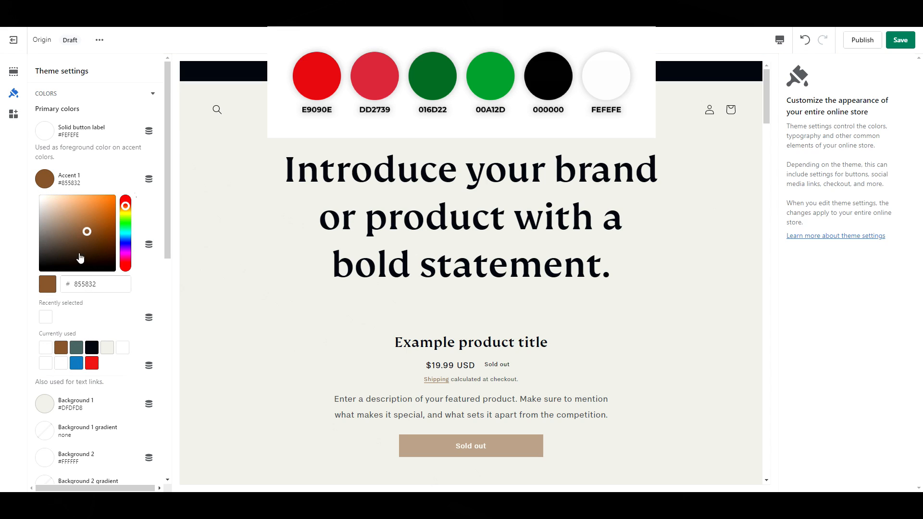
pyautogui.click(95, 283)
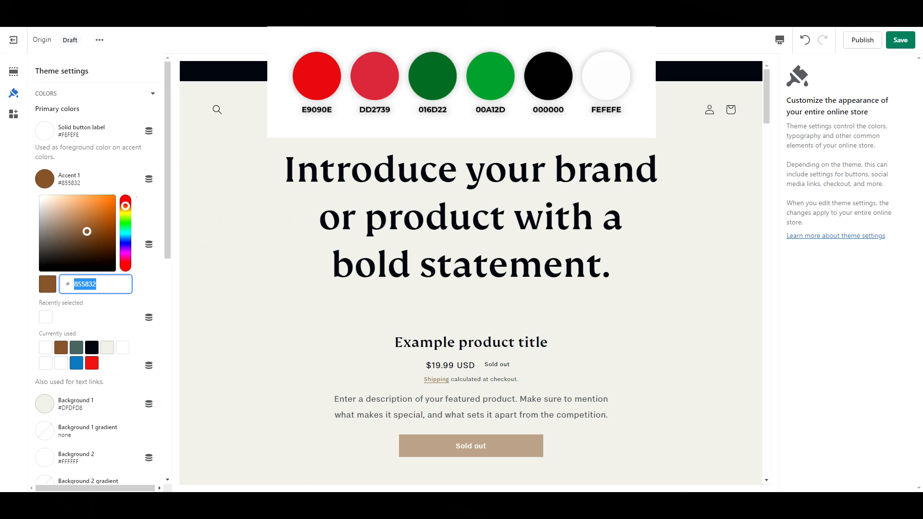
pyautogui.write('00000')
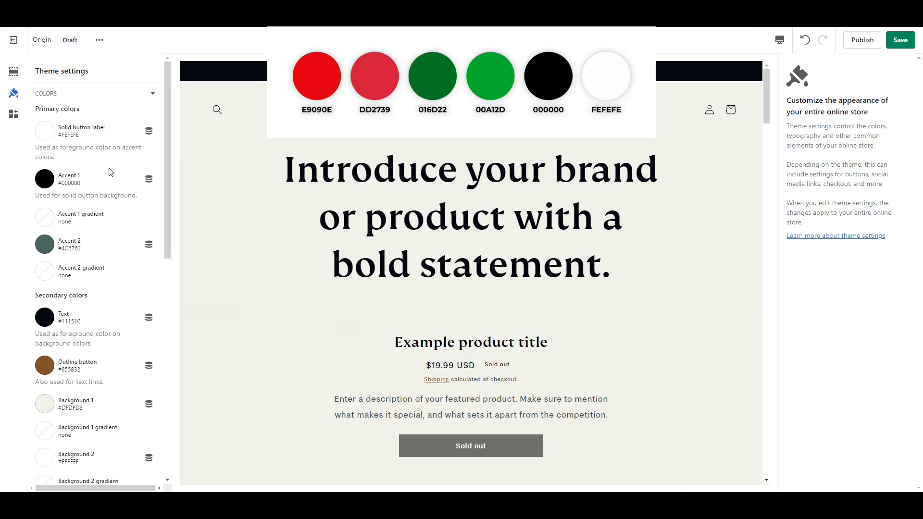
pyautogui.moveTo(124, 223)
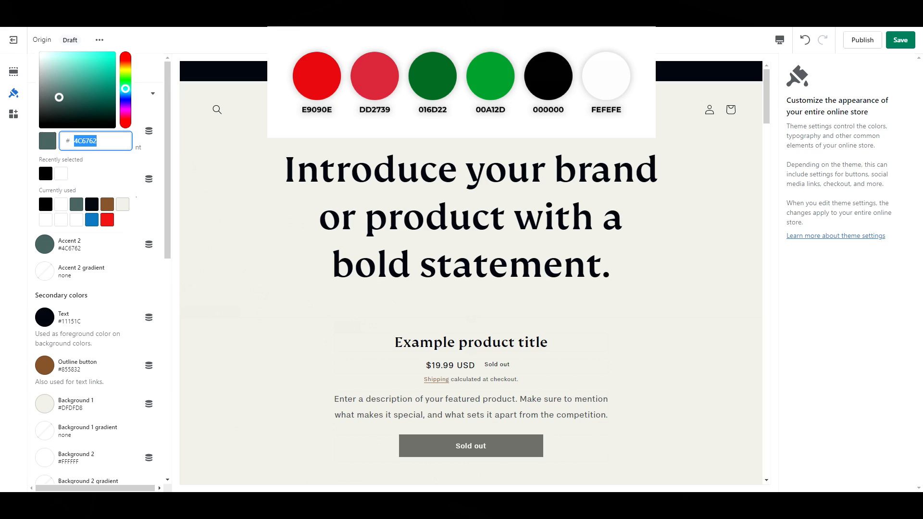
# Set Accent 2 to red #E22120 and the Text colour to #FEFEFE
pyautogui.write('E')
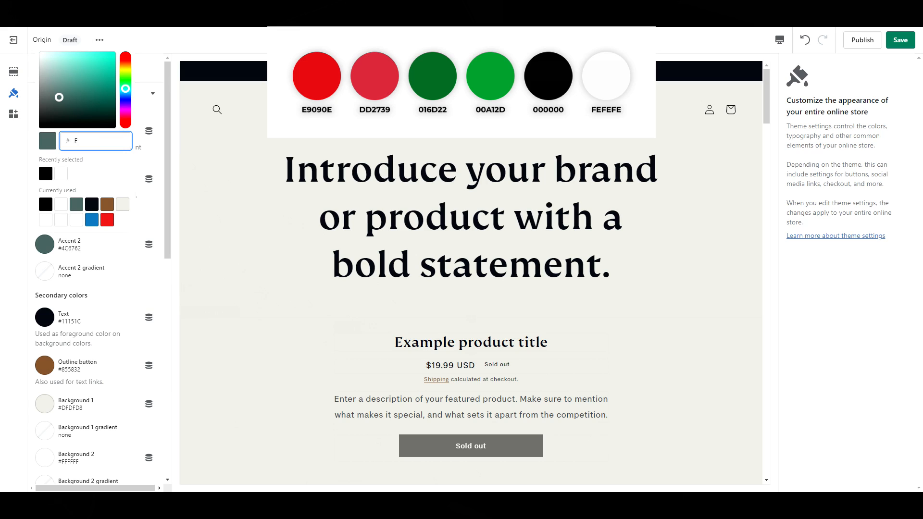
pyautogui.write('2')
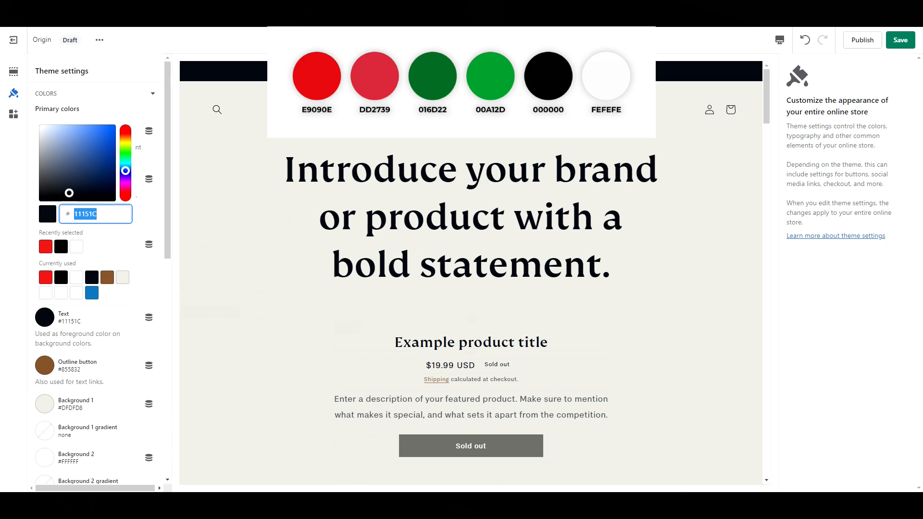
pyautogui.write('FE')
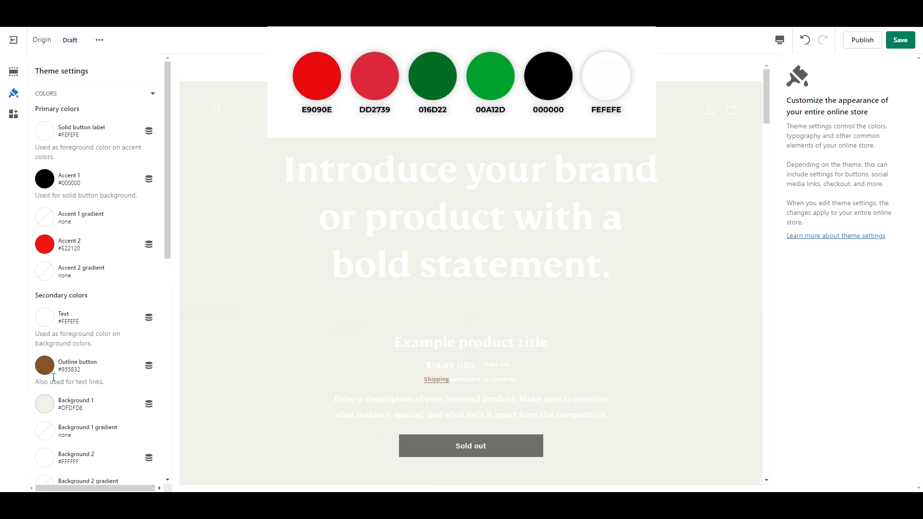
# Set the Outline button and Background 1 colours to black #000000
pyautogui.click(46, 366)
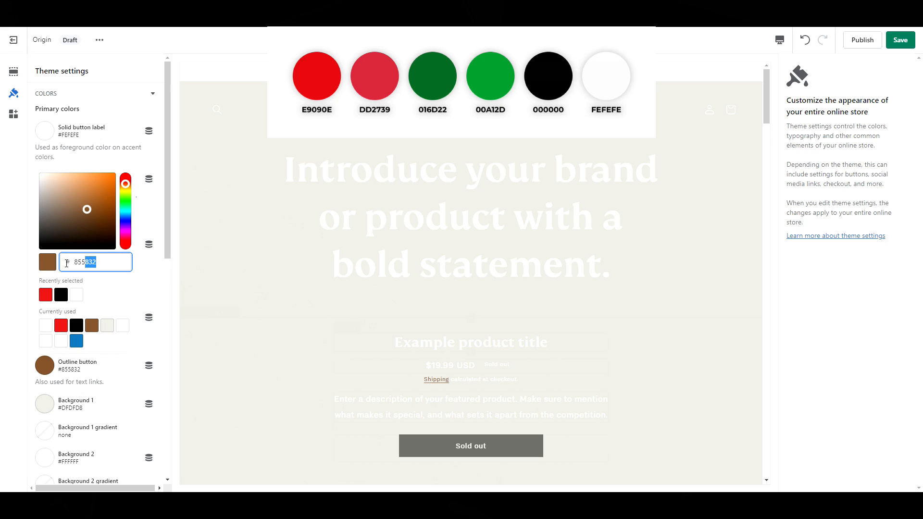
pyautogui.write('0')
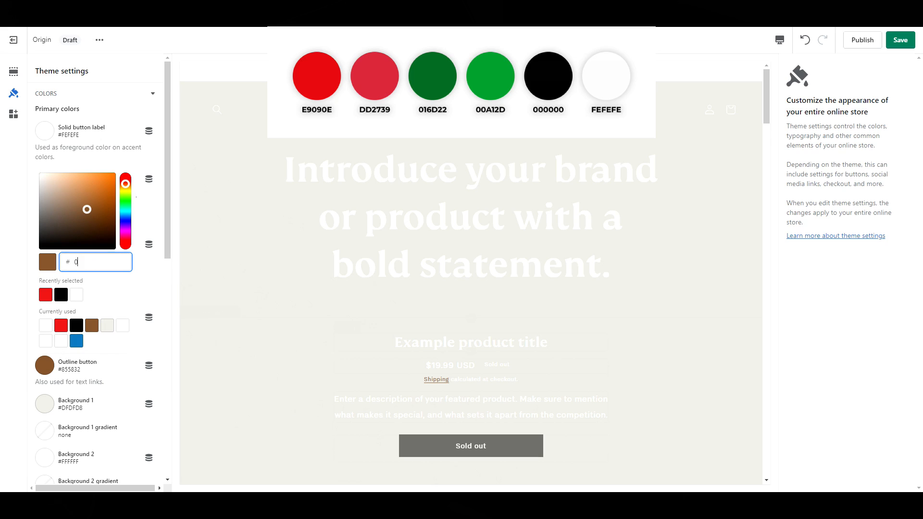
pyautogui.write('00000')
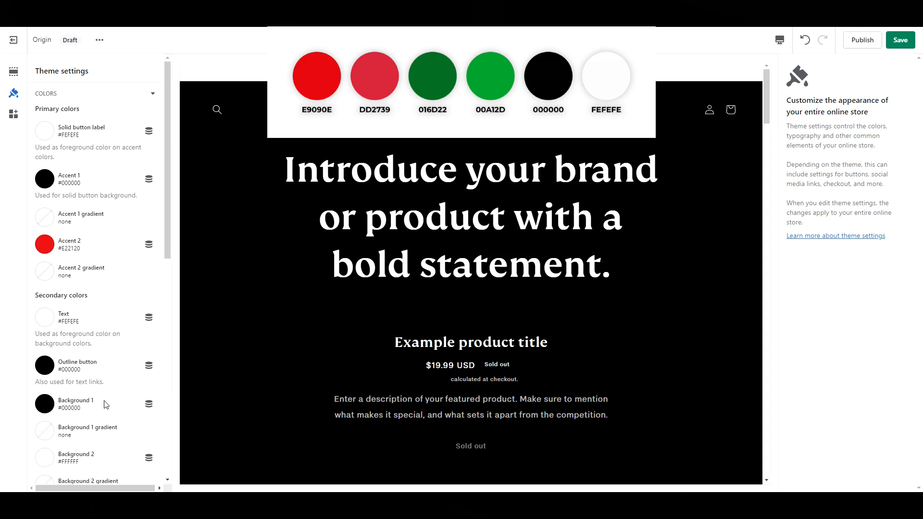
# Give Background 1 a preset linear gradient with a red #DD2739 colour stop
pyautogui.scroll(-3)
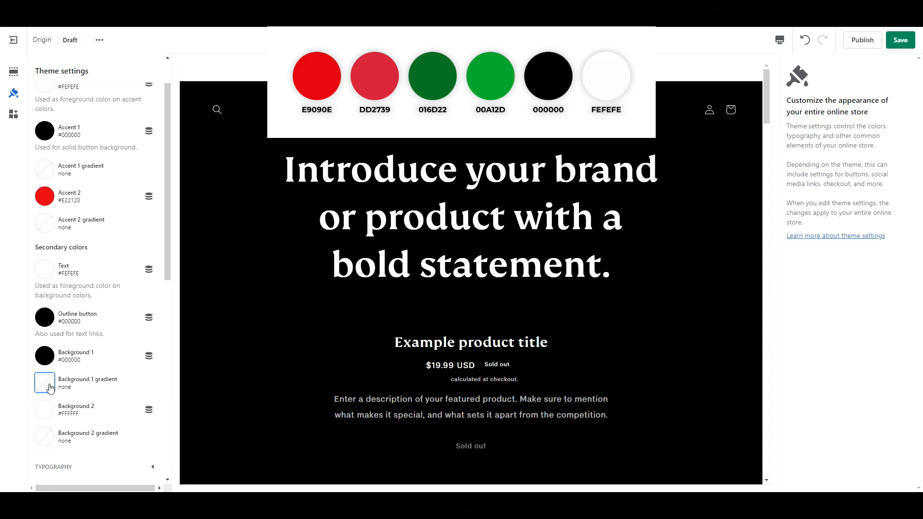
pyautogui.click(44, 269)
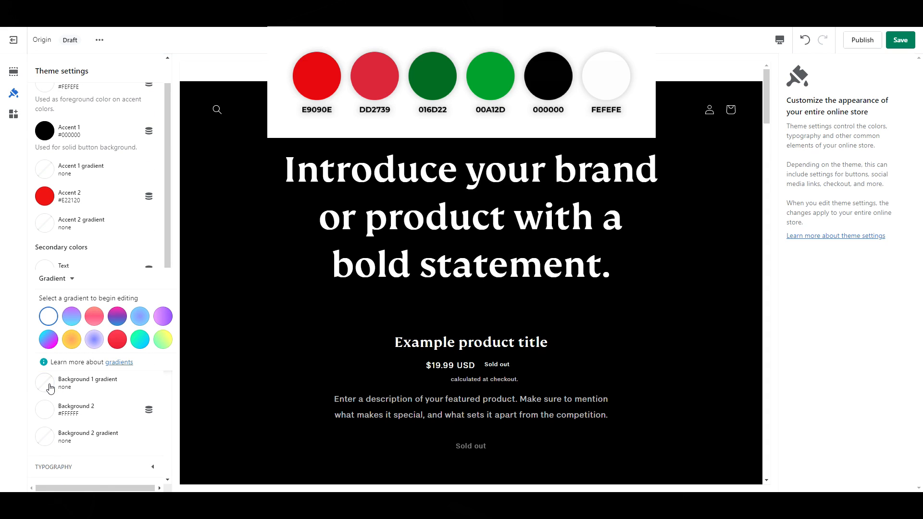
pyautogui.moveTo(78, 326)
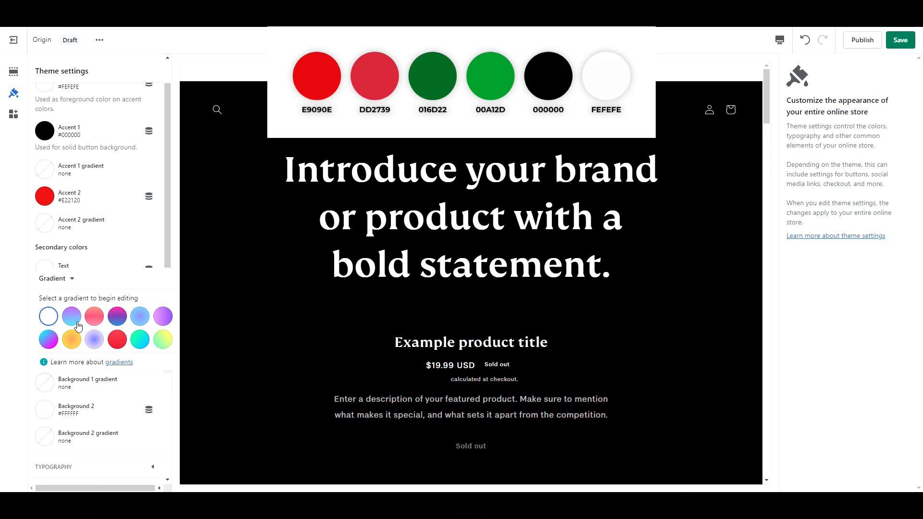
pyautogui.click(69, 316)
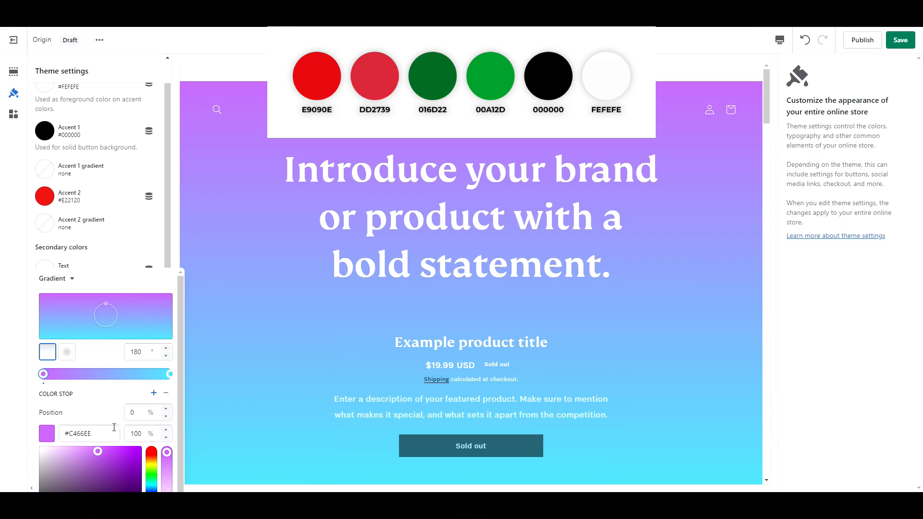
pyautogui.click(89, 434)
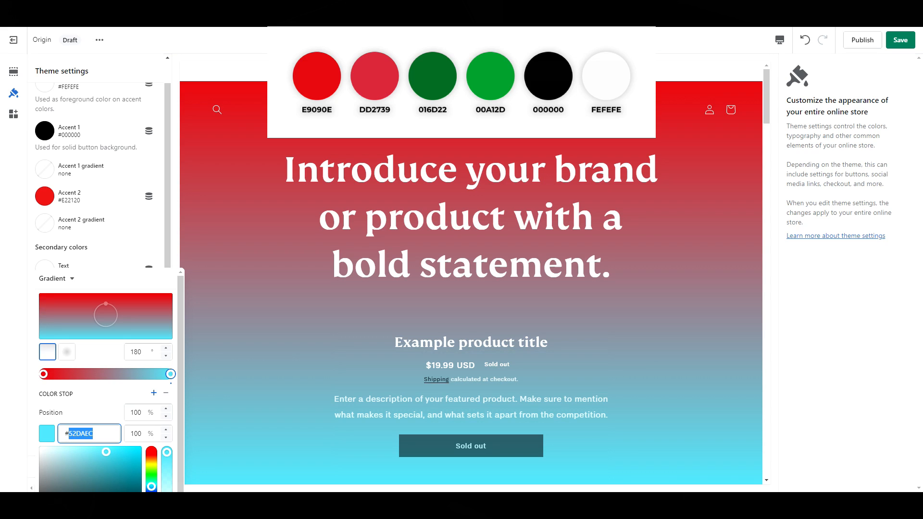
pyautogui.write('DD2739')
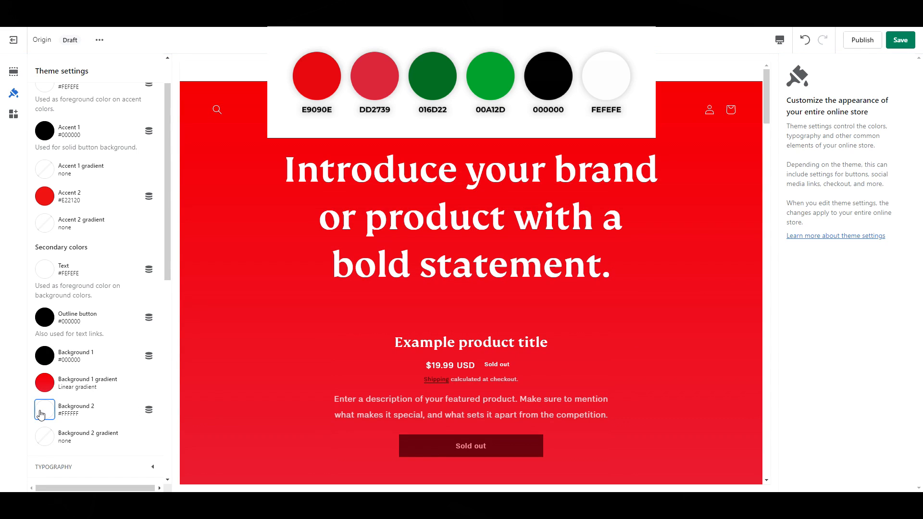
# Set Background 2 to black #000000 and start its gradient with a green stop
pyautogui.click(44, 410)
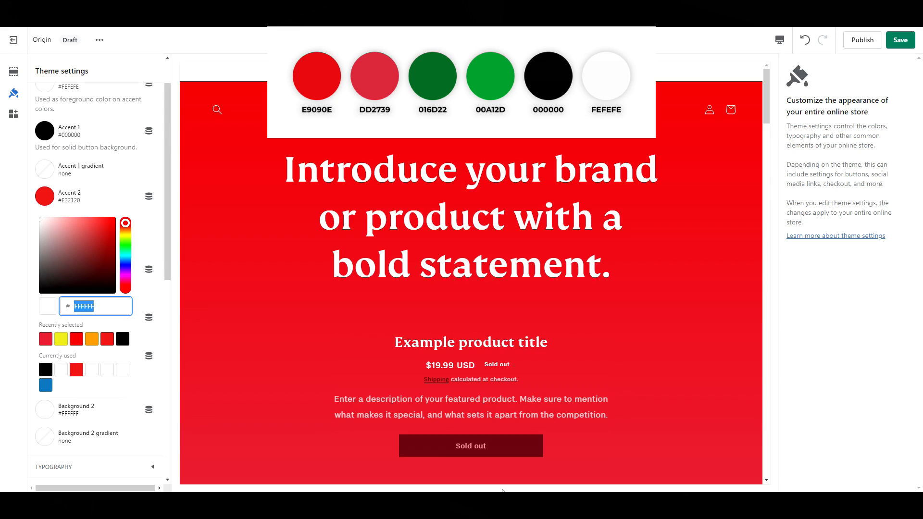
pyautogui.write('0000')
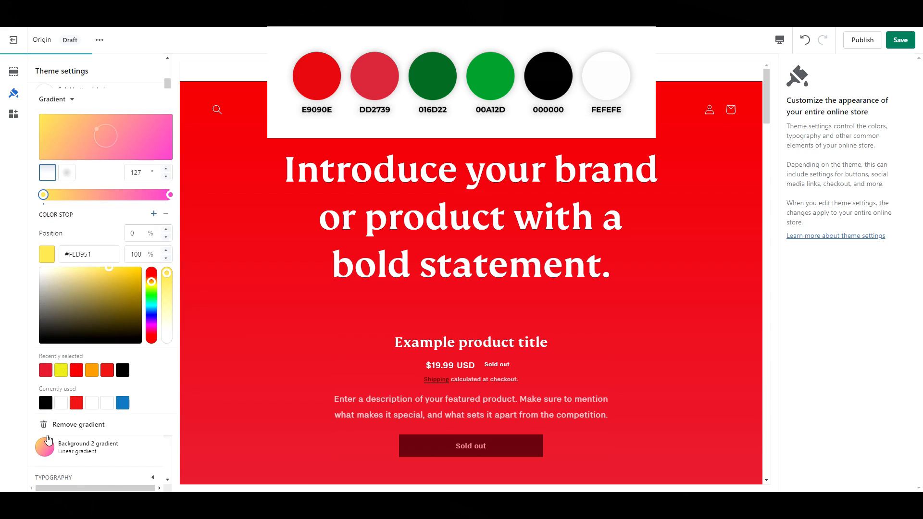
pyautogui.click(88, 254)
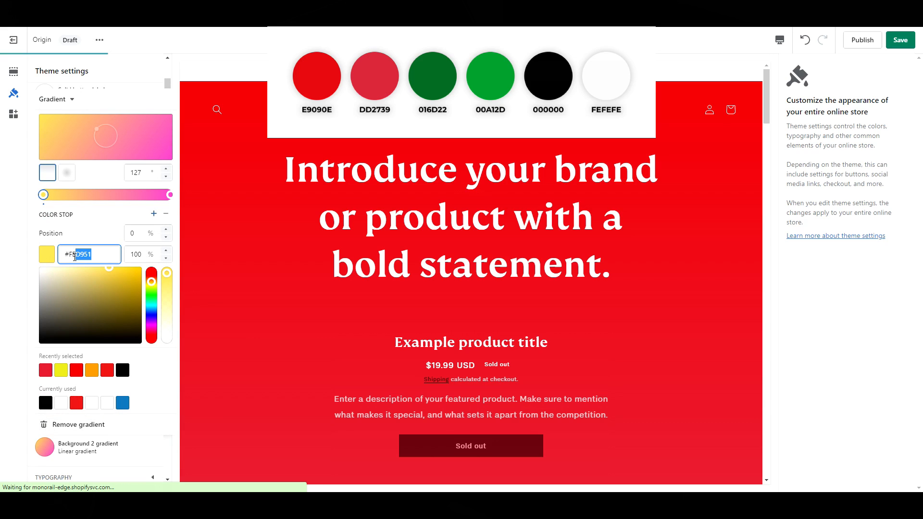
pyautogui.write('#016D22')
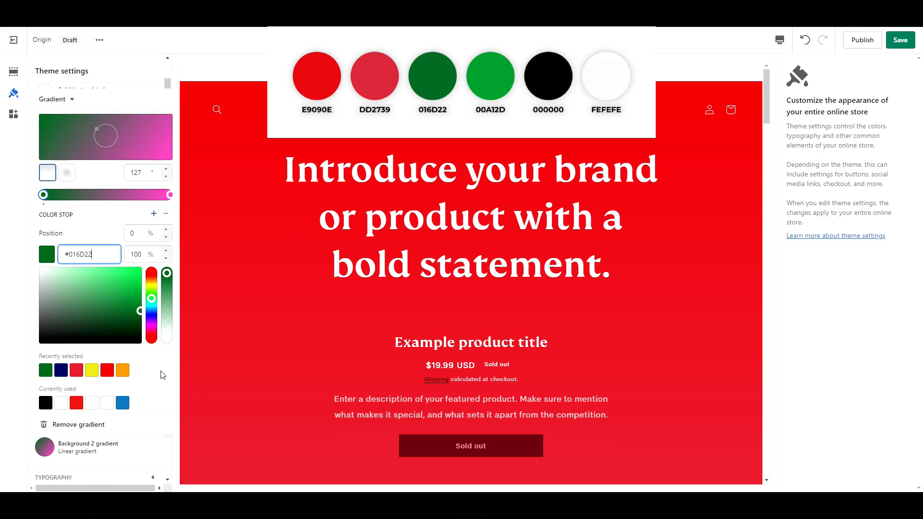
# Set the gradient's end stop to green and save the colour changes
pyautogui.click(170, 195)
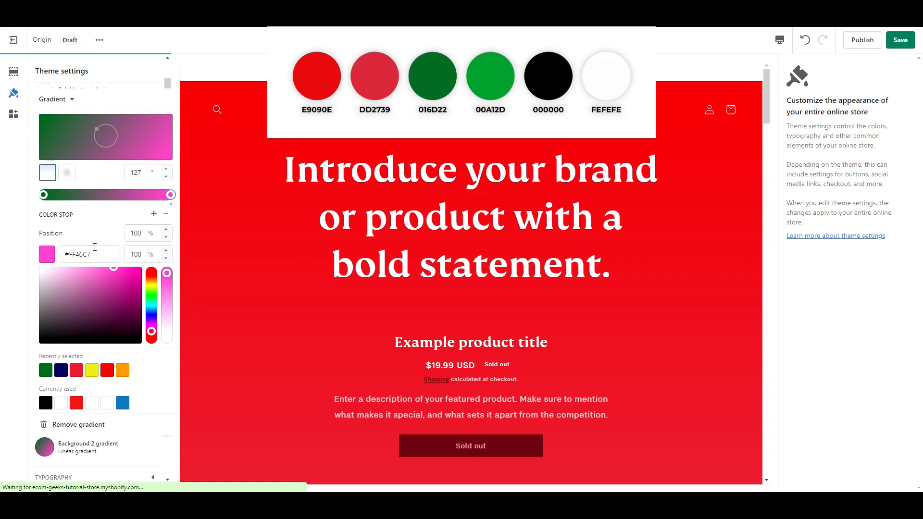
pyautogui.click(89, 254)
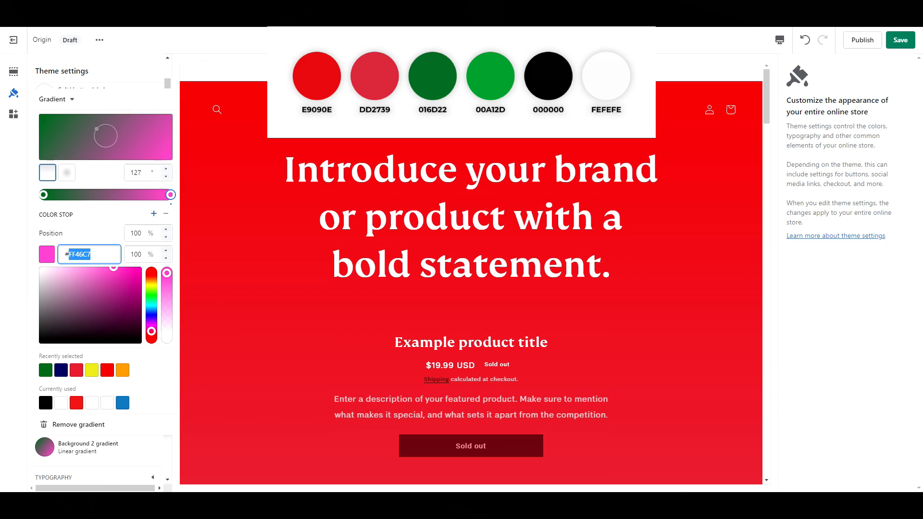
pyautogui.write('#00')
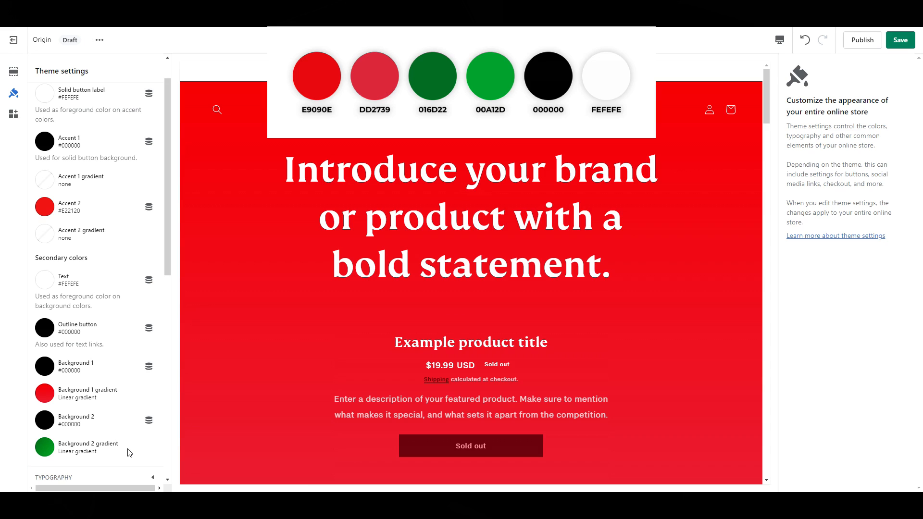
pyautogui.click(900, 39)
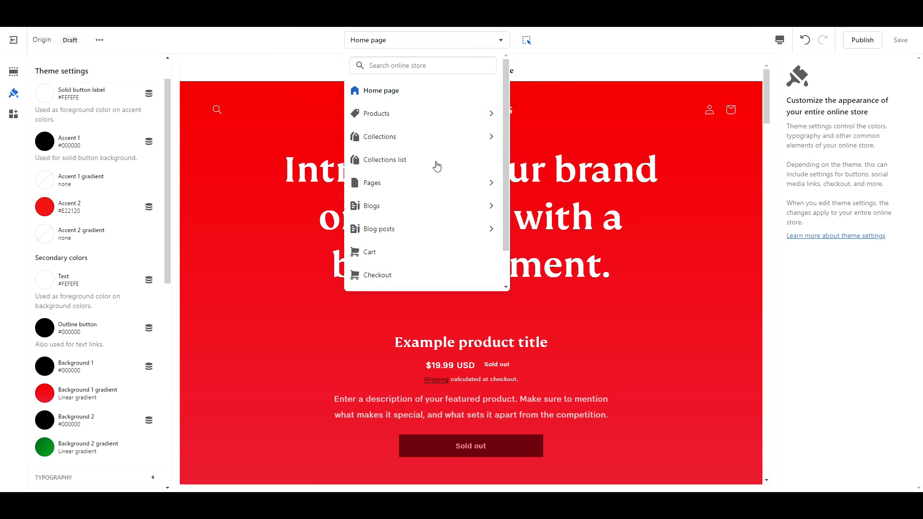
# Switch the preview to Checkout and browse the image library for the checkout logo
pyautogui.click(376, 275)
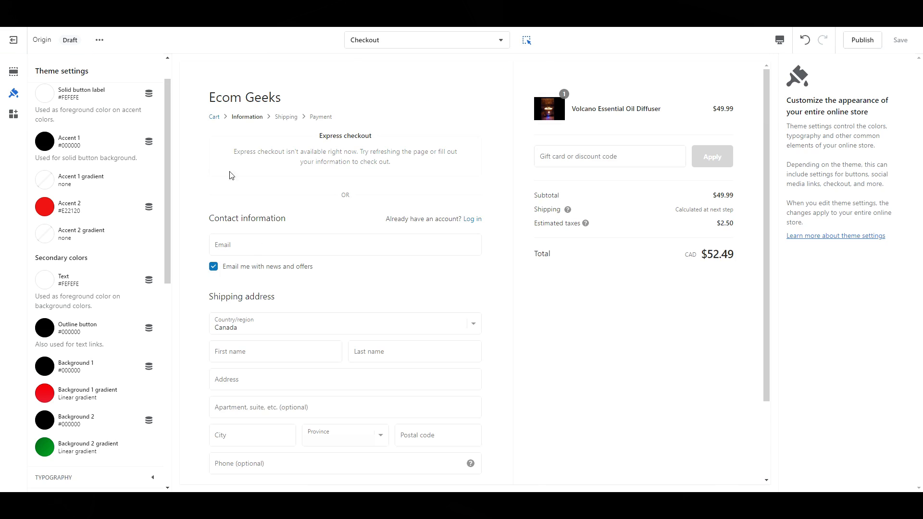
pyautogui.scroll(-3)
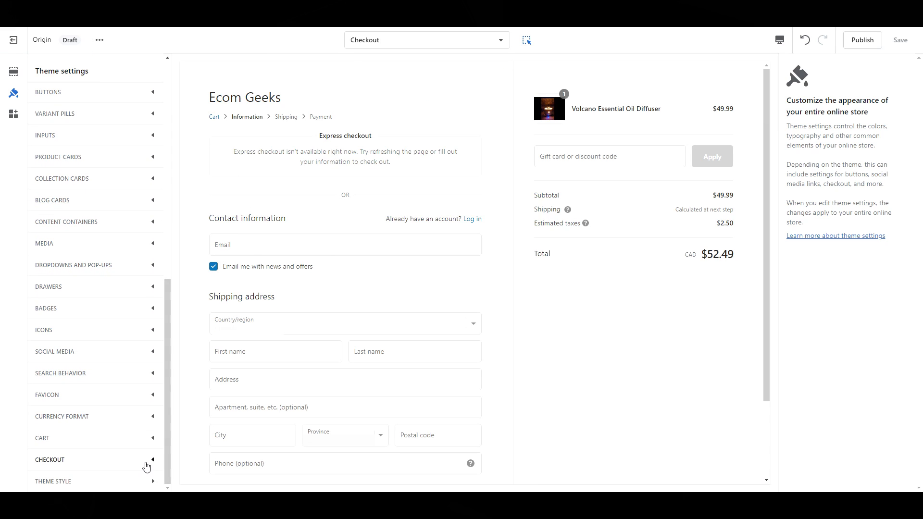
pyautogui.click(50, 460)
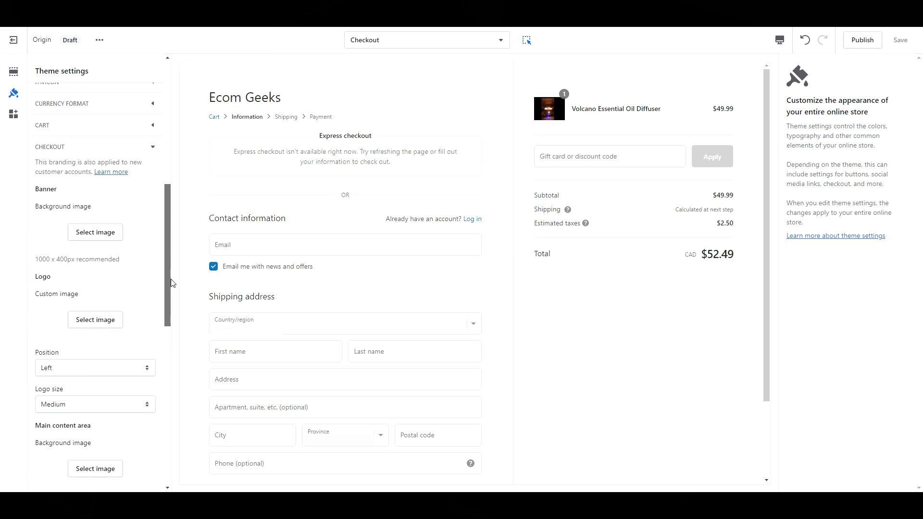
pyautogui.click(95, 232)
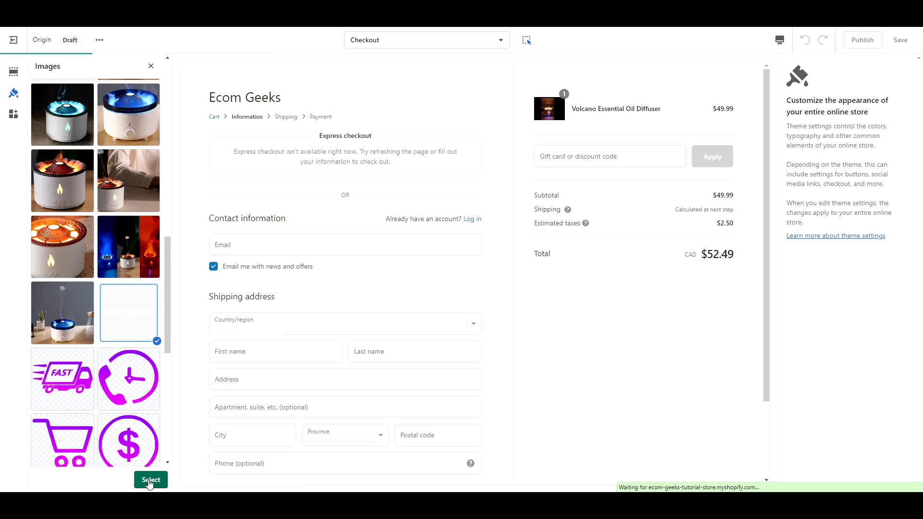
# Confirm the VIRALFINDS logo and pick checkout-bg-02 as the main content area background
pyautogui.click(151, 479)
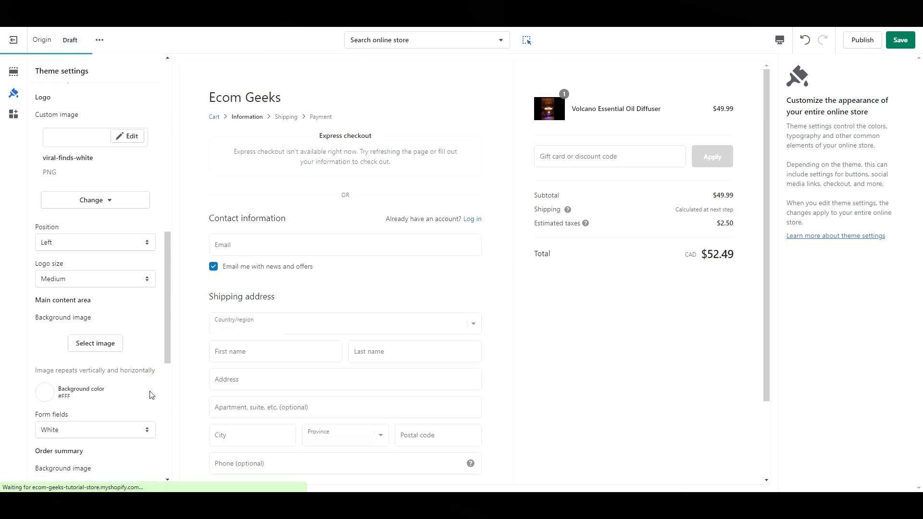
pyautogui.click(95, 343)
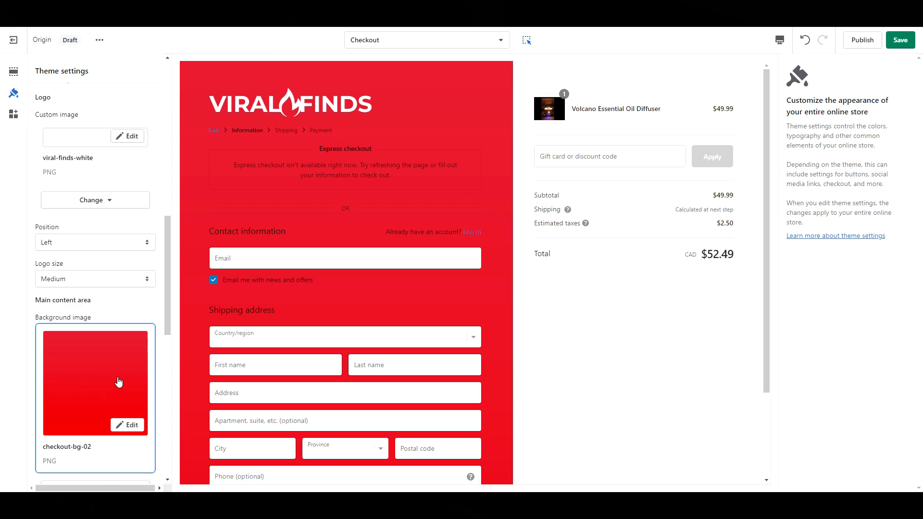
pyautogui.scroll(-3)
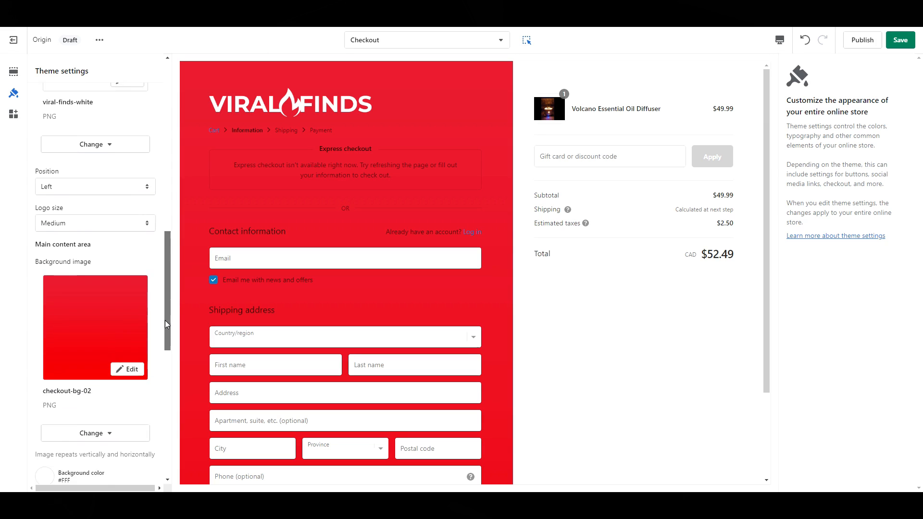
pyautogui.scroll(-3)
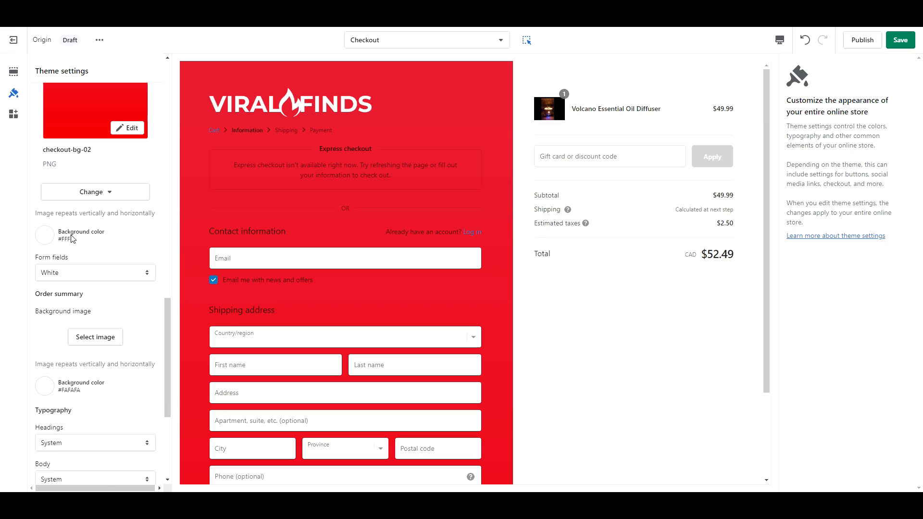
# Set the checkout form area and order summary backgrounds to near-white #FEFEFE
pyautogui.click(44, 234)
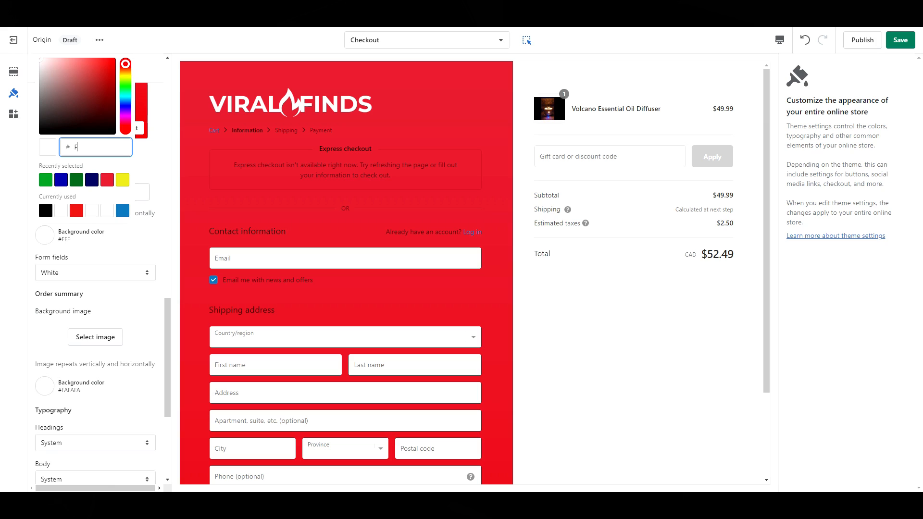
pyautogui.write('FEFEFE')
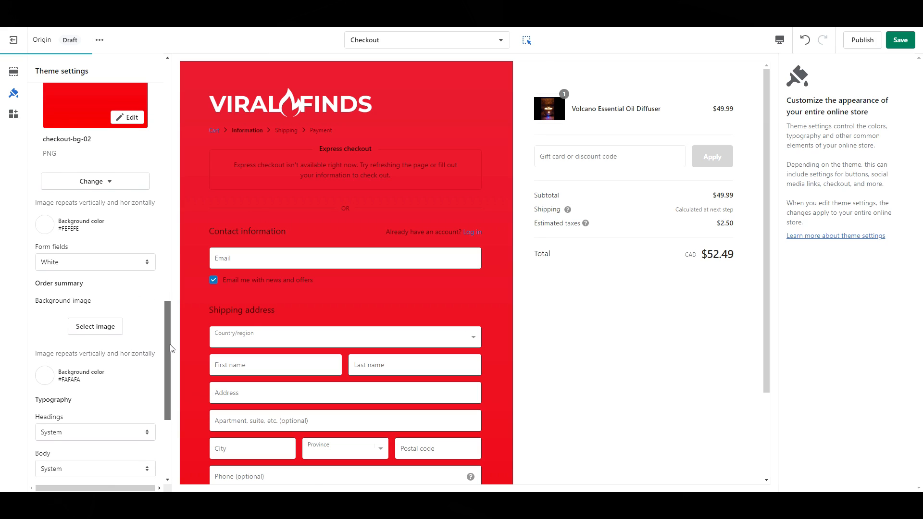
pyautogui.scroll(-3)
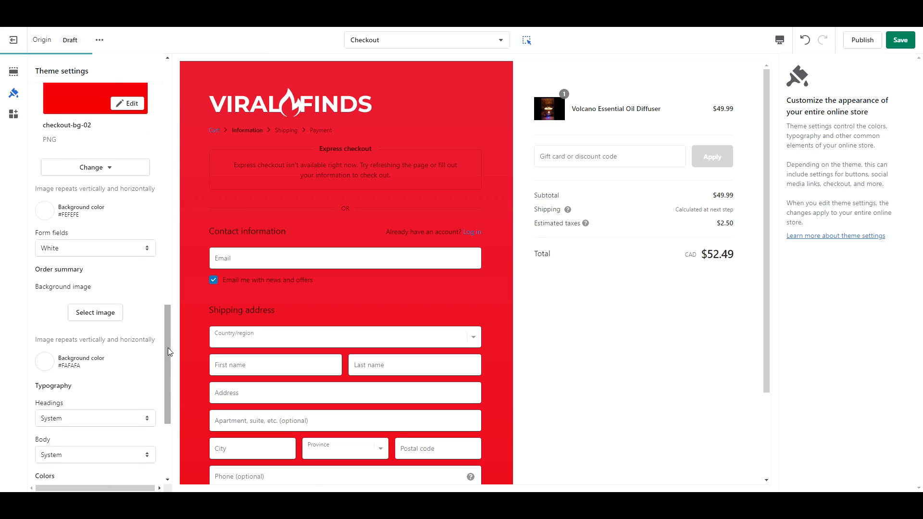
pyautogui.moveTo(41, 373)
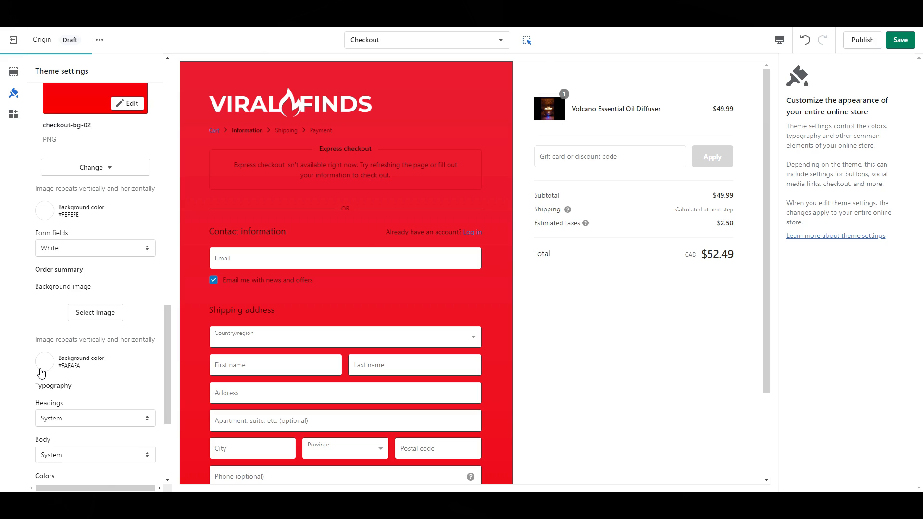
pyautogui.click(45, 362)
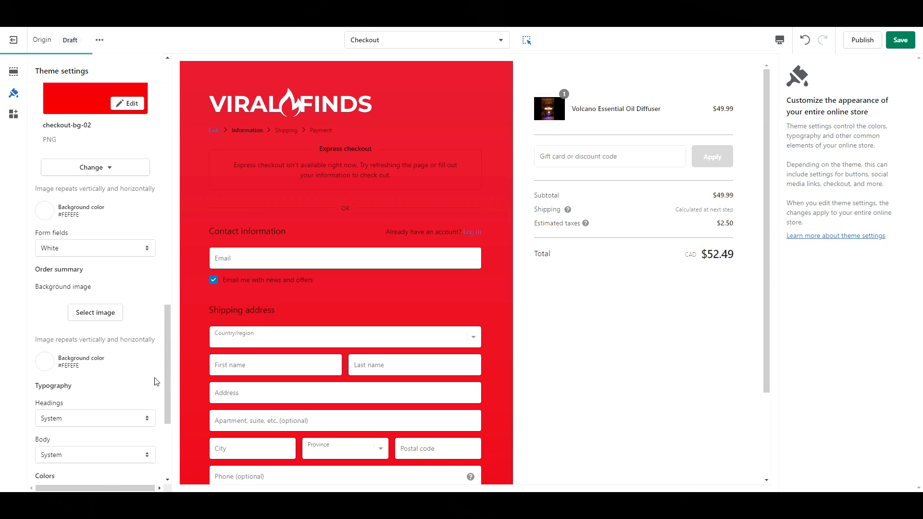
pyautogui.scroll(-3)
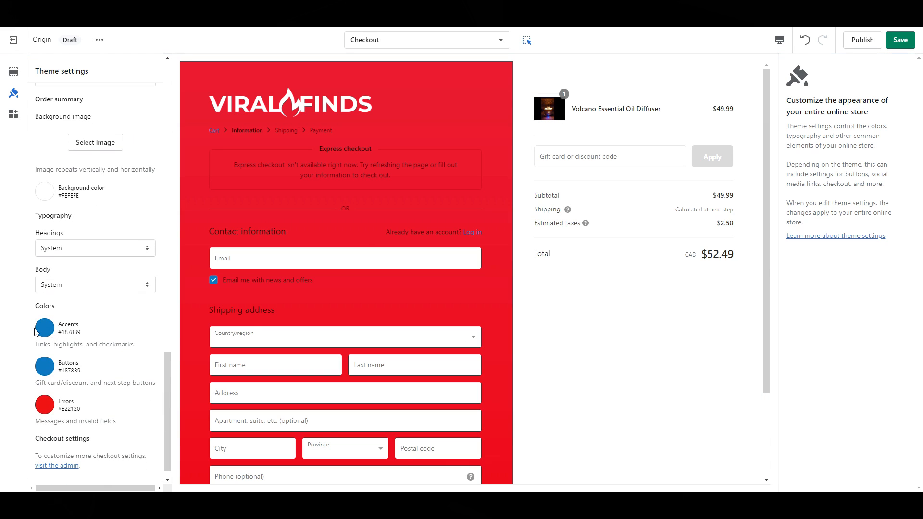
# Make checkout accents #FFFFFF, buttons #000000 and errors #FFED50, then save the theme
pyautogui.click(44, 329)
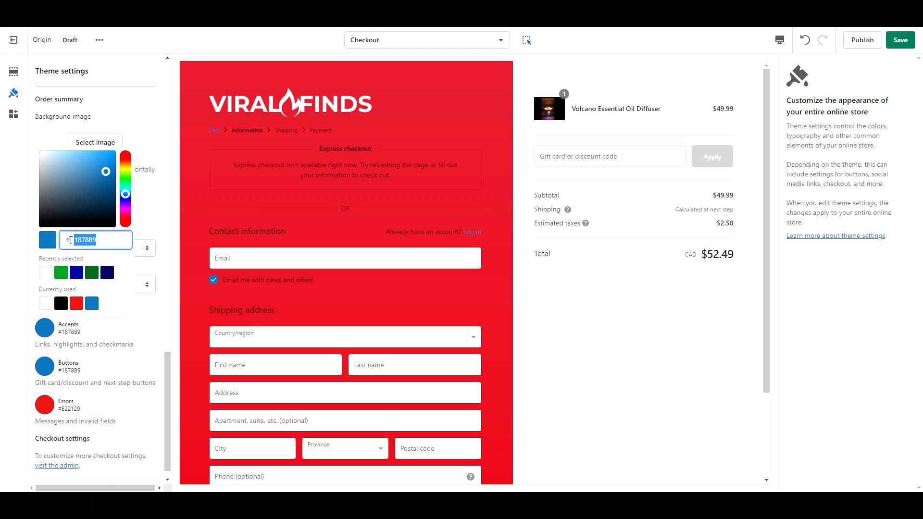
pyautogui.write('FFFFFF')
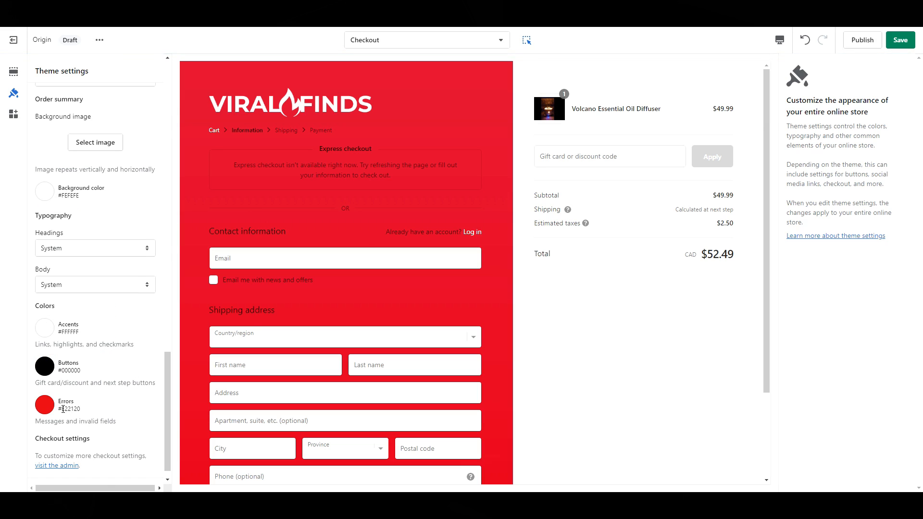
pyautogui.click(44, 404)
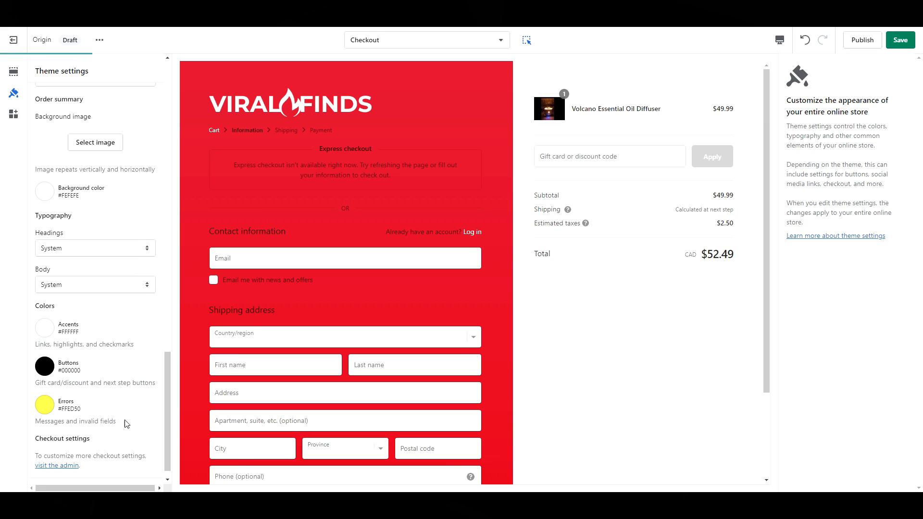
pyautogui.click(900, 39)
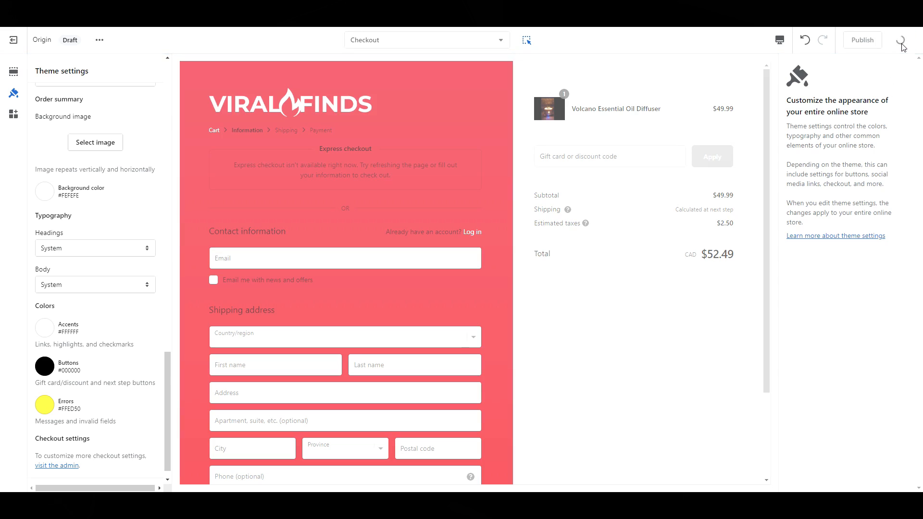
# Switch the theme editor preview from the checkout page to the Home page
pyautogui.click(900, 40)
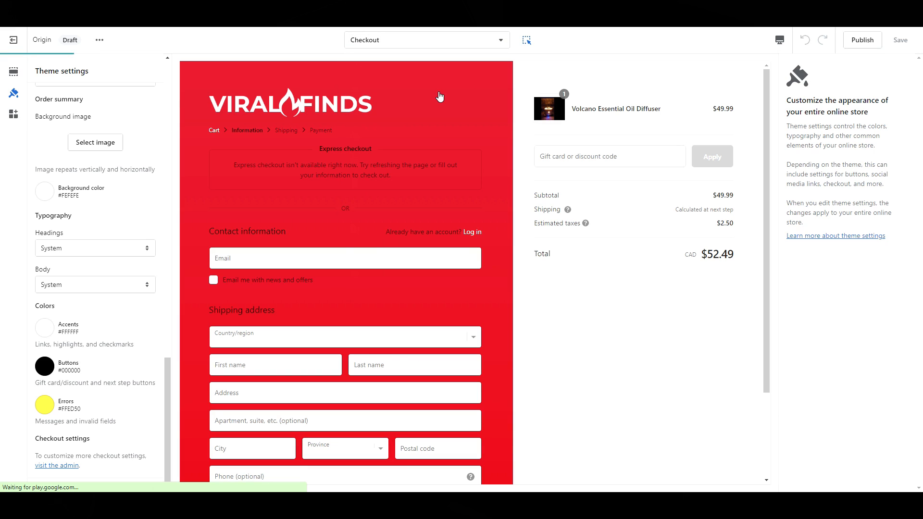
pyautogui.click(426, 39)
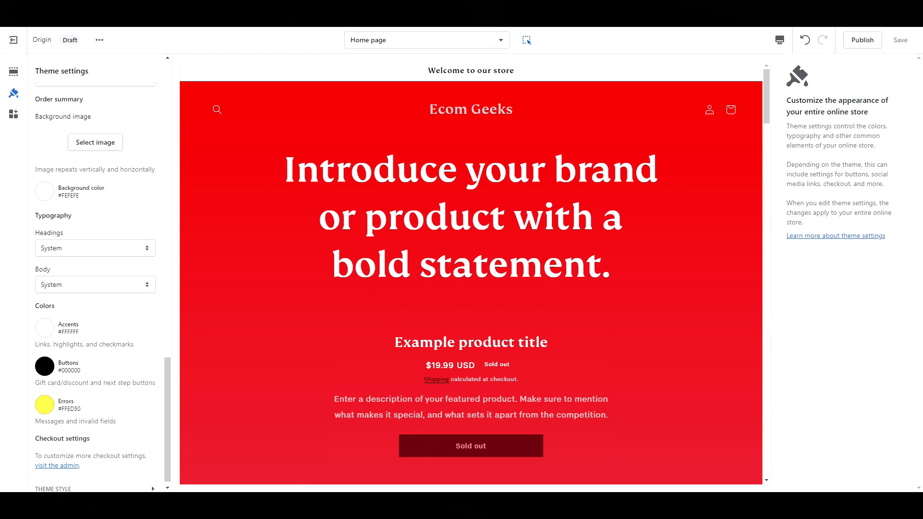
pyautogui.moveTo(13, 72)
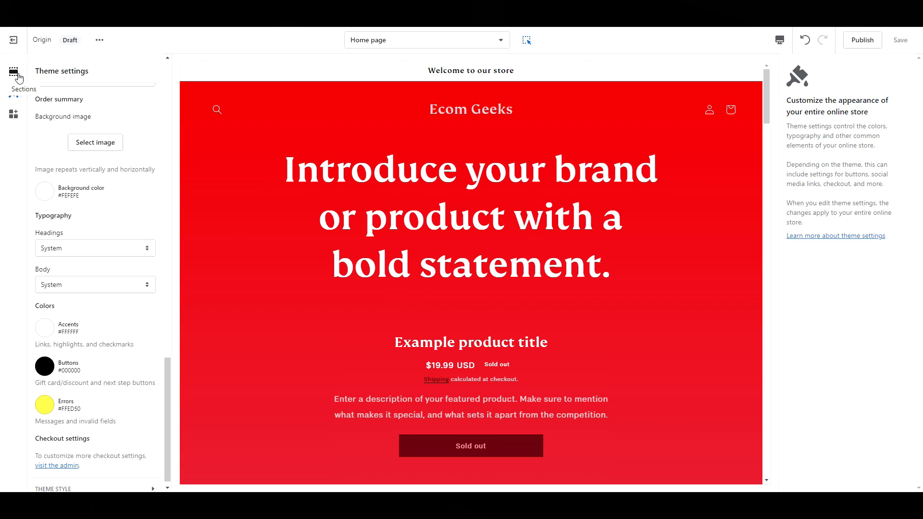
# Hide the 'Welcome to our store' block in the Announcement bar section
pyautogui.click(12, 80)
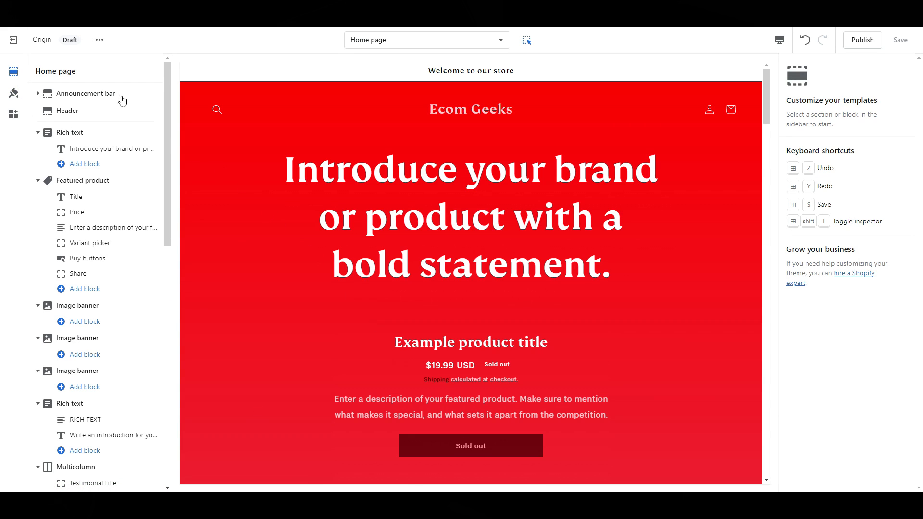
pyautogui.click(87, 93)
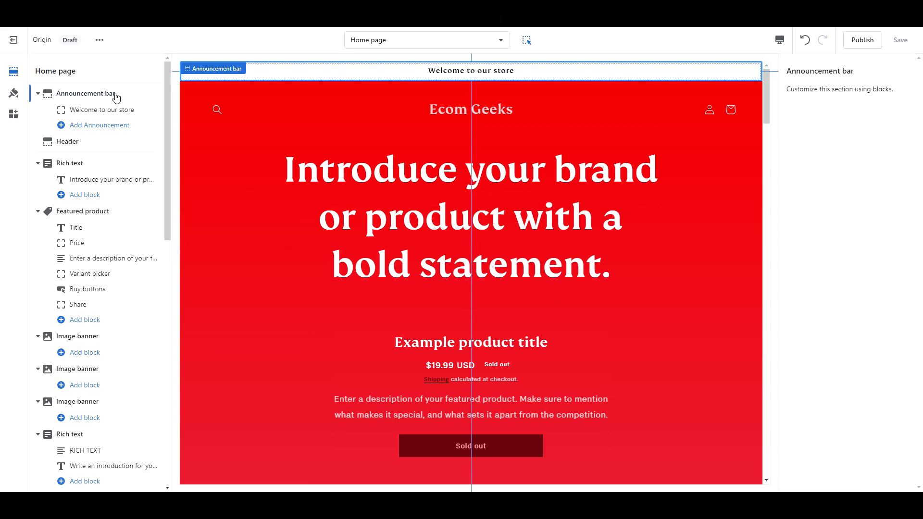
pyautogui.moveTo(99, 110)
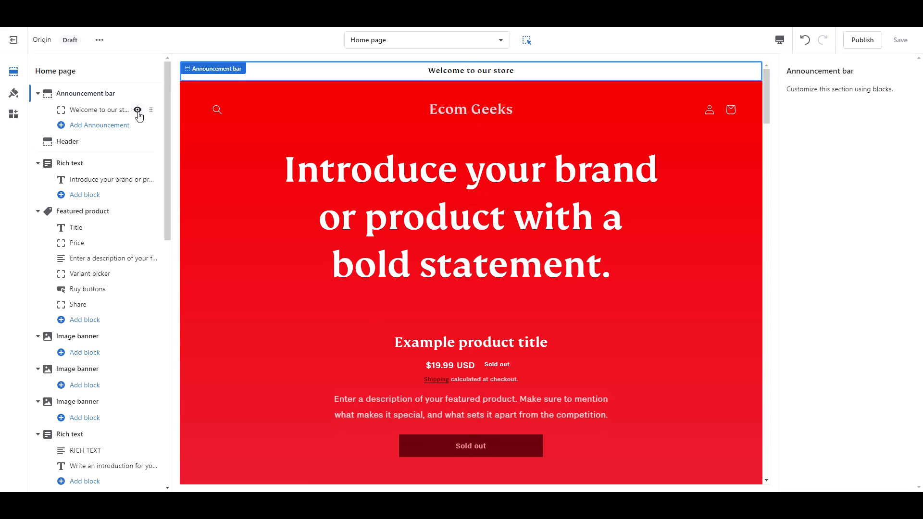
pyautogui.click(138, 111)
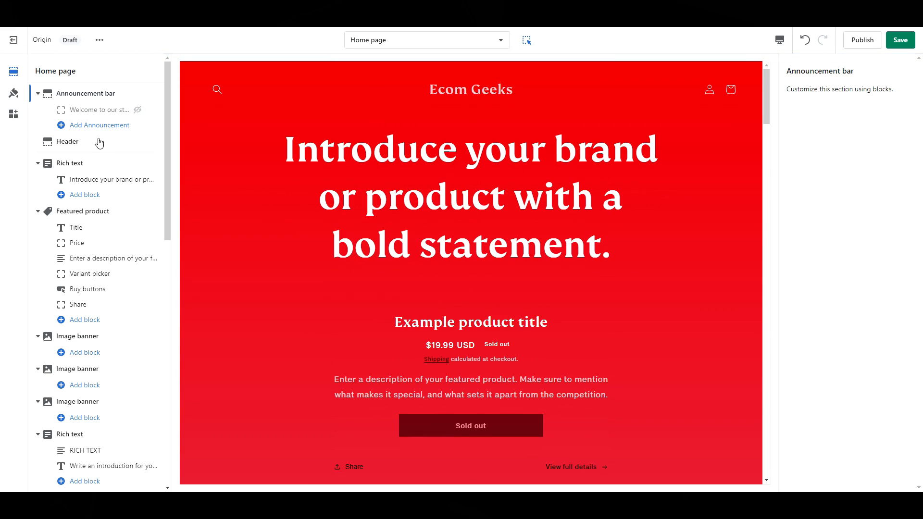
# Set the header logo to the viral-finds-white image and widen it to 200px
pyautogui.click(67, 142)
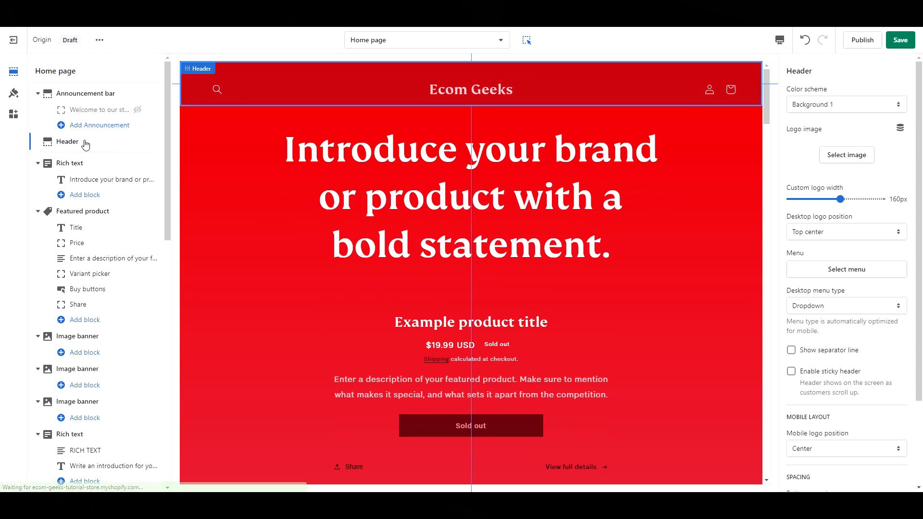
pyautogui.click(845, 155)
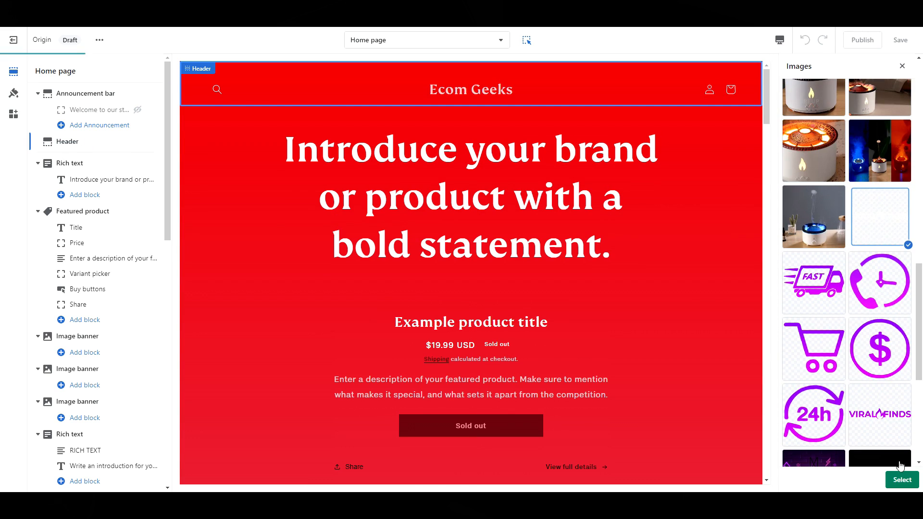
pyautogui.click(900, 479)
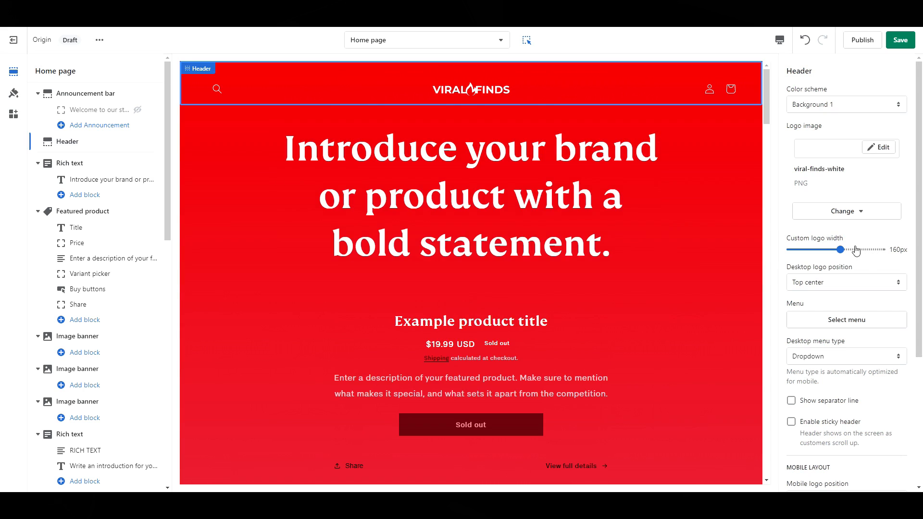
pyautogui.moveTo(841, 250); pyautogui.dragTo(859, 250)
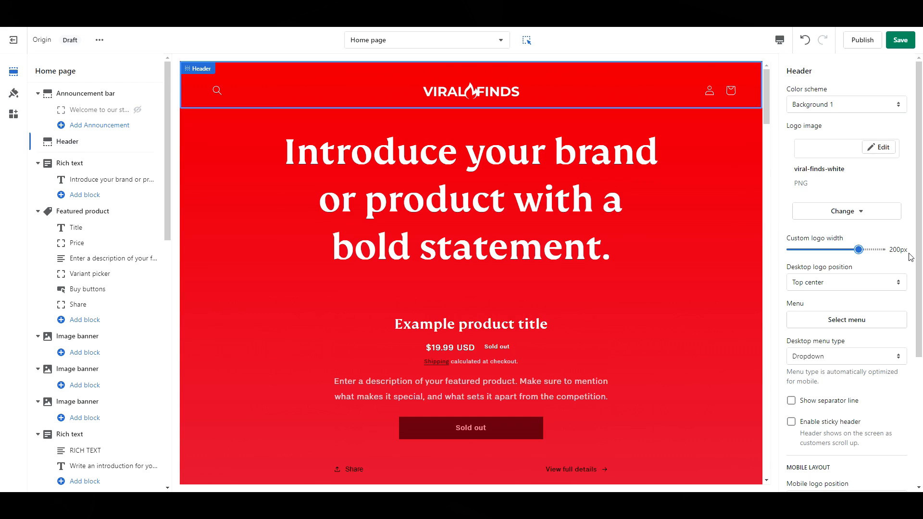
pyautogui.moveTo(523, 200)
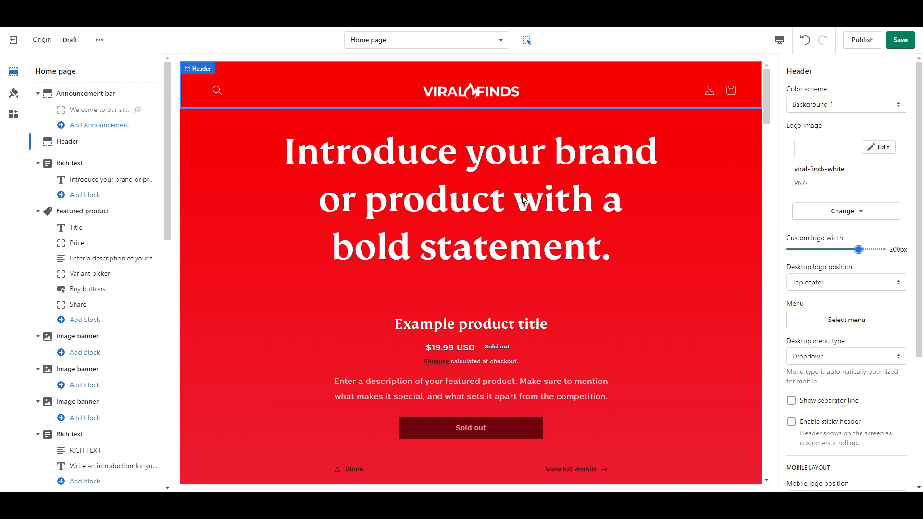
# Replace the hero headline with 'Holiday Sale 25% OFF + FREE SHIPPING!'
pyautogui.click(70, 164)
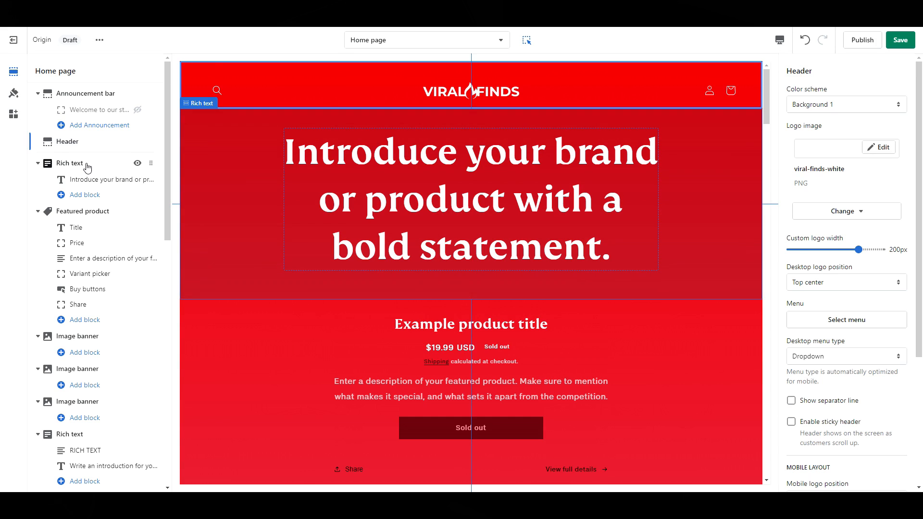
pyautogui.click(70, 163)
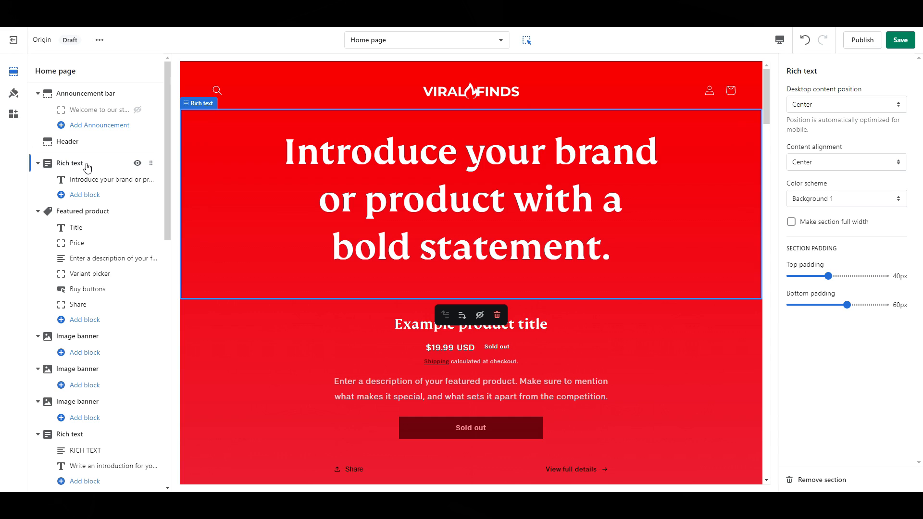
pyautogui.click(470, 197)
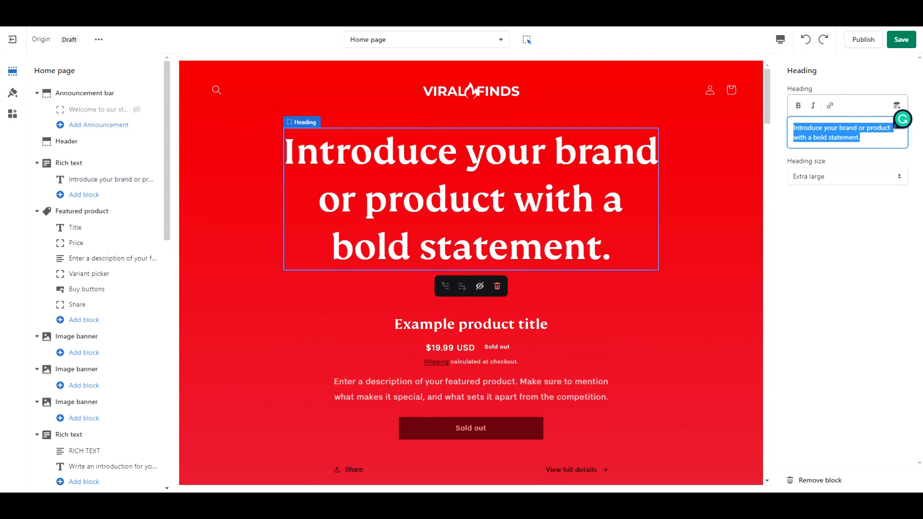
pyautogui.write('Holiday Sale 25% OFF + FREE SHIPPING!')
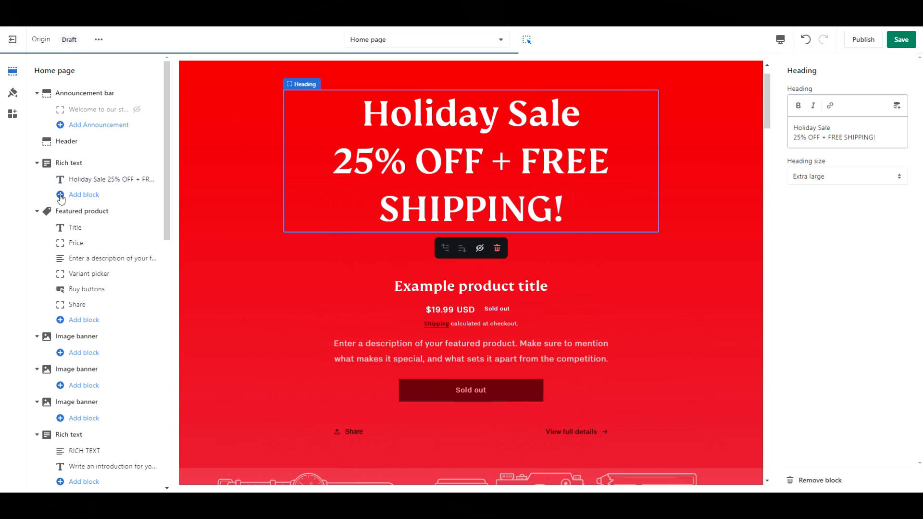
# Add a text block reading 'SALE ENDS 12/15/2022 • NO COUPON CODE REQUIRED' below the headline
pyautogui.click(84, 195)
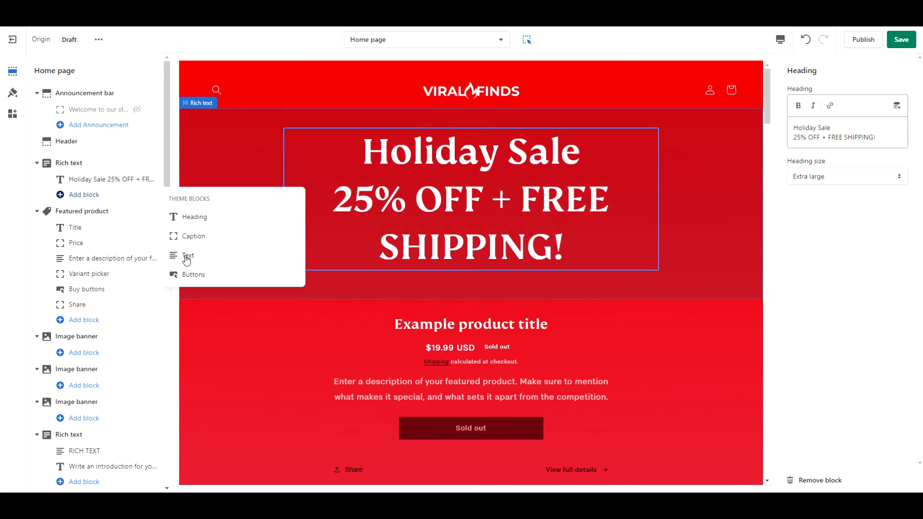
pyautogui.click(188, 256)
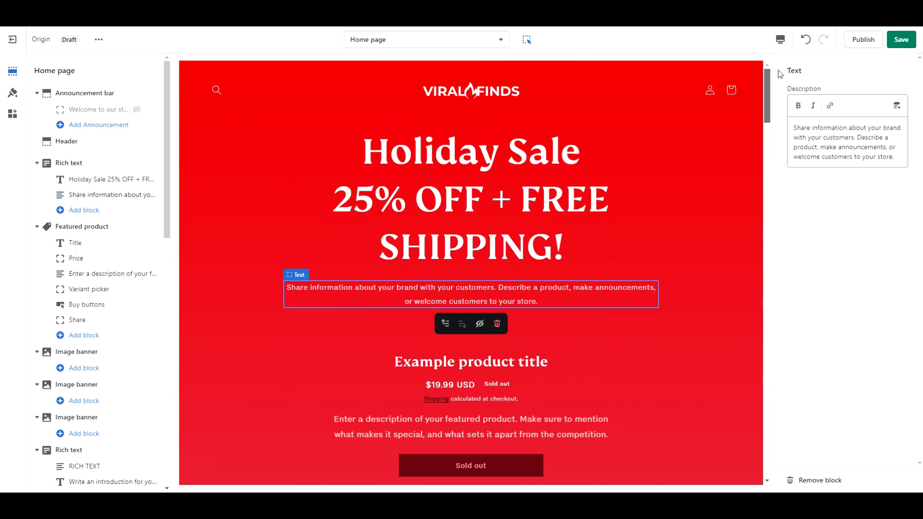
pyautogui.write('SALE ENDS 12/15/2022 • NO COUPON CODE REQUIRED')
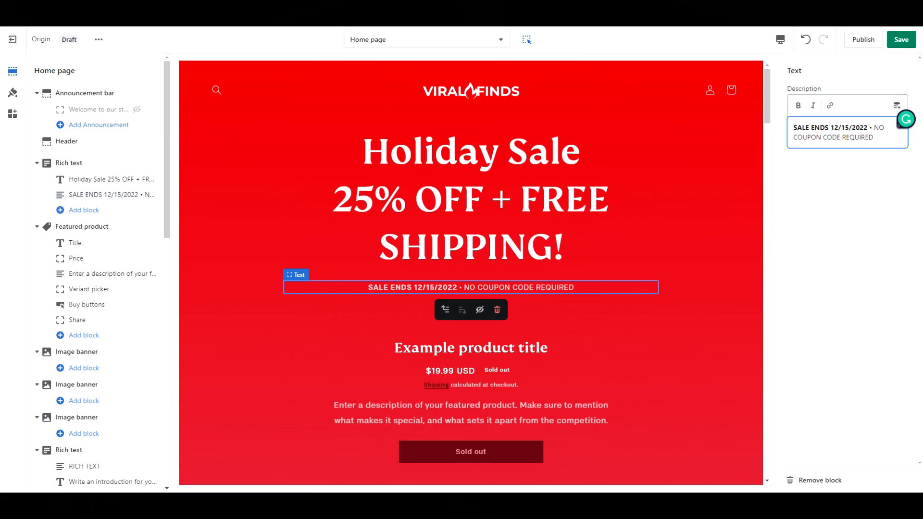
# Feature the Flame Essential Oil Diffuser with the Inverse colour scheme and select its description block
pyautogui.click(80, 226)
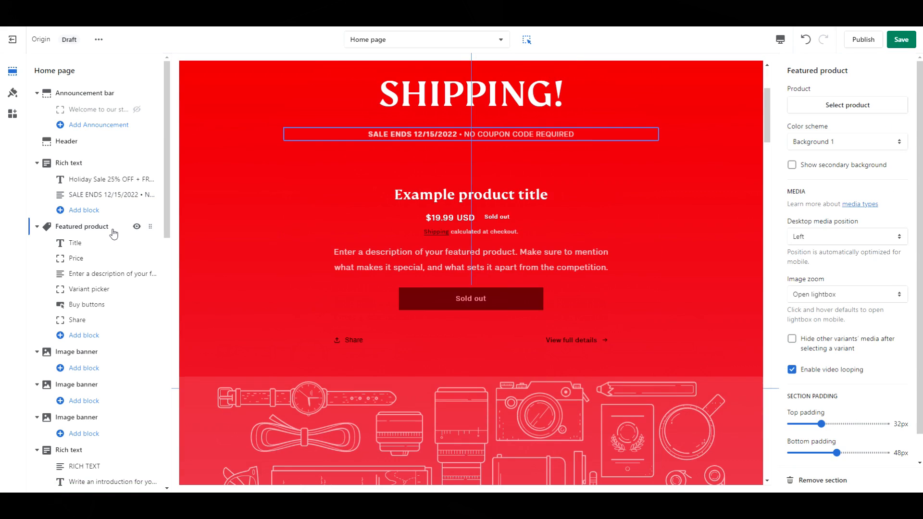
pyautogui.click(846, 105)
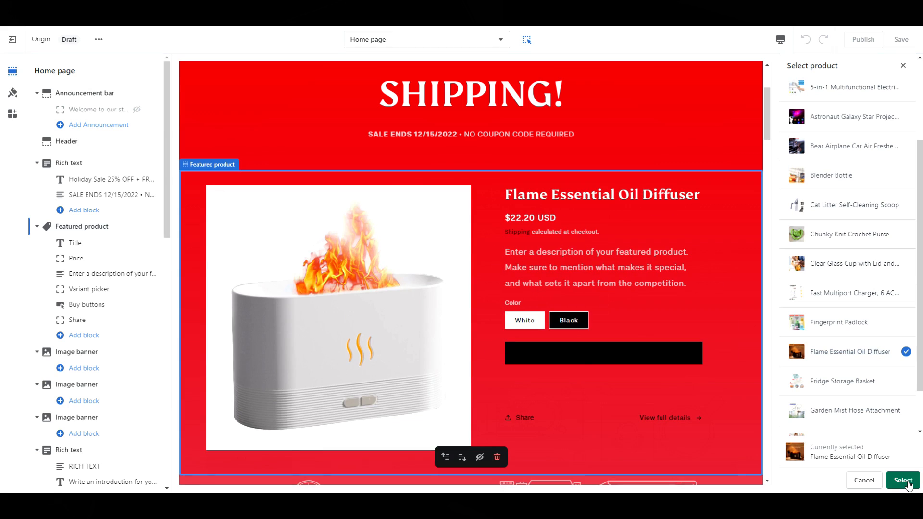
pyautogui.click(903, 480)
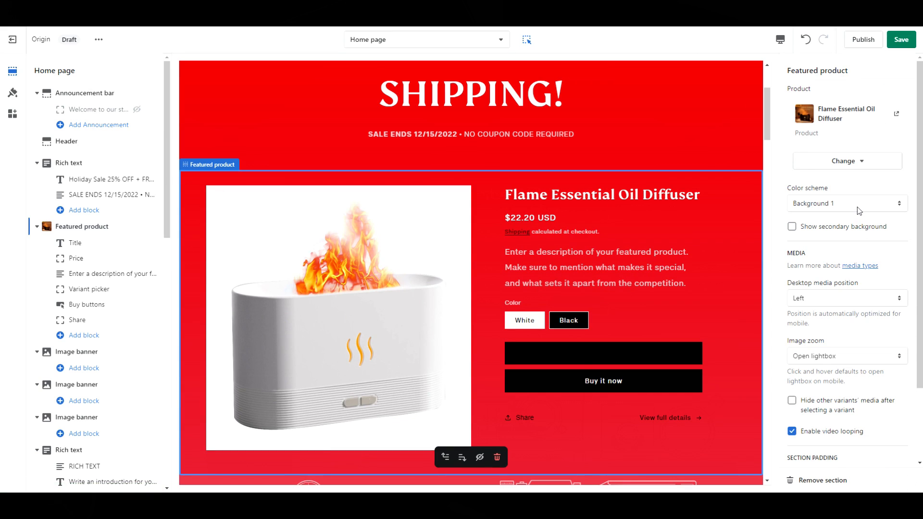
pyautogui.click(846, 203)
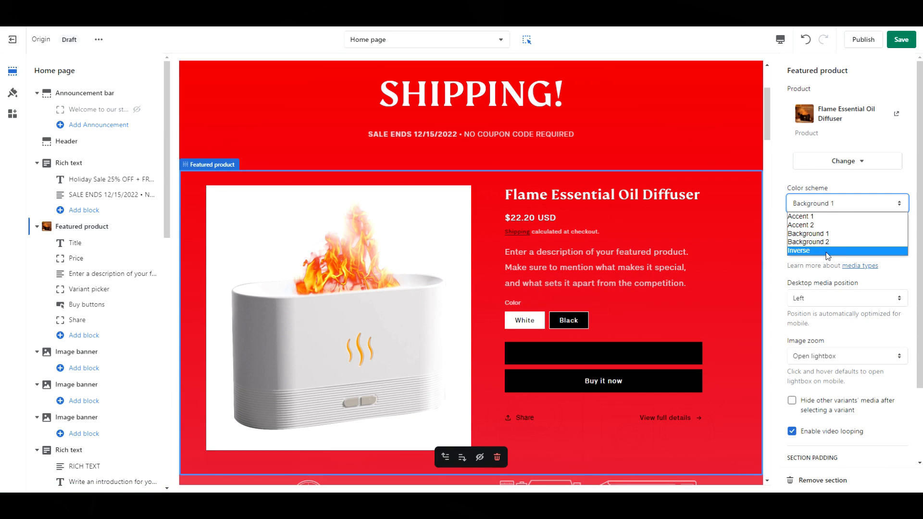
pyautogui.click(798, 250)
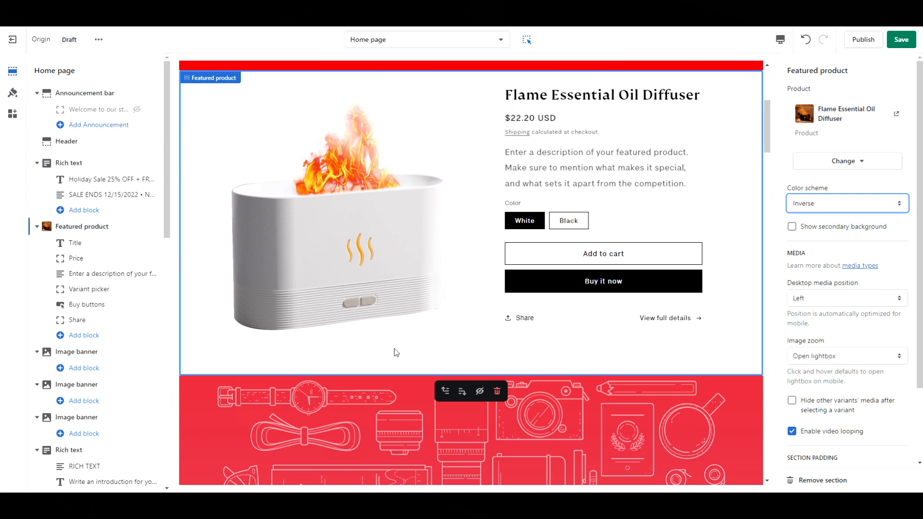
pyautogui.click(98, 274)
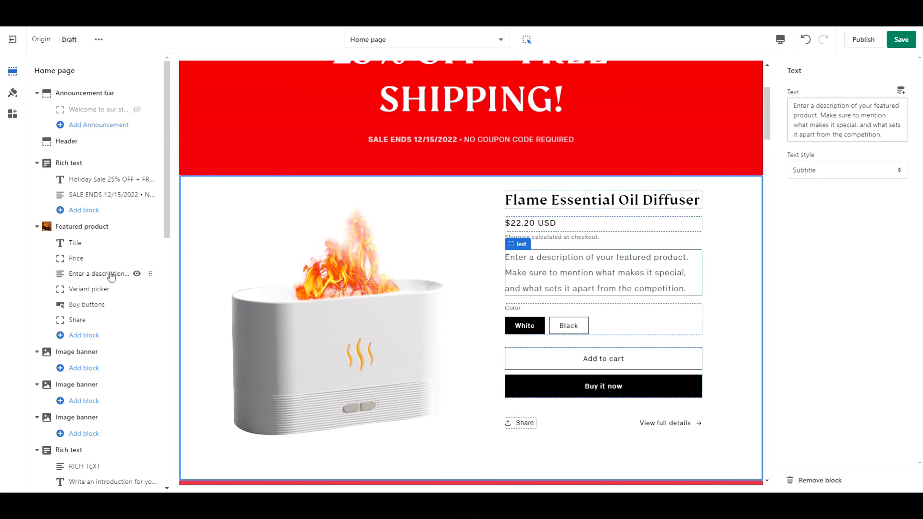
pyautogui.click(602, 272)
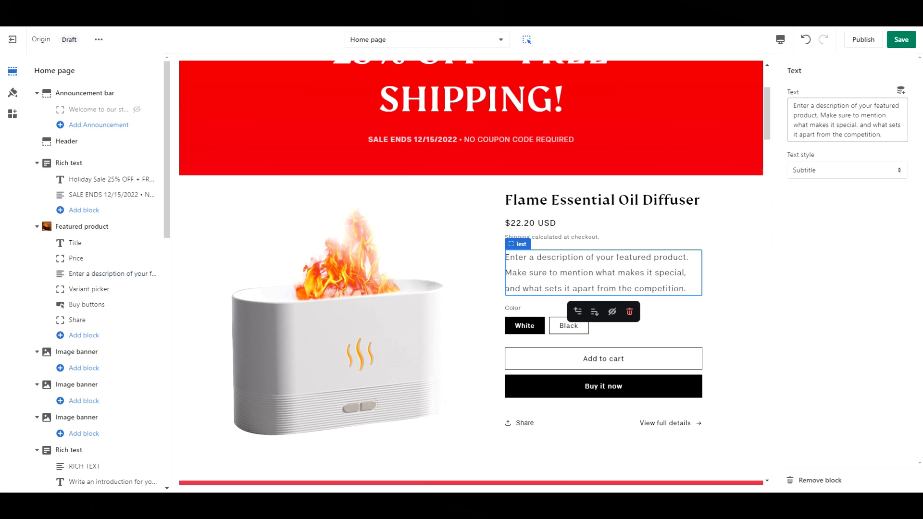
# Add a Multicolumn section with one-third image width and four columns per row
pyautogui.scroll(-3)
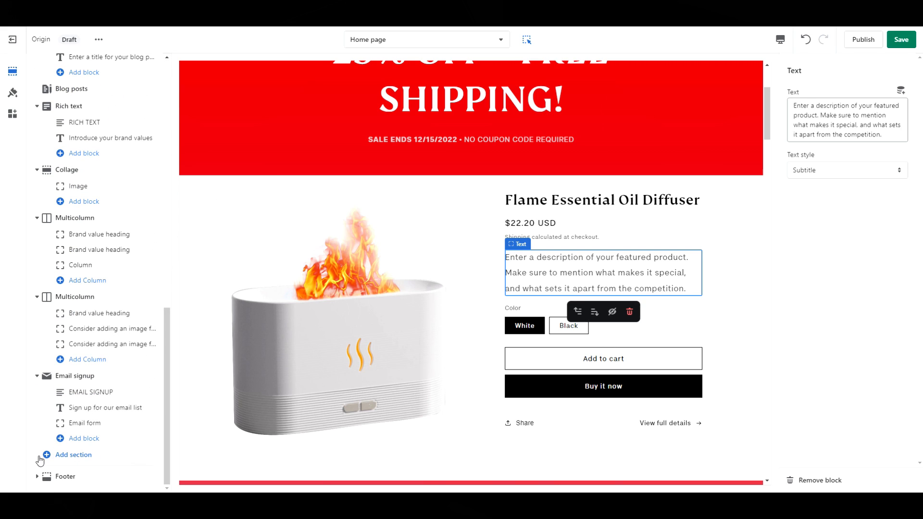
pyautogui.click(73, 455)
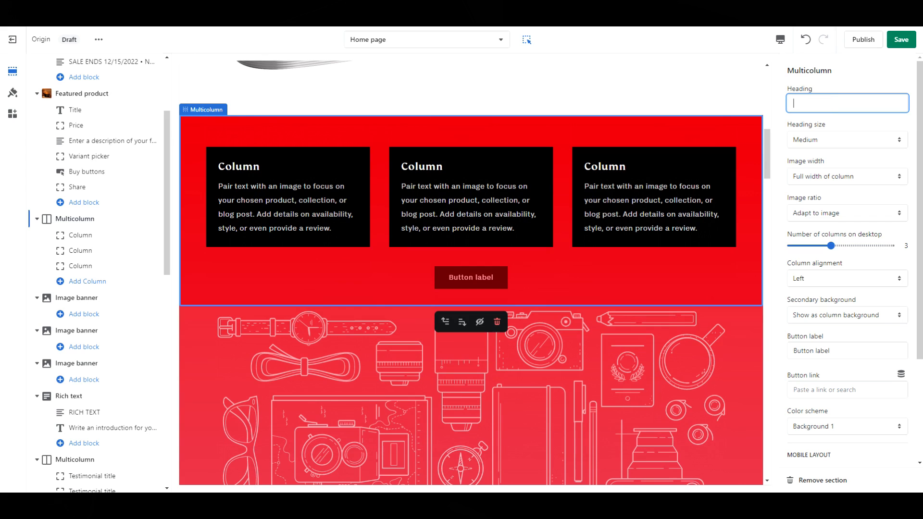
pyautogui.click(846, 176)
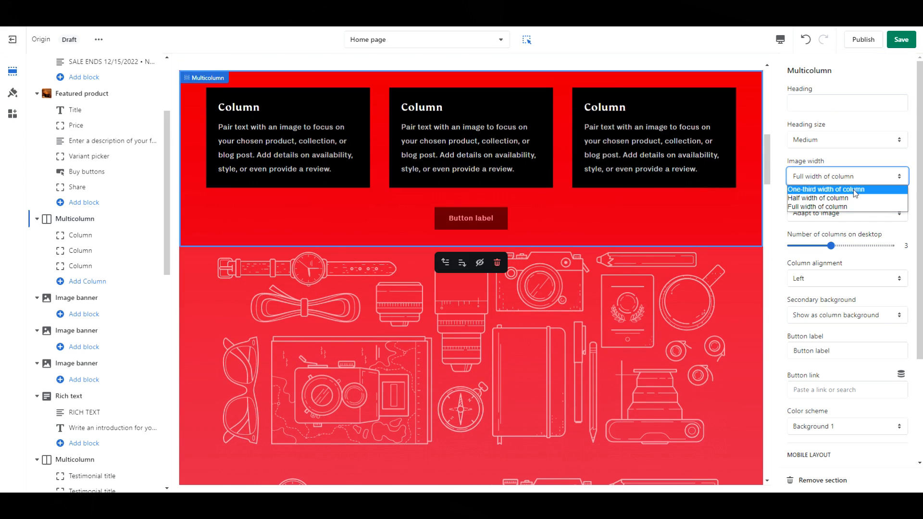
pyautogui.click(826, 189)
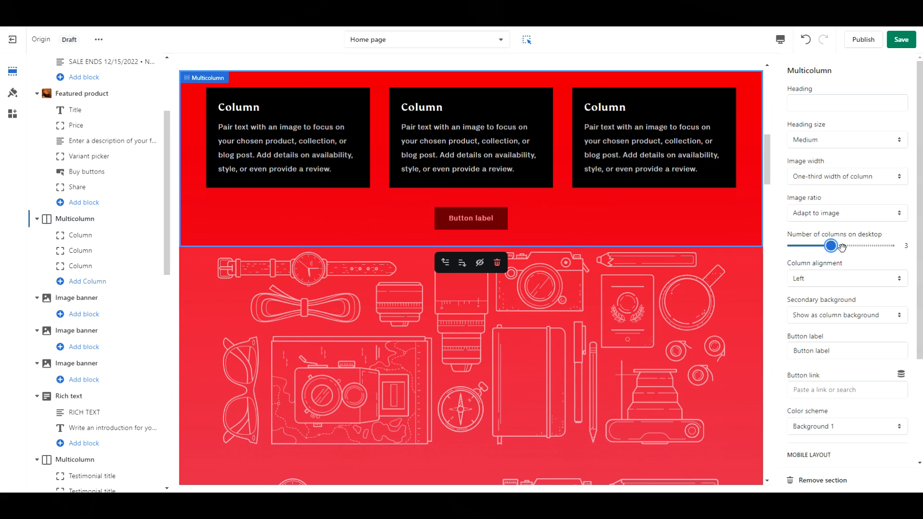
pyautogui.moveTo(830, 245); pyautogui.dragTo(850, 245)
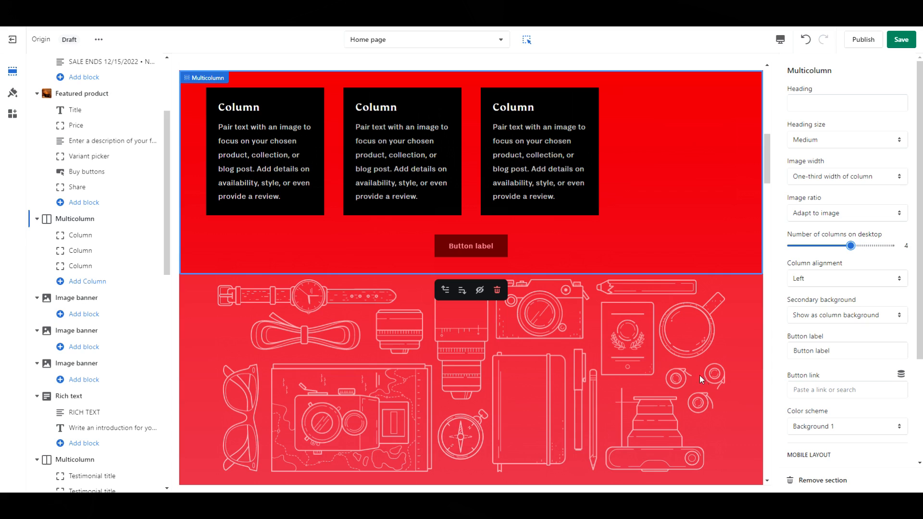
# Centre the columns, remove secondary backgrounds and button label, apply Inverse scheme, add a fourth column
pyautogui.click(846, 278)
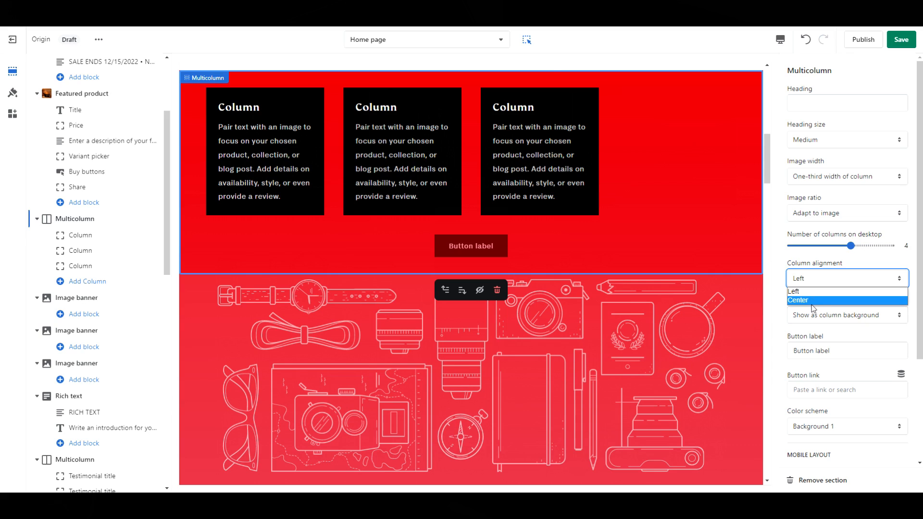
pyautogui.click(798, 300)
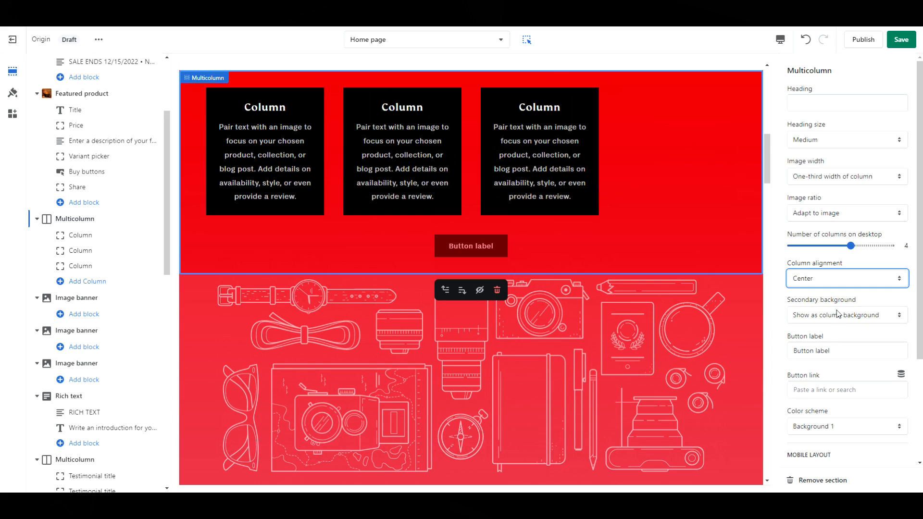
pyautogui.click(846, 316)
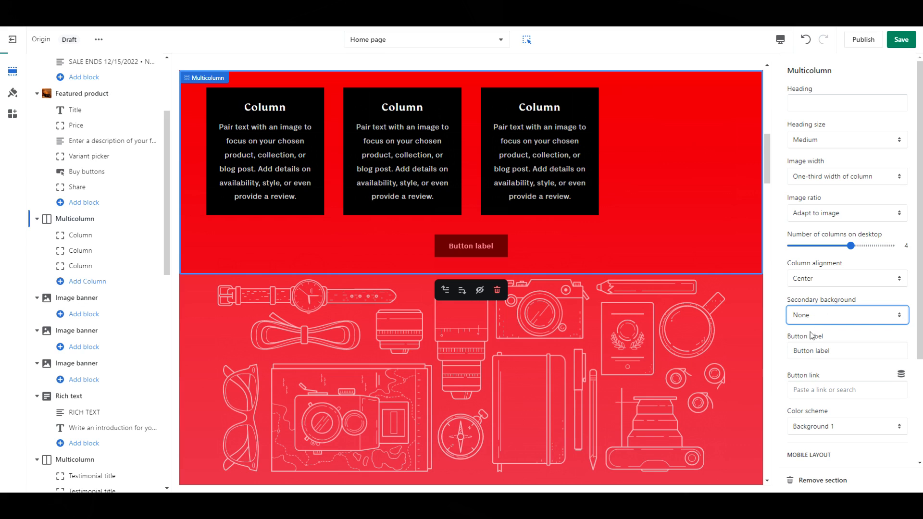
pyautogui.click(846, 350)
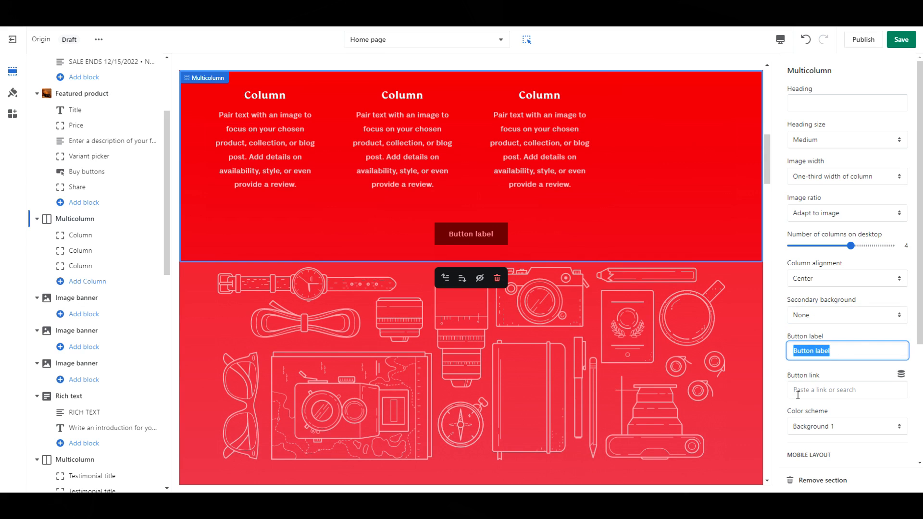
pyautogui.click(845, 425)
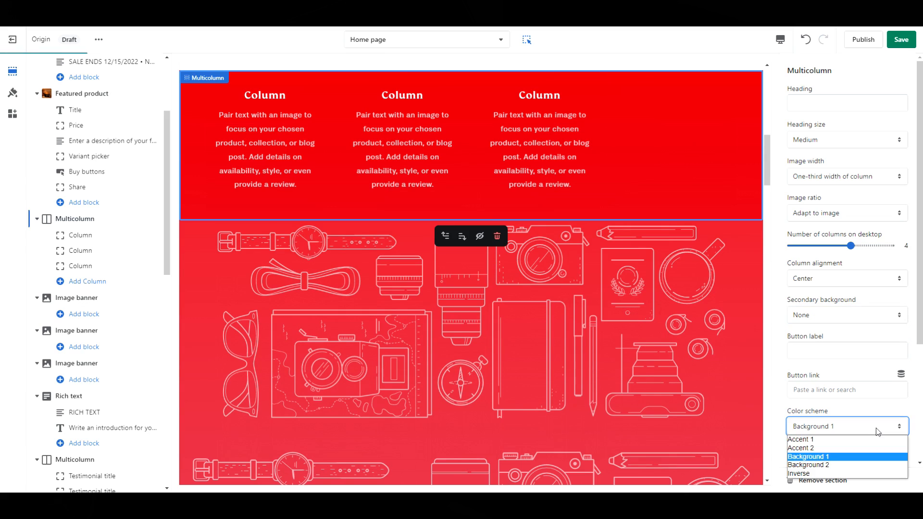
pyautogui.moveTo(825, 474)
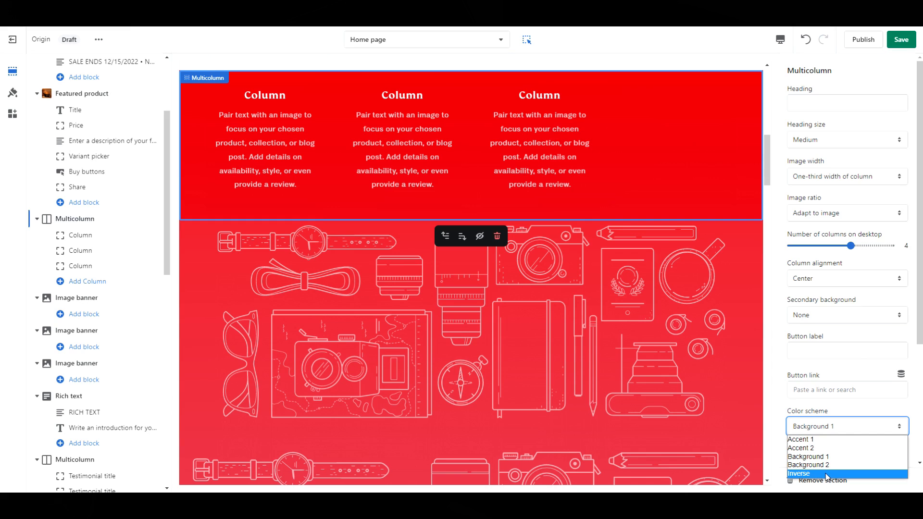
pyautogui.click(798, 473)
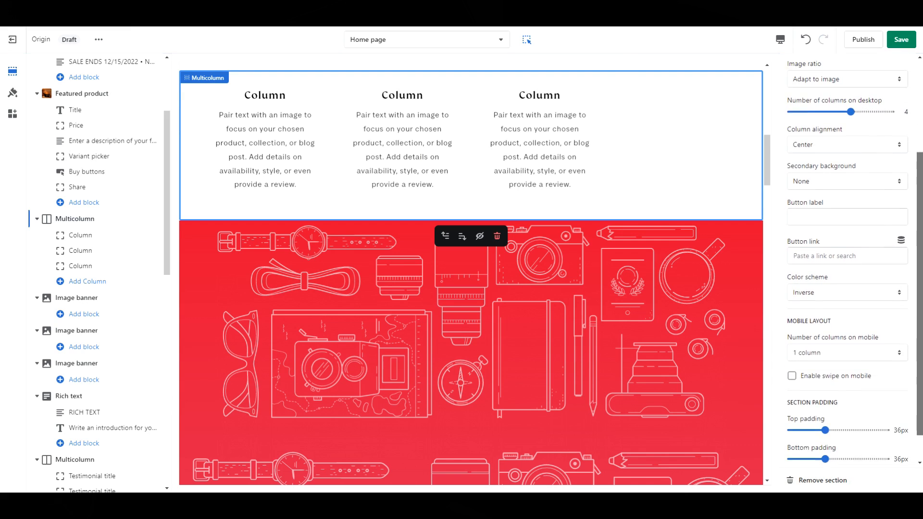
pyautogui.click(846, 319)
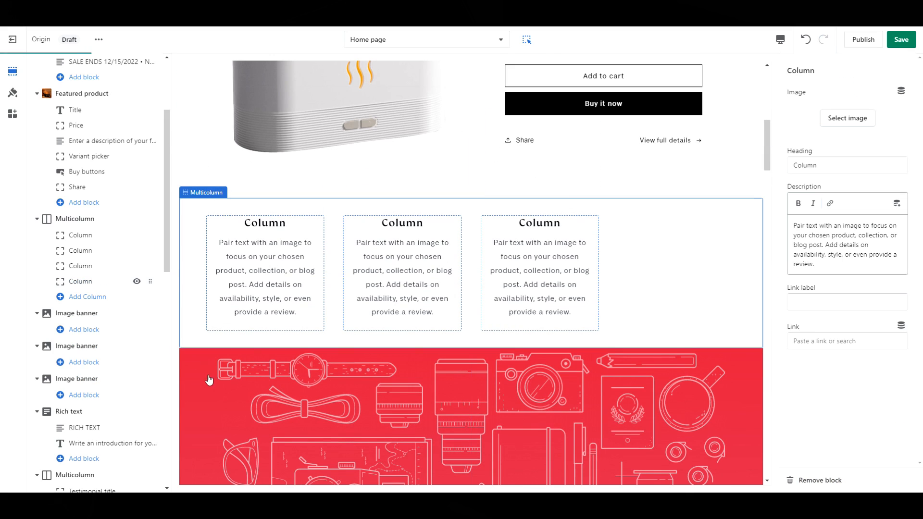
# Give the columns icons and headings RGB Color Options, Large Capacity, Quiet Comfort, Smart Power Off
pyautogui.scroll(-3)
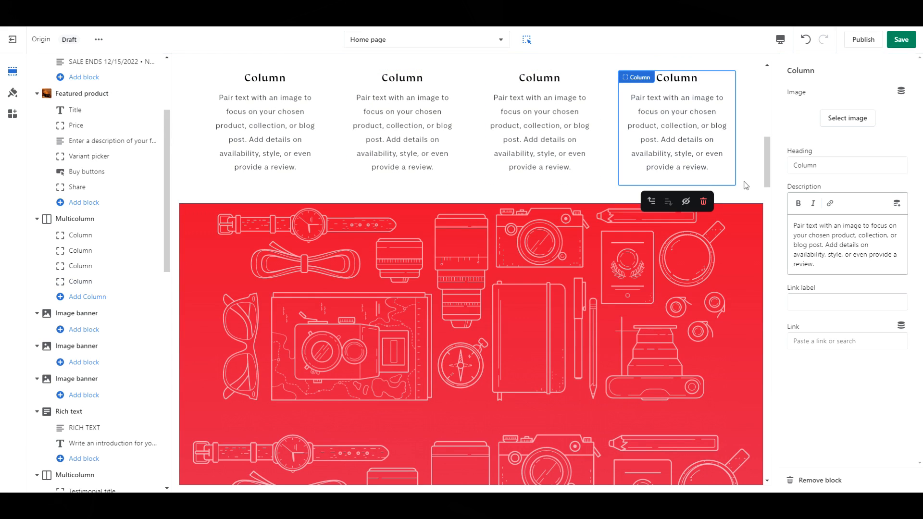
pyautogui.scroll(-3)
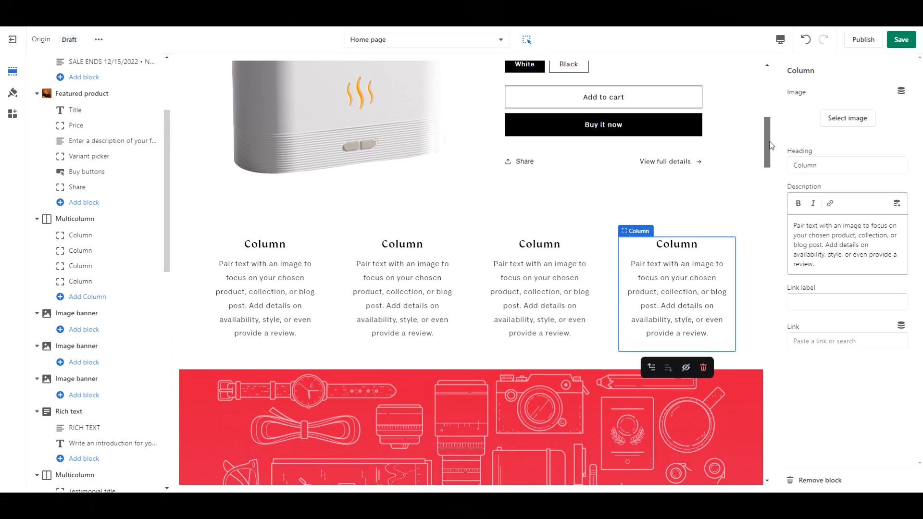
pyautogui.write('RGB Co')
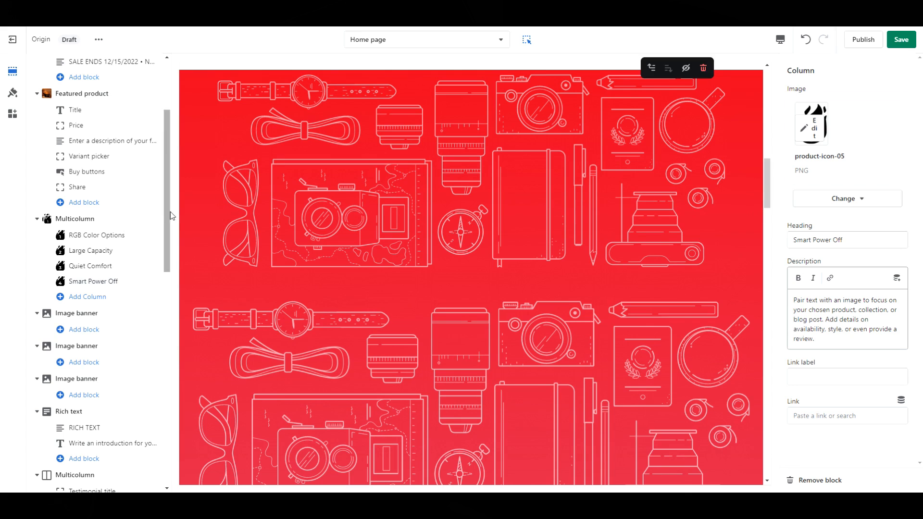
pyautogui.scroll(-3)
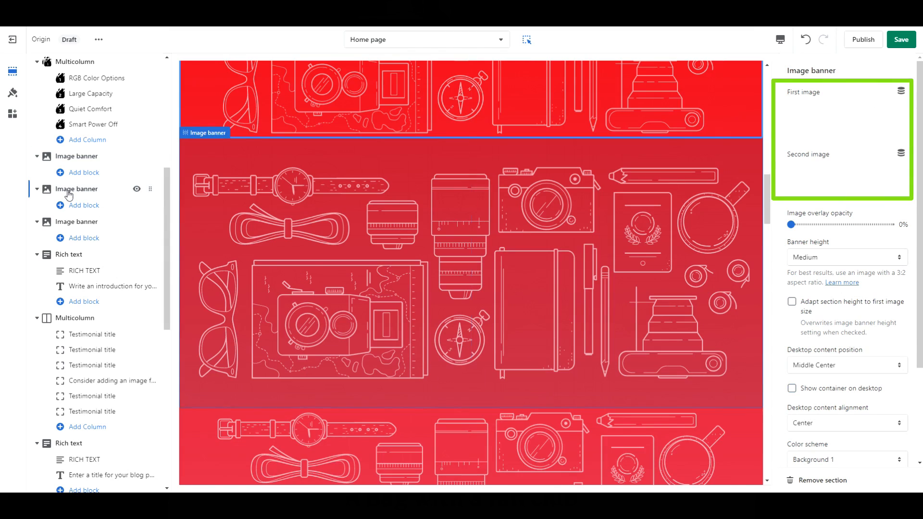
# Fill the image banners with diffuser photos, pairing banner-4 and banner-05 in the last one
pyautogui.click(76, 221)
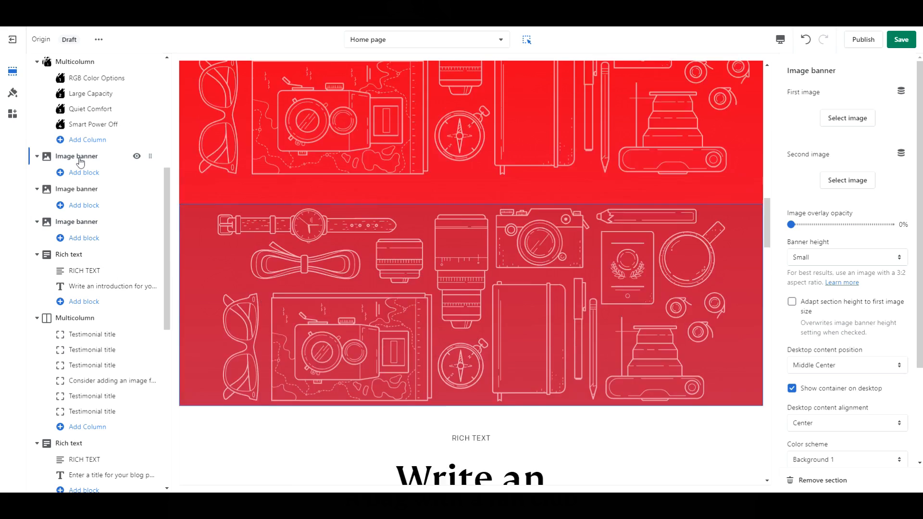
pyautogui.click(77, 156)
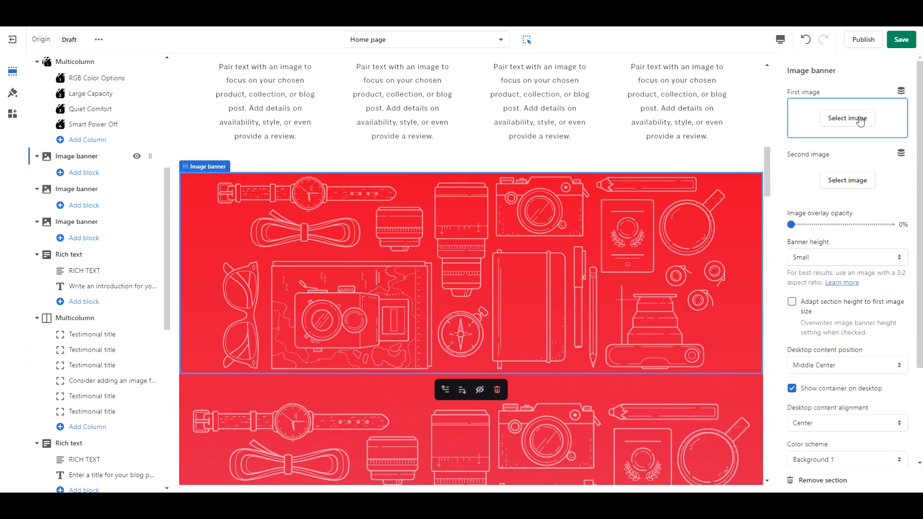
pyautogui.click(846, 117)
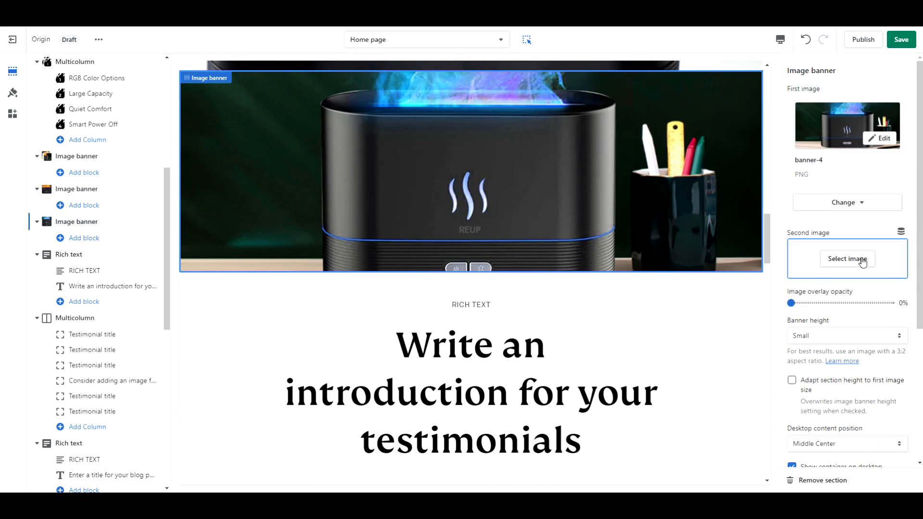
pyautogui.click(846, 259)
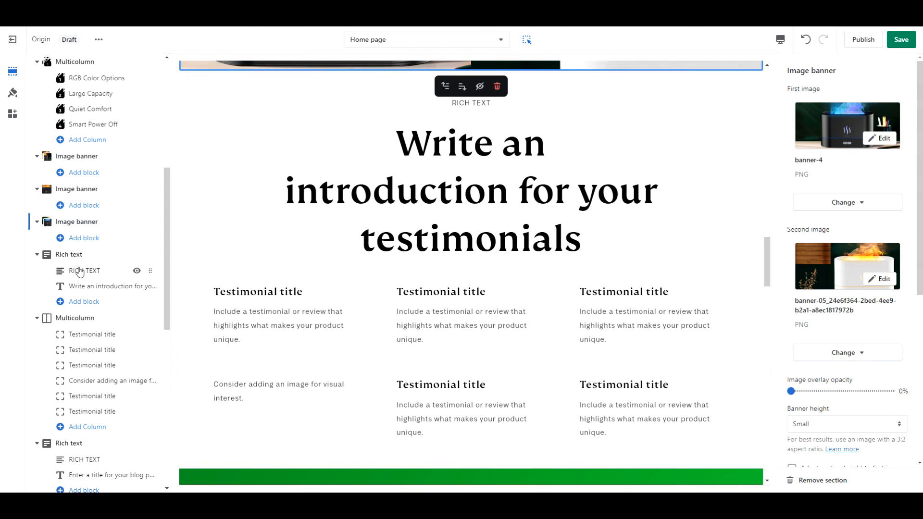
# Set the rich text caption to TESTIMONIALS and heading to 'What Our Customers Are Saying'
pyautogui.click(86, 271)
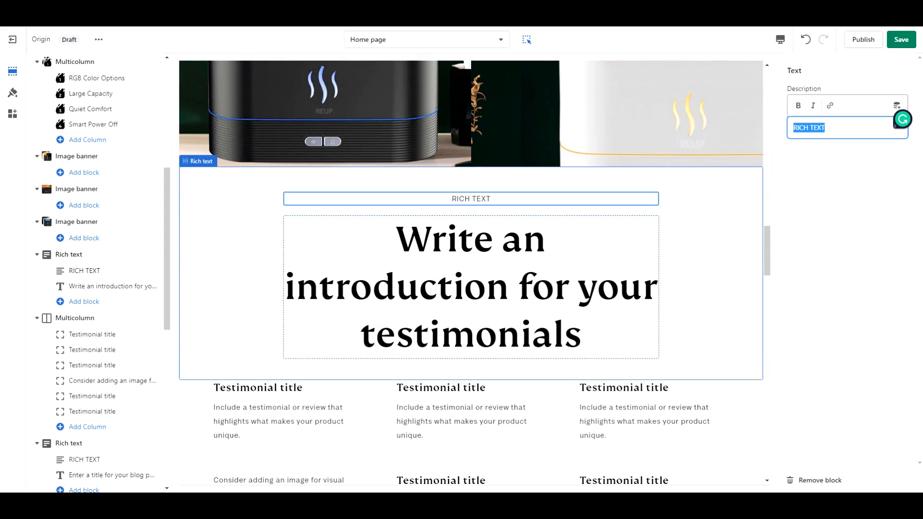
pyautogui.write('TEST')
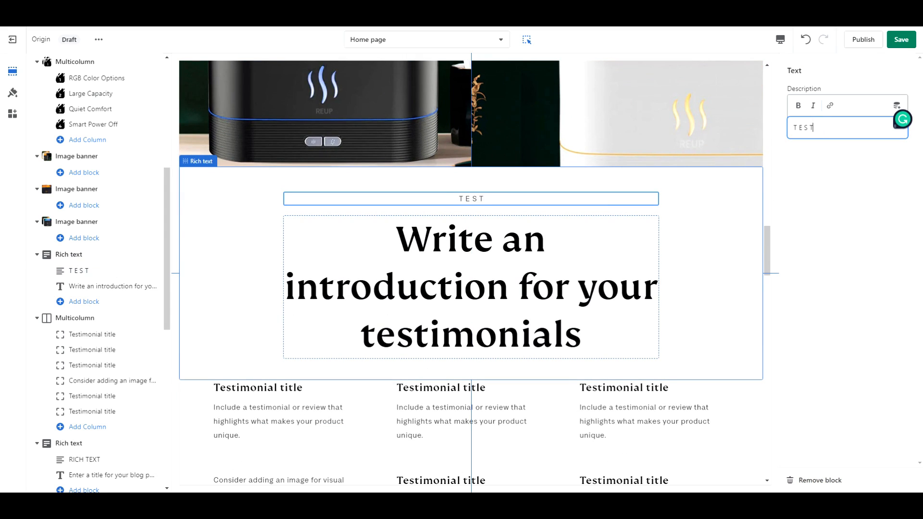
pyautogui.write('IMONIAL')
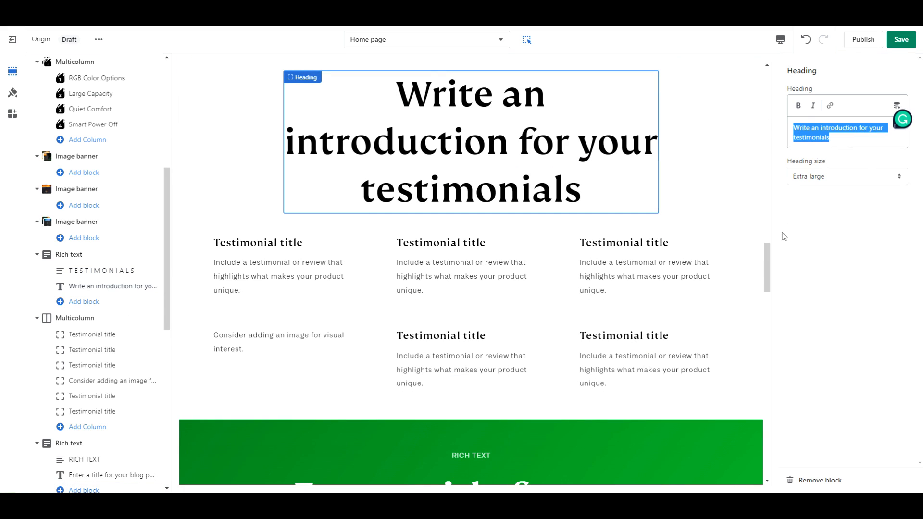
pyautogui.write('What Our Customers Are Saying')
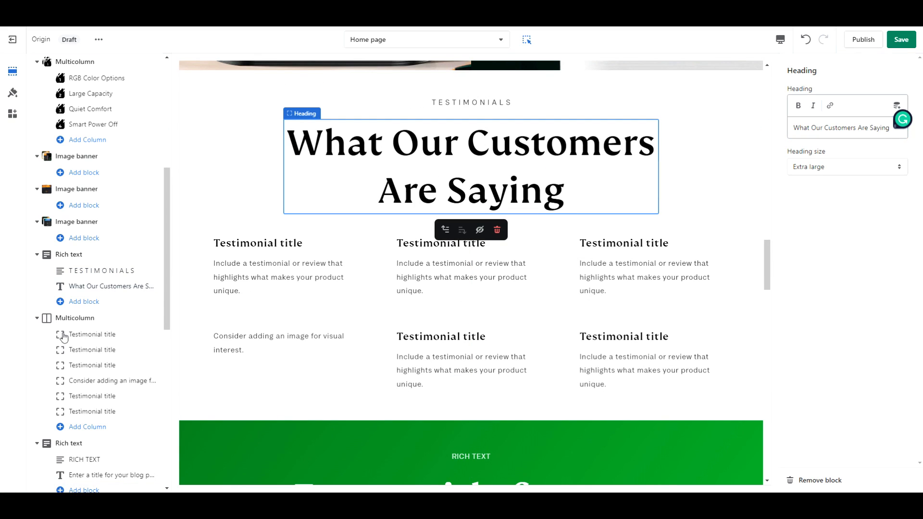
# Bring up the image library from the first testimonial column's Select image setting
pyautogui.click(75, 318)
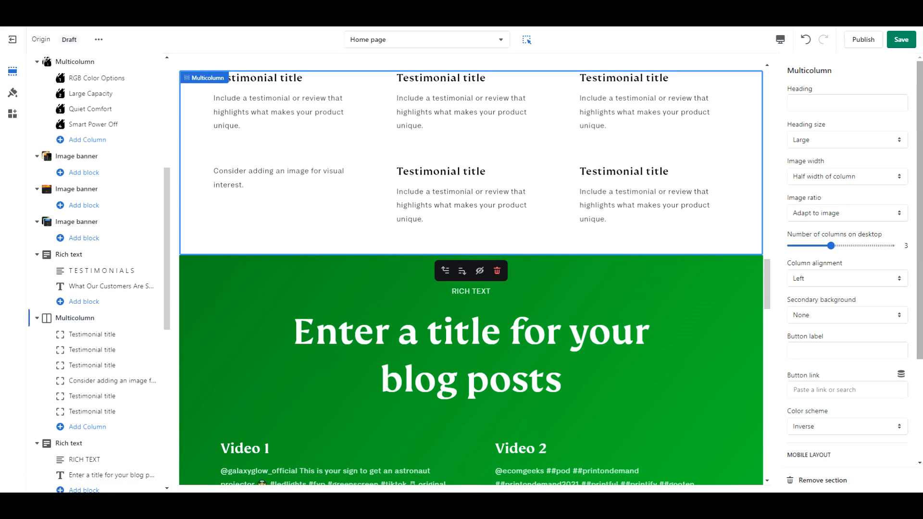
pyautogui.scroll(-3)
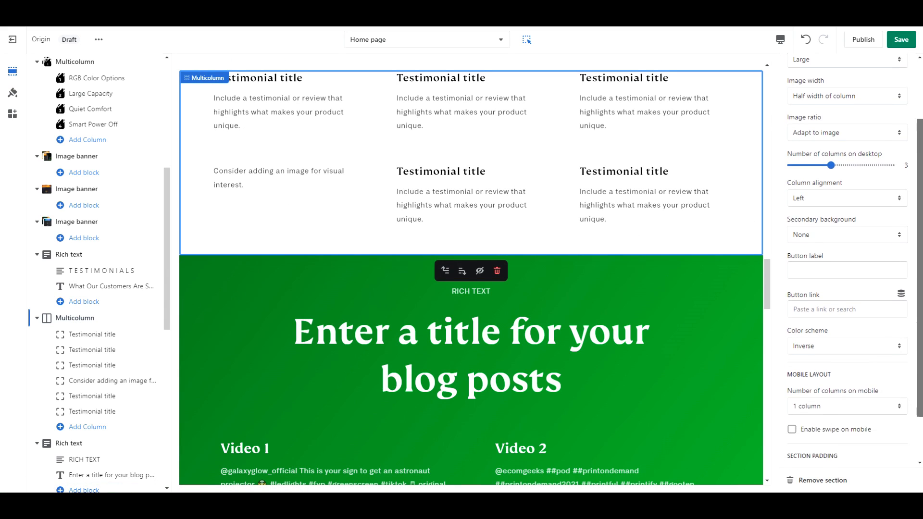
pyautogui.scroll(-3)
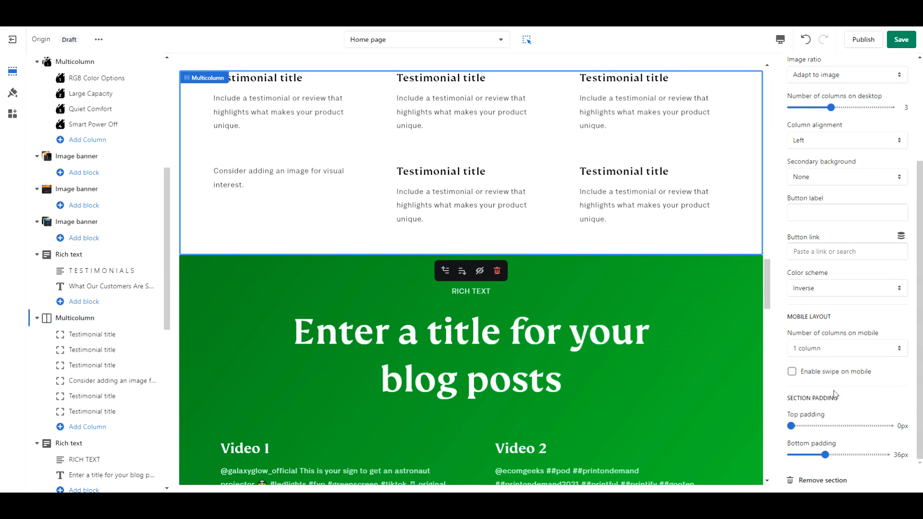
pyautogui.click(791, 371)
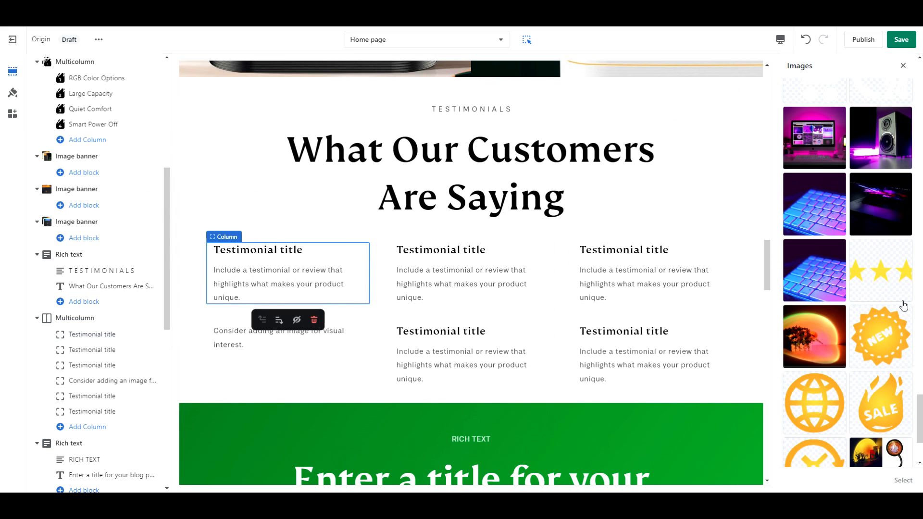
# Apply the five-star rating image to the testimonial column
pyautogui.click(880, 269)
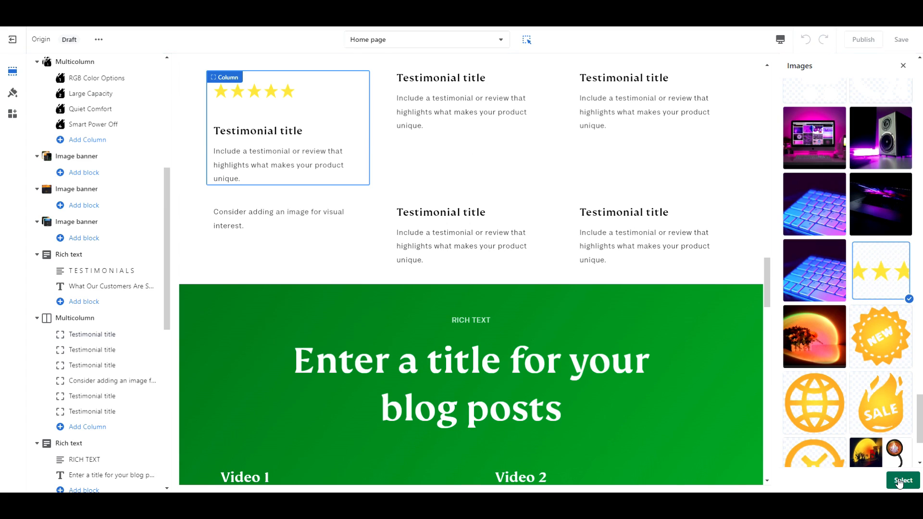
pyautogui.click(901, 480)
pyautogui.write('Testimonial title')
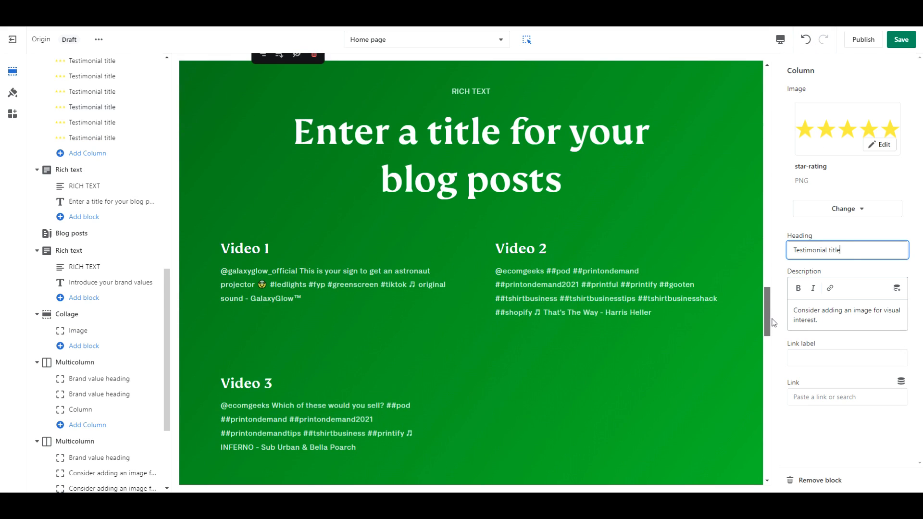
pyautogui.moveTo(126, 176)
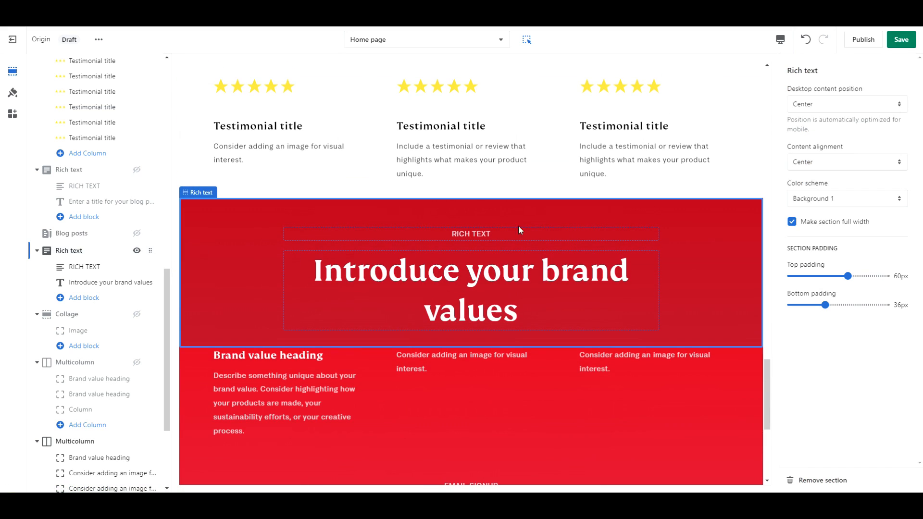
# Switch the banner to the green Background 2 scheme and start its text with 'ORDERS PLACED'
pyautogui.click(845, 198)
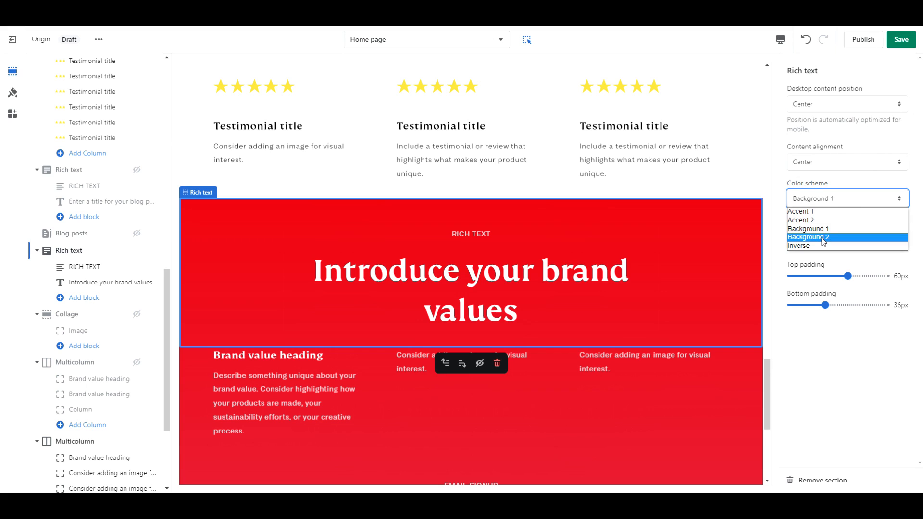
pyautogui.click(809, 236)
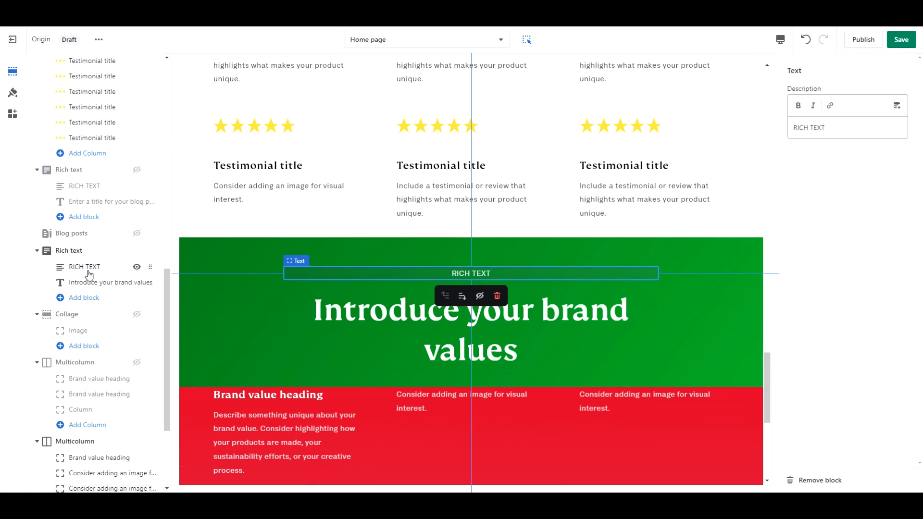
pyautogui.write('ORDERS PLACED BY DECEMBER 12TH')
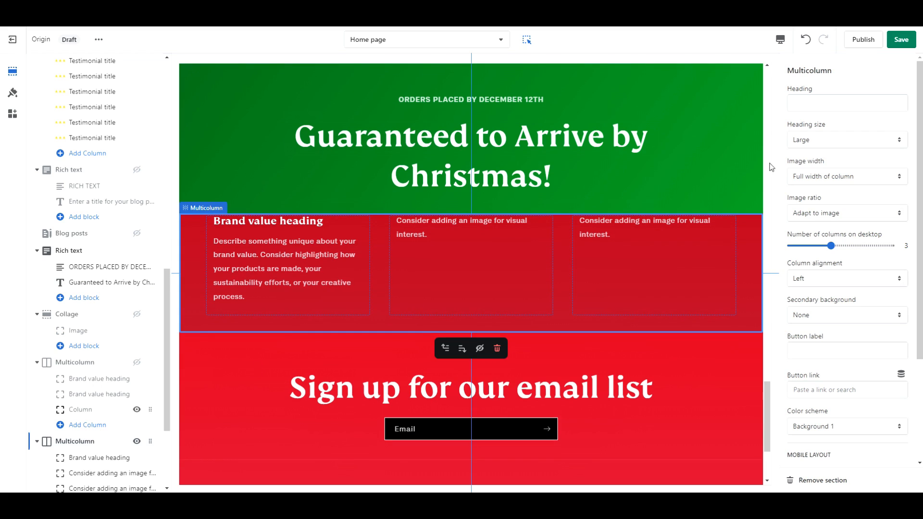
# Set column images to one-third width, four centred columns per row, and the green scheme
pyautogui.click(846, 175)
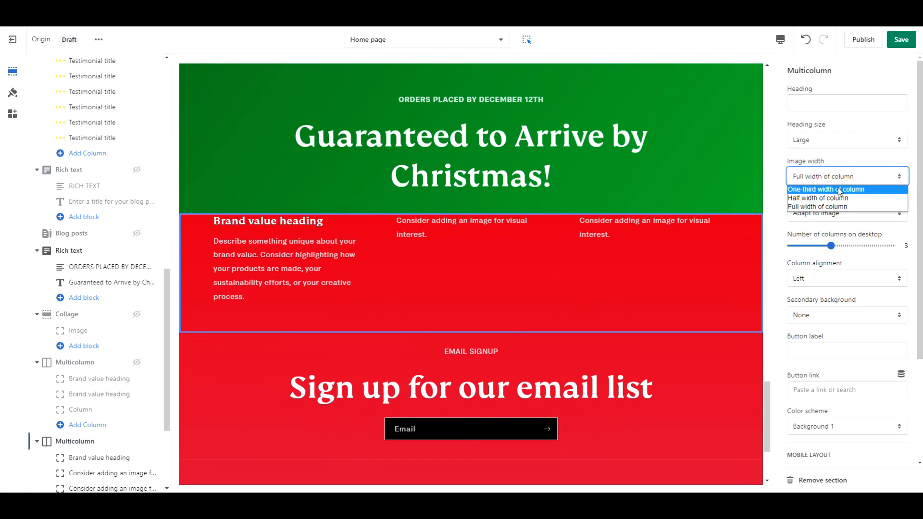
pyautogui.click(831, 190)
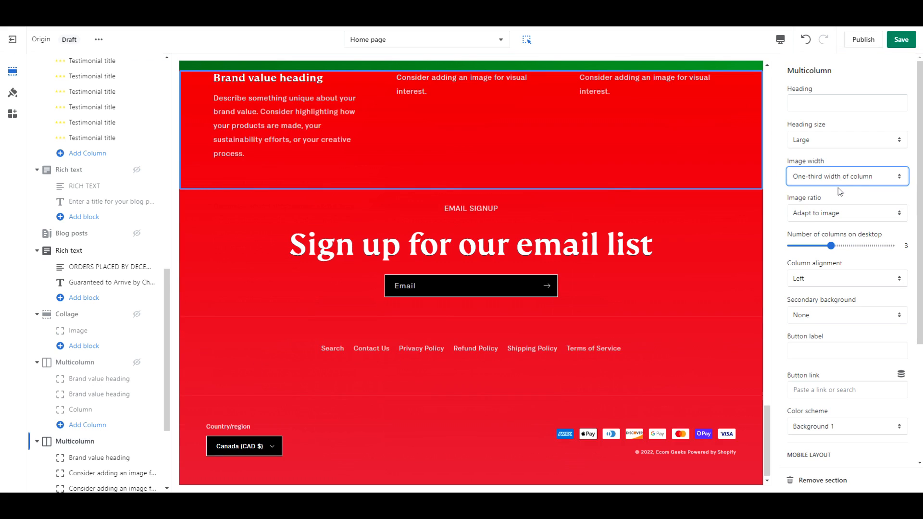
pyautogui.moveTo(830, 246); pyautogui.dragTo(851, 247)
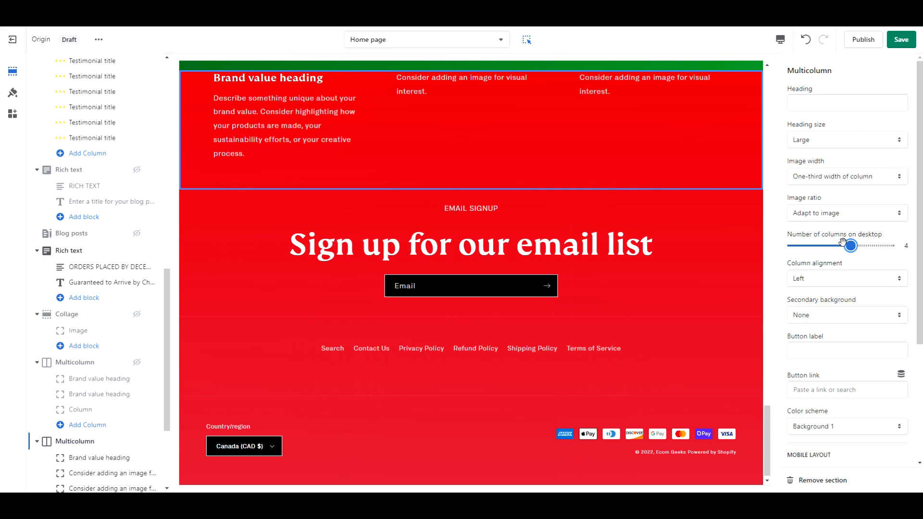
pyautogui.click(846, 278)
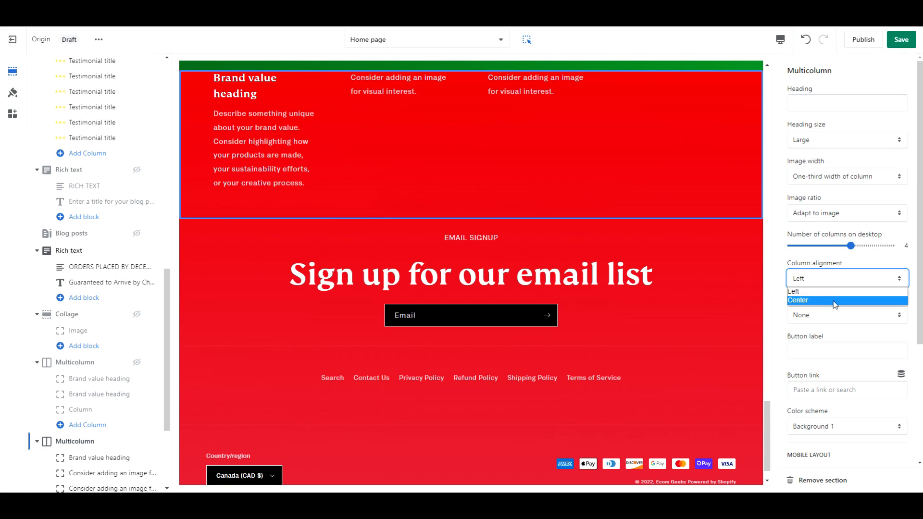
pyautogui.click(798, 300)
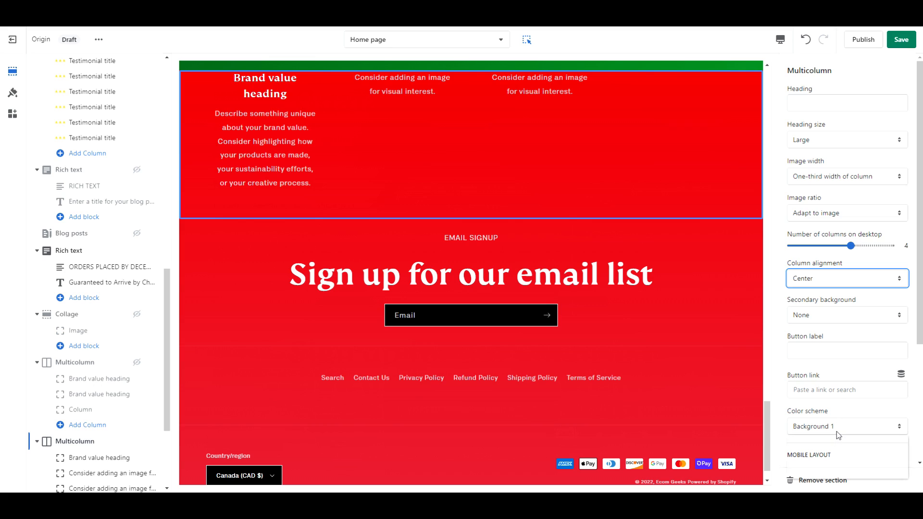
pyautogui.click(847, 426)
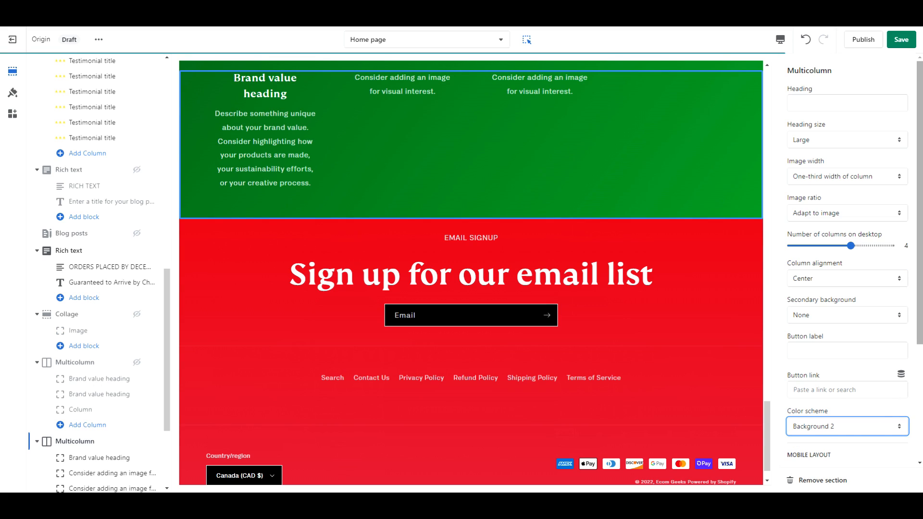
# Show two columns per row on mobile and choose an icon for the 5-7 Day Shipping column
pyautogui.scroll(-3)
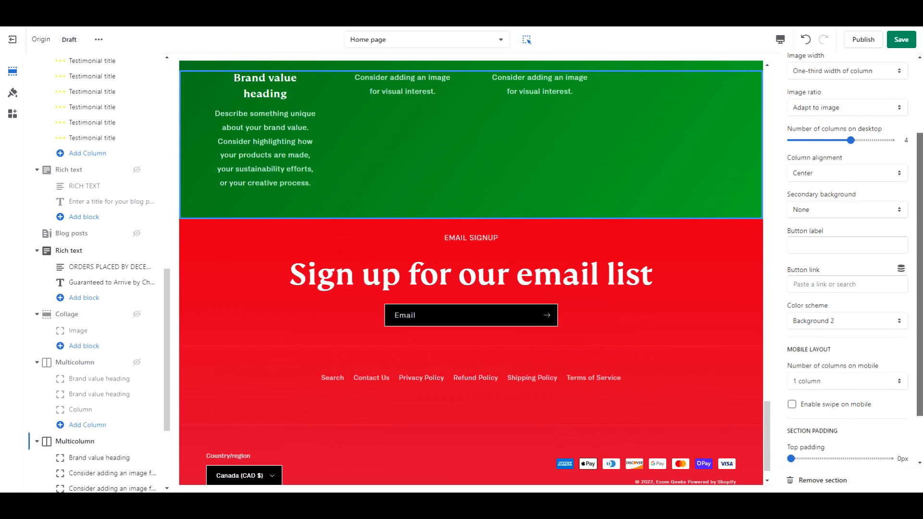
pyautogui.click(846, 380)
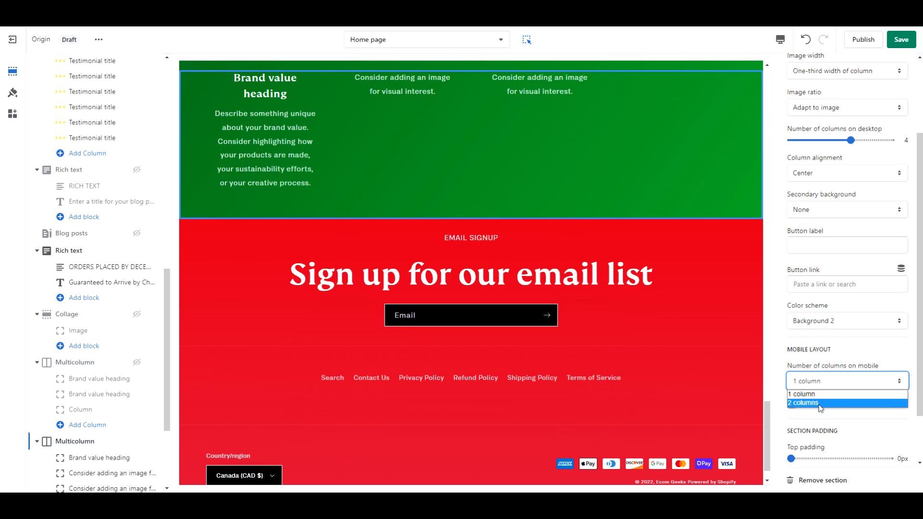
pyautogui.click(802, 403)
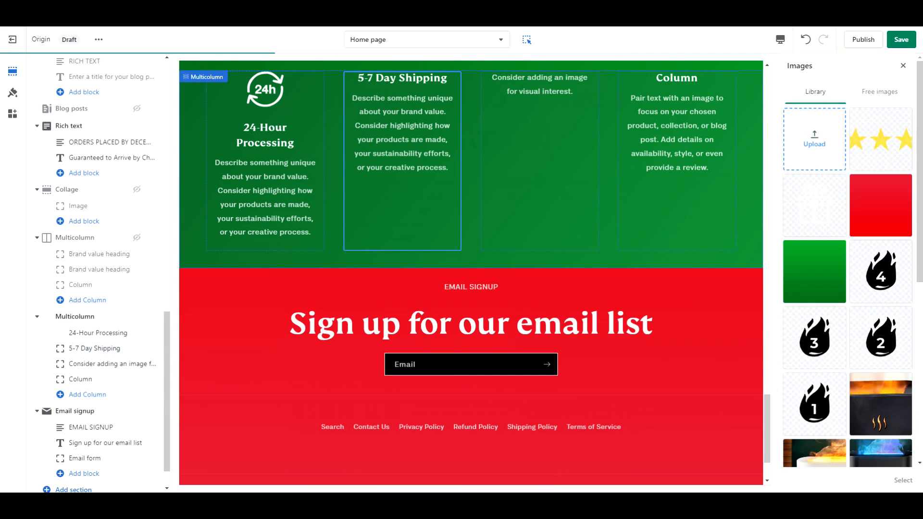
pyautogui.click(538, 85)
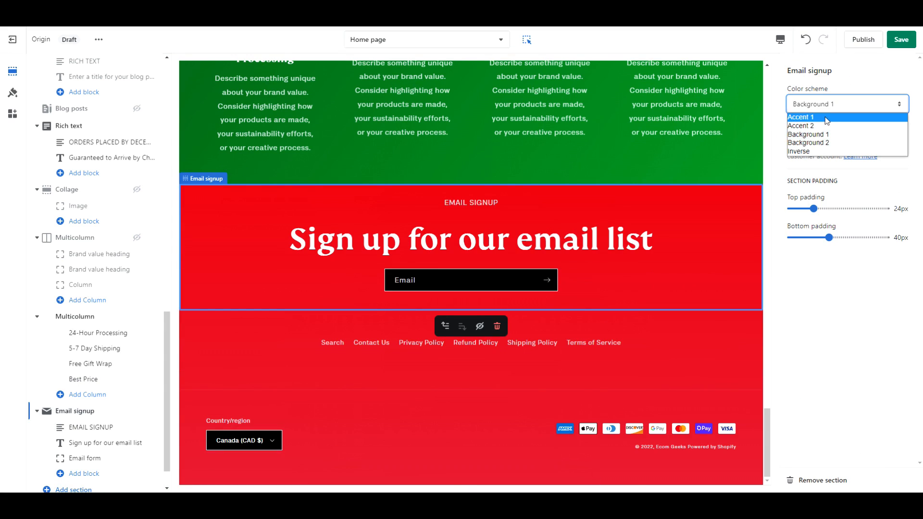
# Set the email signup and footer to the black Accent 1 scheme and save the homepage
pyautogui.click(801, 117)
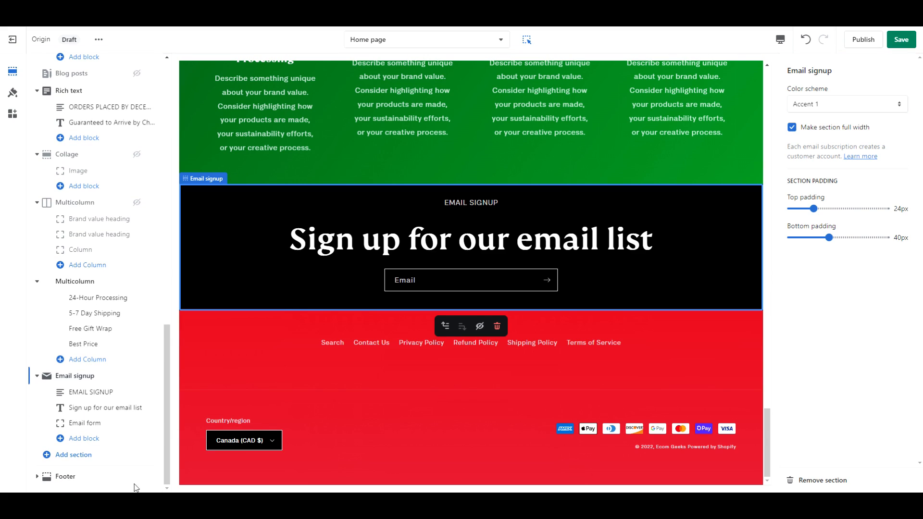
pyautogui.click(64, 476)
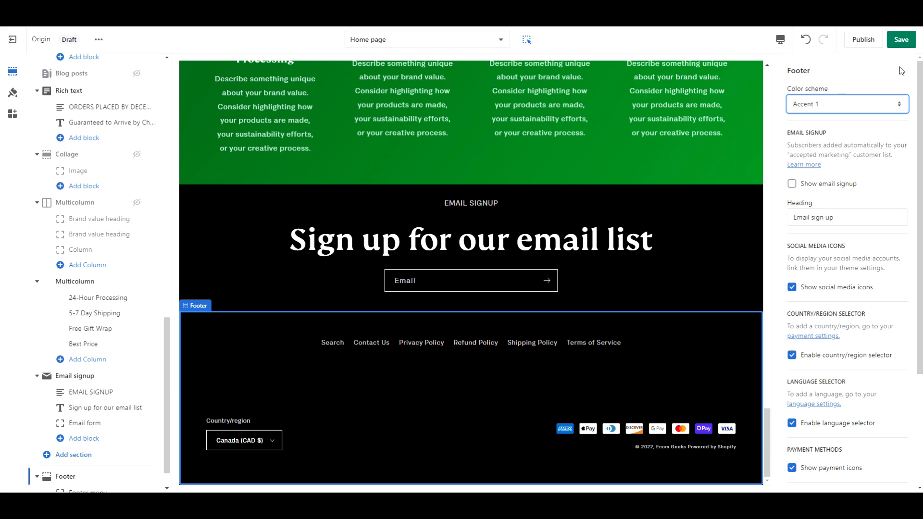
pyautogui.click(900, 39)
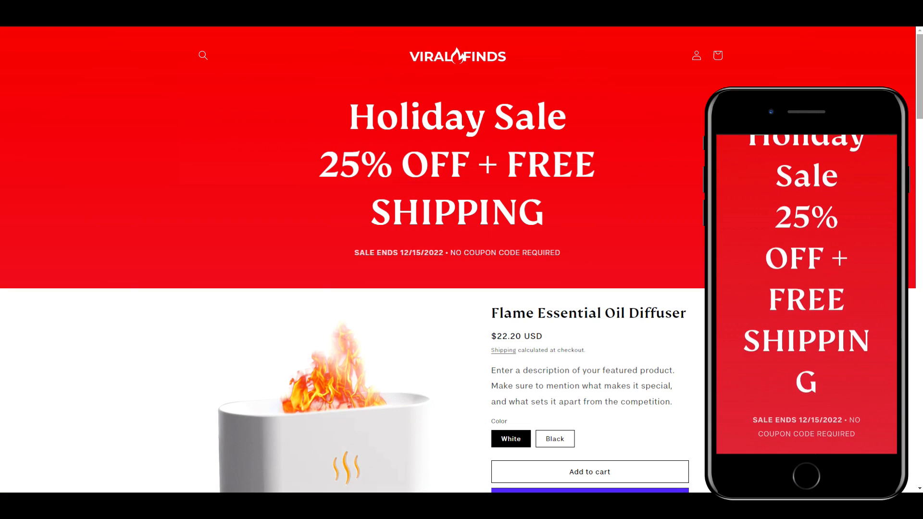
pyautogui.scroll(-3)
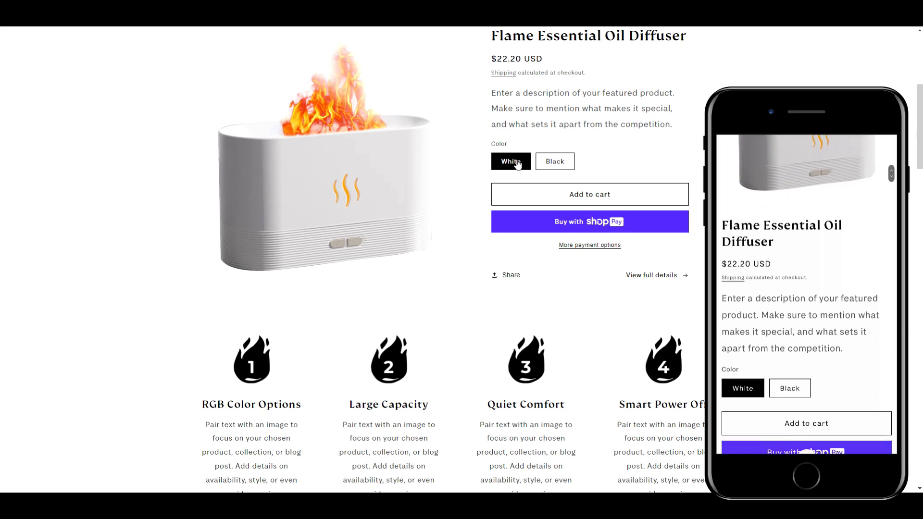
pyautogui.scroll(-3)
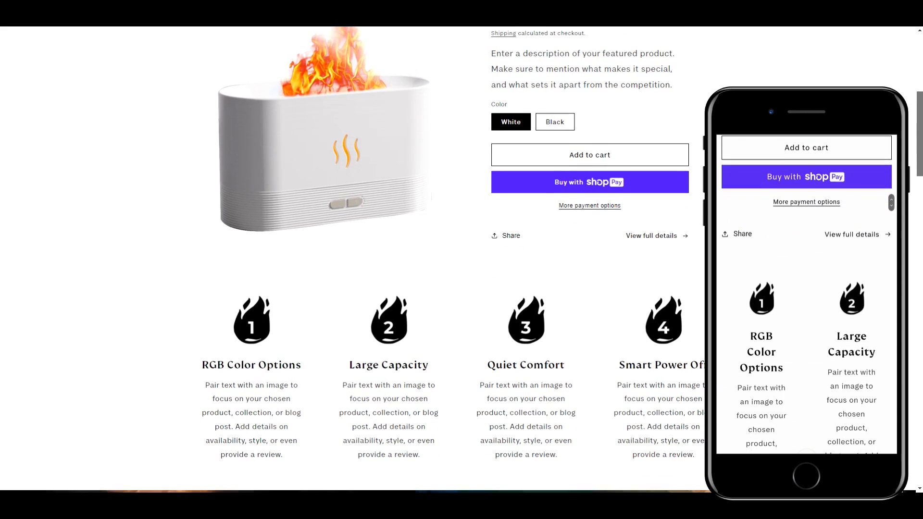
pyautogui.scroll(-3)
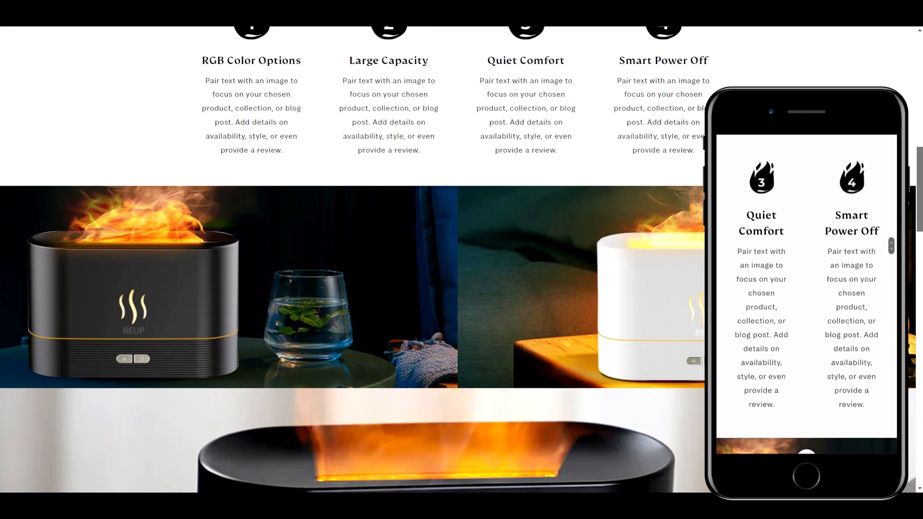
pyautogui.scroll(-3)
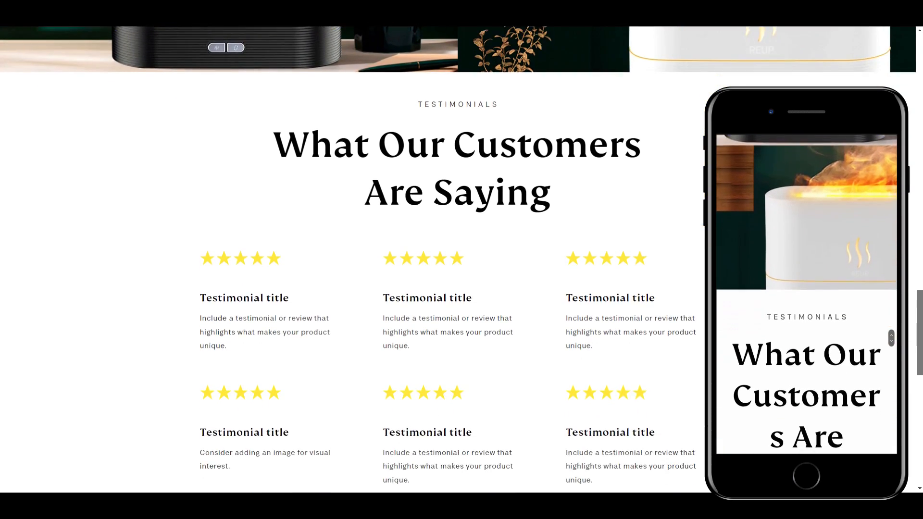
pyautogui.scroll(-3)
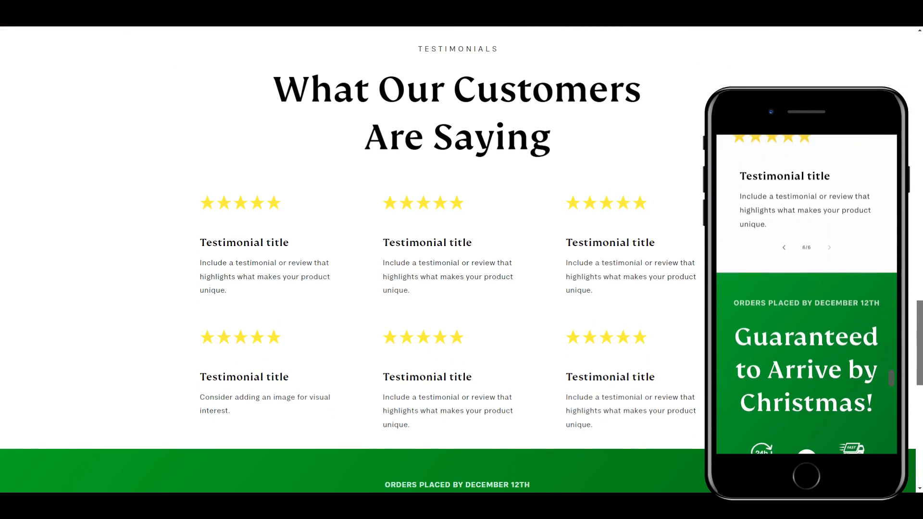
pyautogui.scroll(-3)
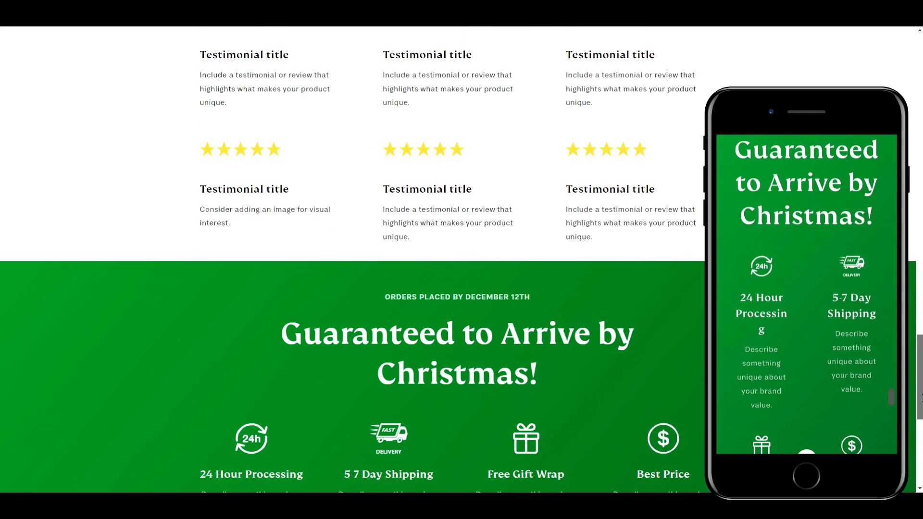
pyautogui.scroll(-3)
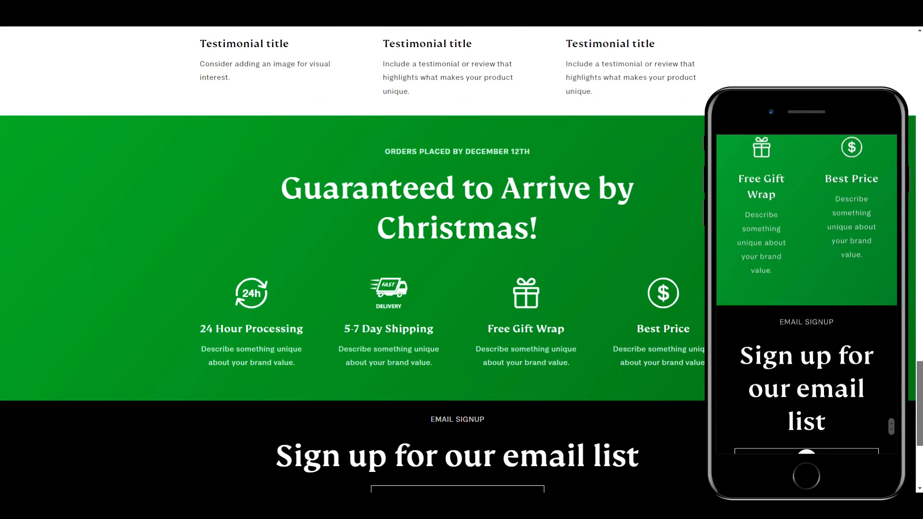
pyautogui.scroll(-3)
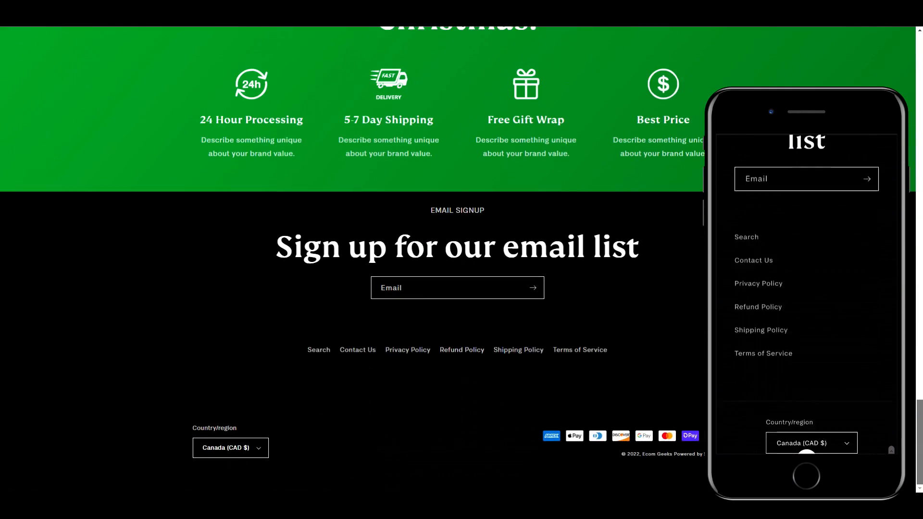